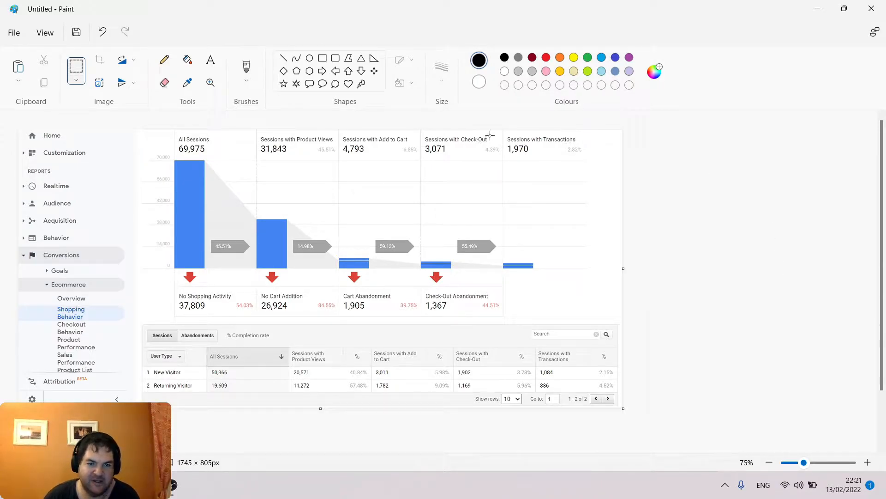
{"action": "mouse_move", "coordinate": [202, 211]}
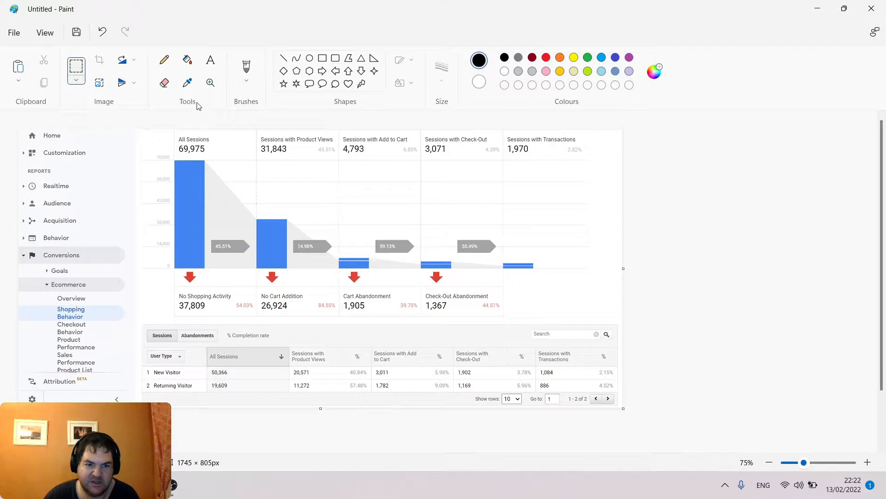
{"action": "mouse_move", "coordinate": [285, 128]}
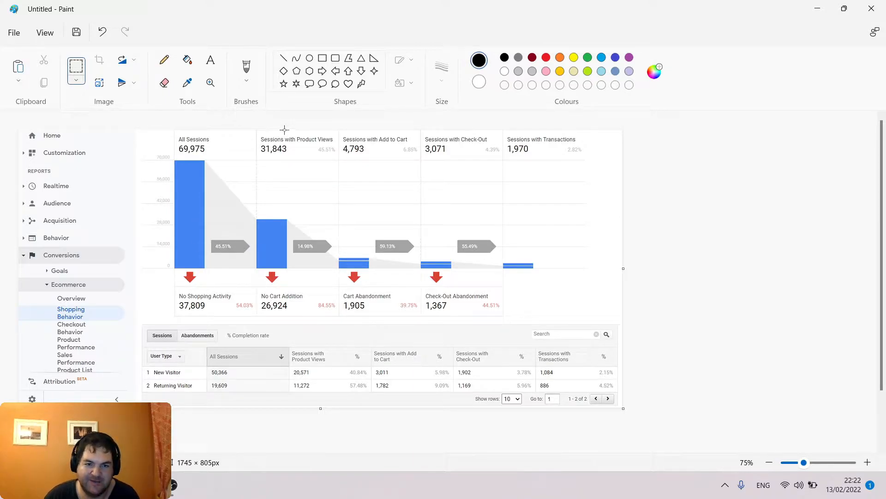
{"action": "mouse_move", "coordinate": [376, 247]}
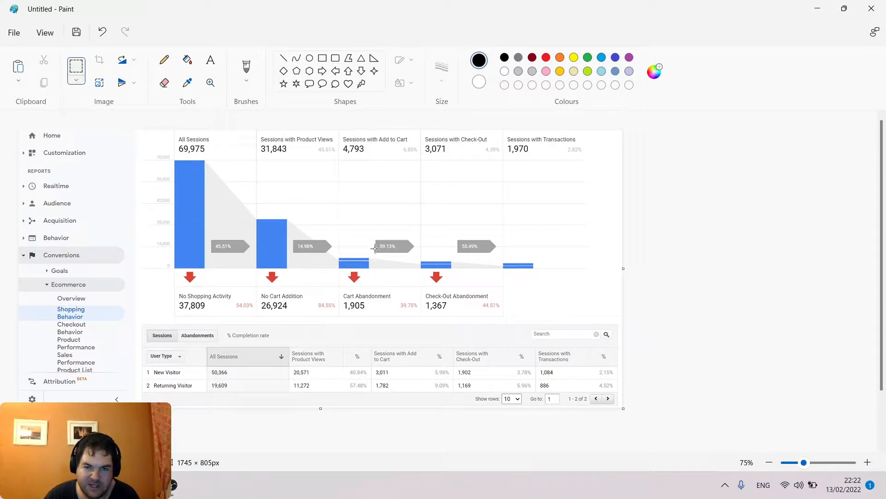
{"action": "mouse_move", "coordinate": [458, 225]}
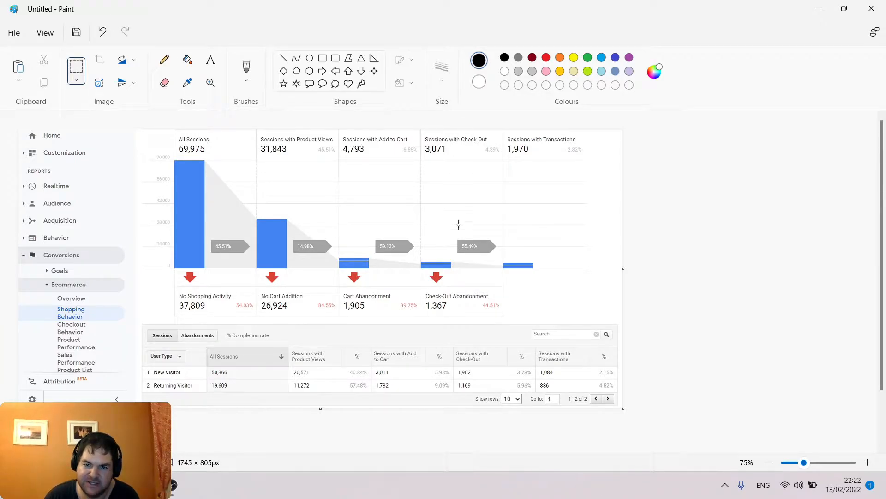
{"action": "mouse_move", "coordinate": [563, 131]}
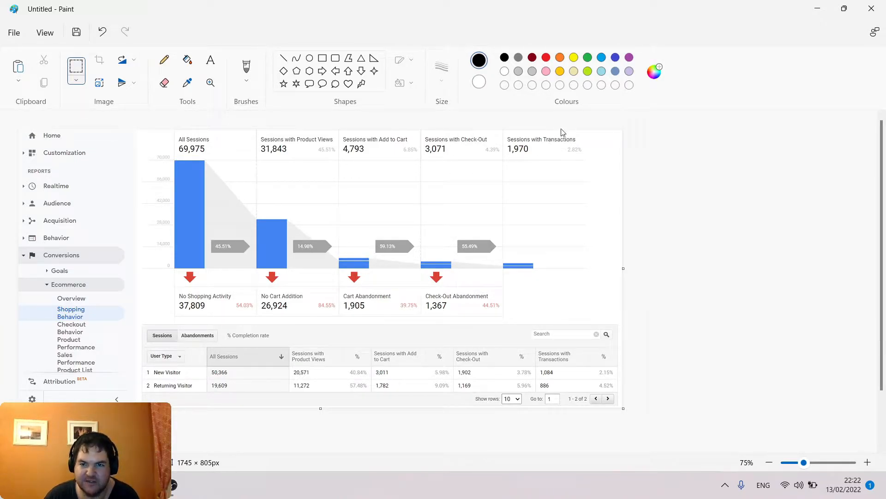
{"action": "mouse_move", "coordinate": [637, 174]}
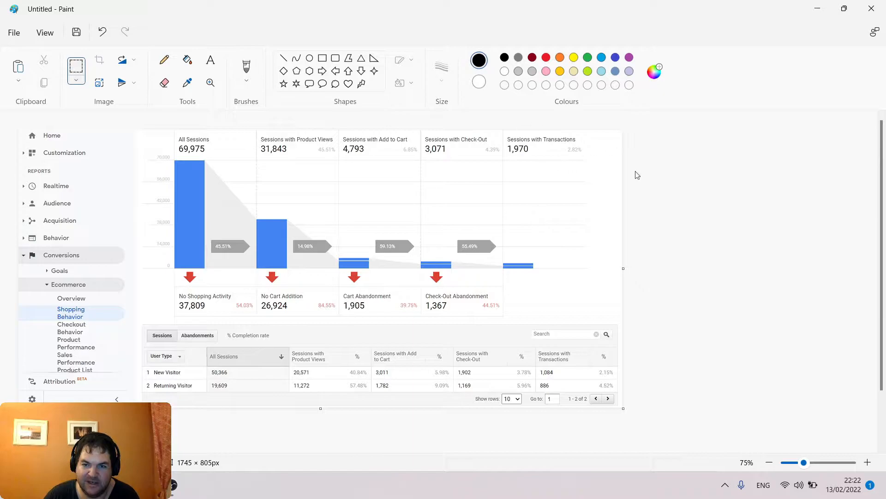
{"action": "mouse_move", "coordinate": [178, 139]}
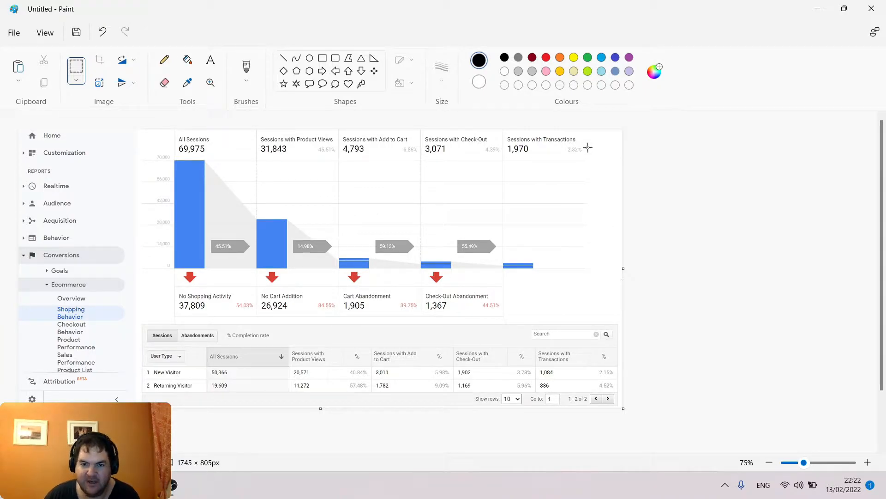
{"action": "mouse_move", "coordinate": [569, 151]}
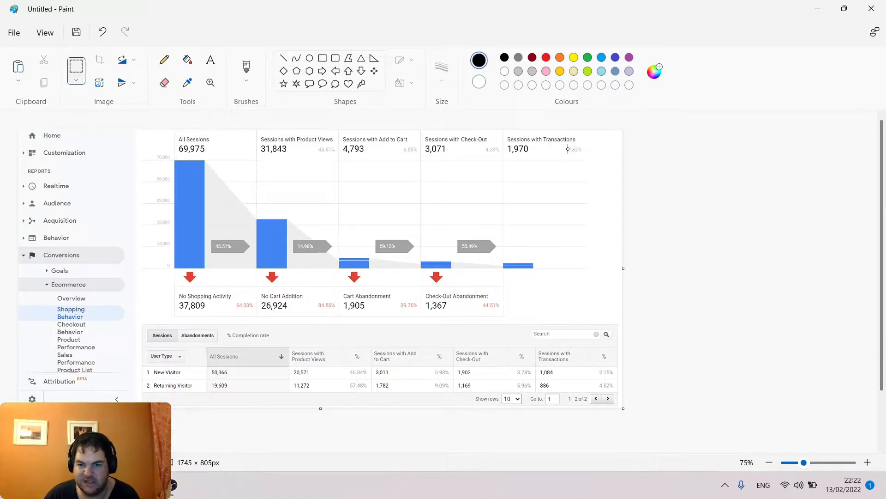
{"action": "mouse_move", "coordinate": [491, 142]}
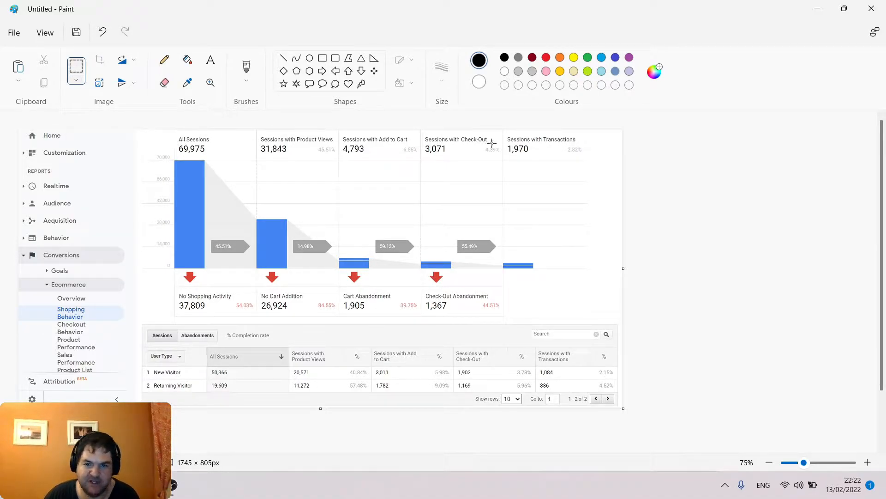
{"action": "mouse_move", "coordinate": [594, 147]}
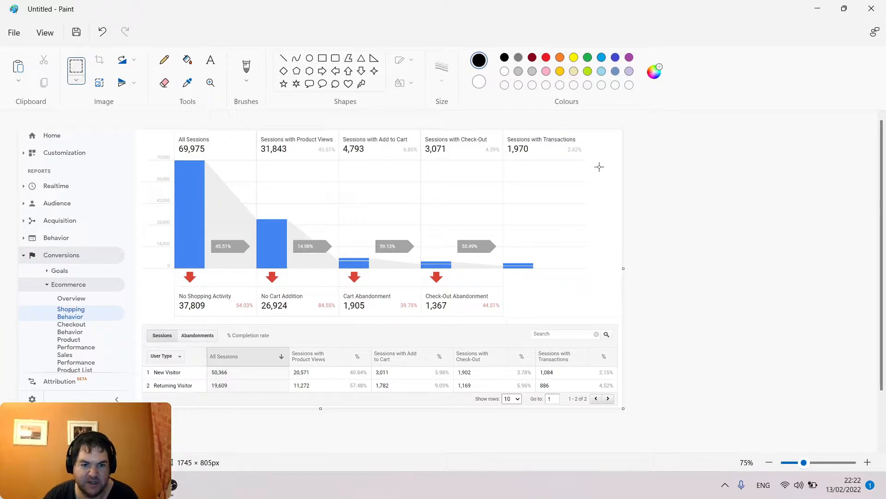
{"action": "mouse_move", "coordinate": [587, 245]}
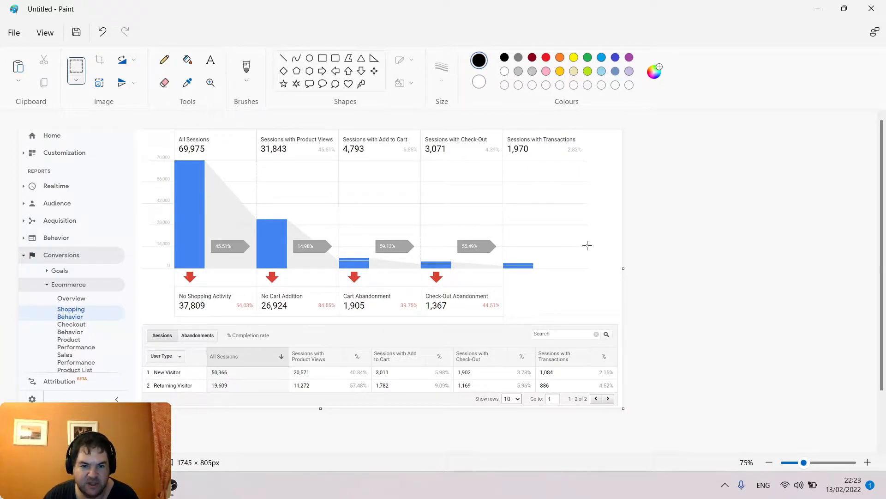
{"action": "mouse_move", "coordinate": [221, 173]}
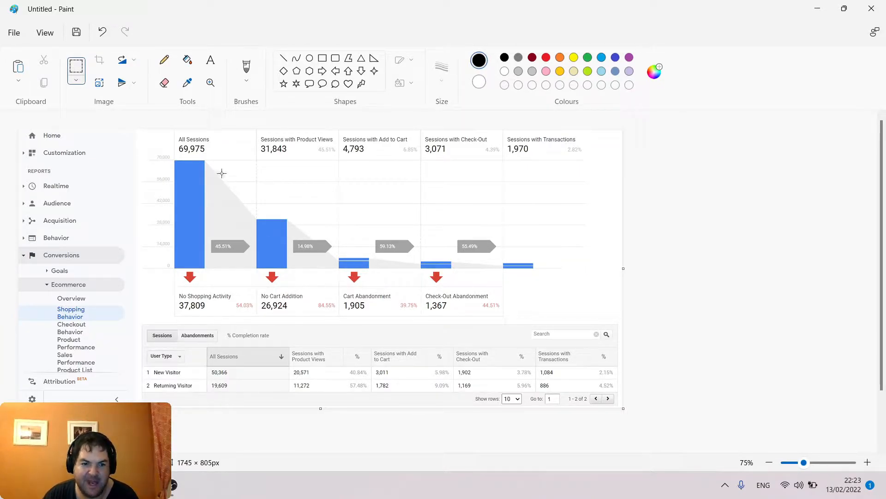
{"action": "mouse_move", "coordinate": [210, 290]}
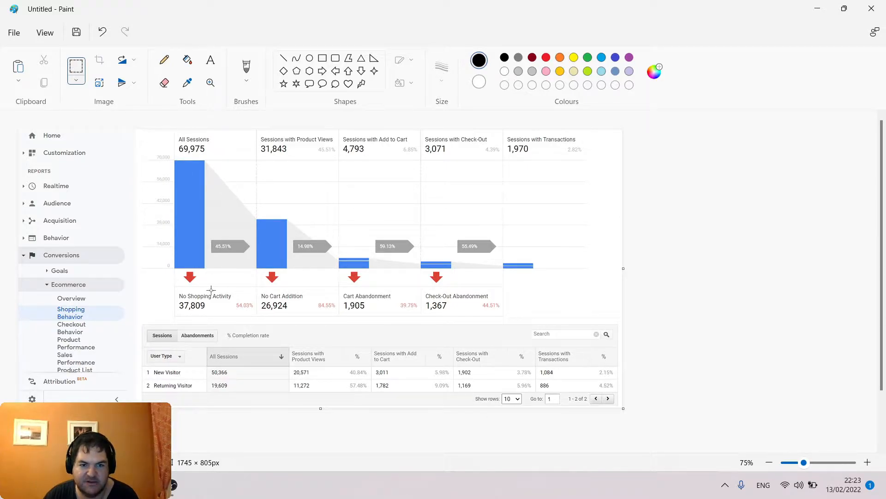
{"action": "mouse_move", "coordinate": [654, 180]}
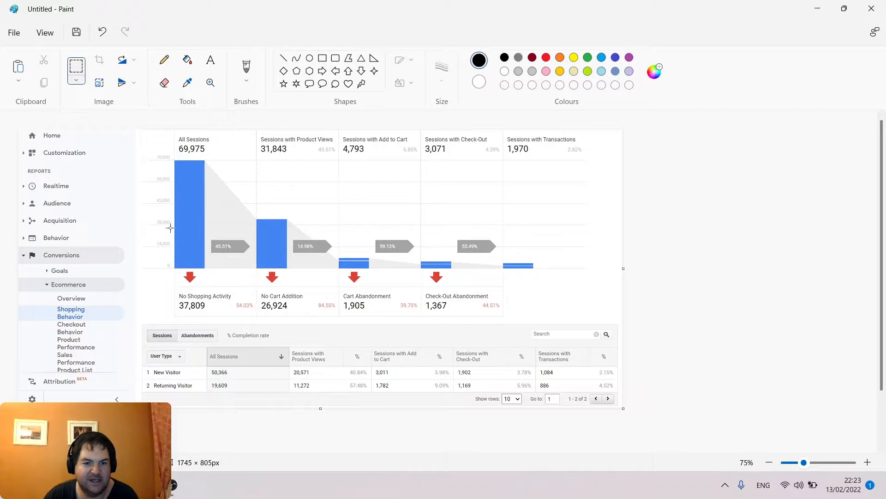
{"action": "mouse_move", "coordinate": [94, 196]}
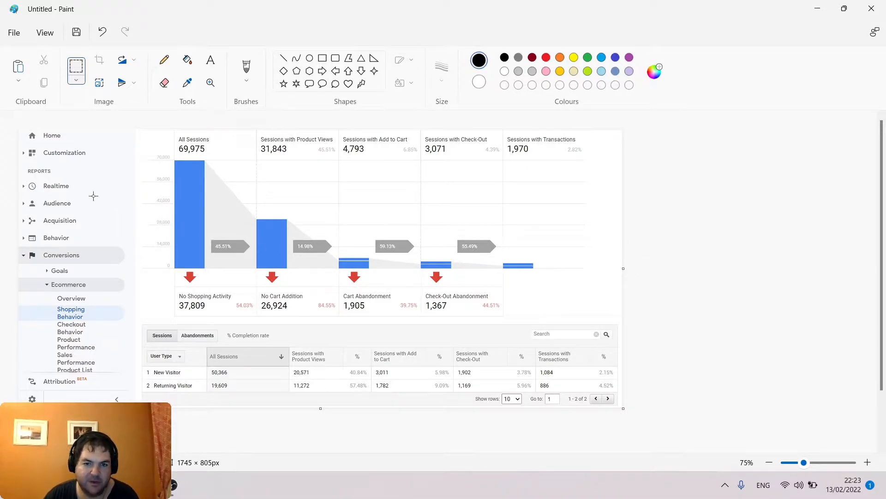
{"action": "mouse_move", "coordinate": [309, 421]}
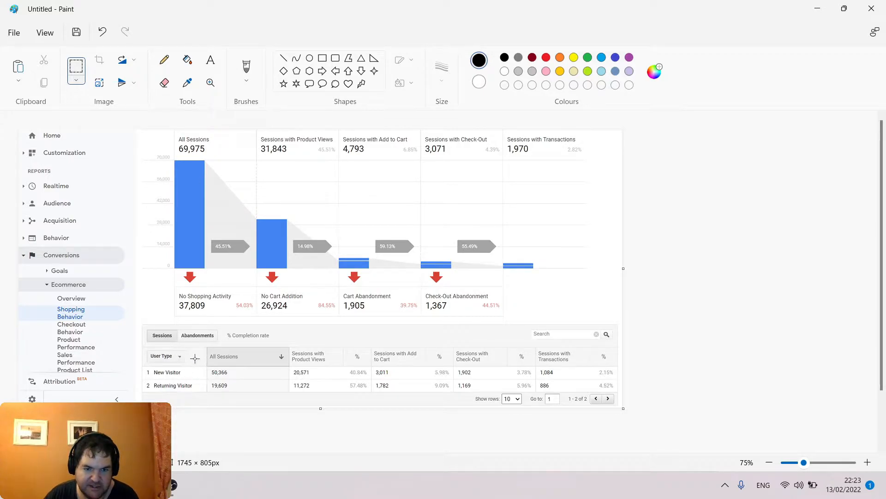
{"action": "mouse_move", "coordinate": [592, 380]}
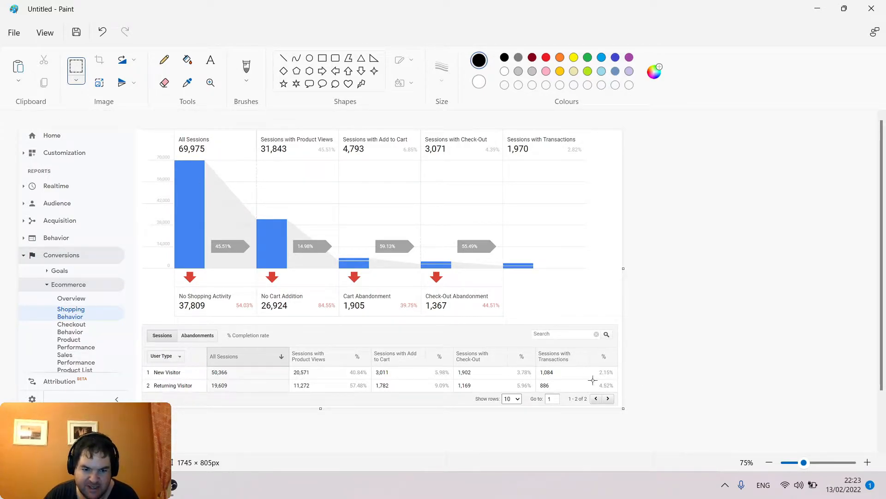
{"action": "mouse_move", "coordinate": [325, 330]}
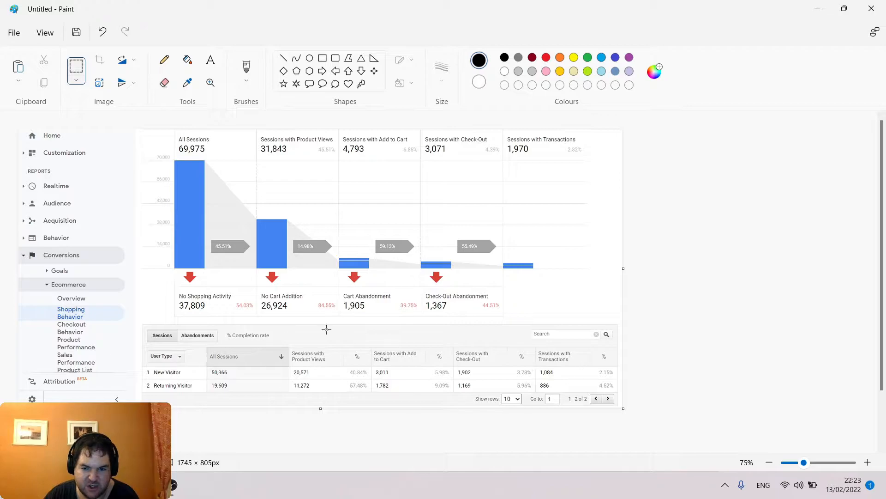
{"action": "mouse_move", "coordinate": [137, 365]}
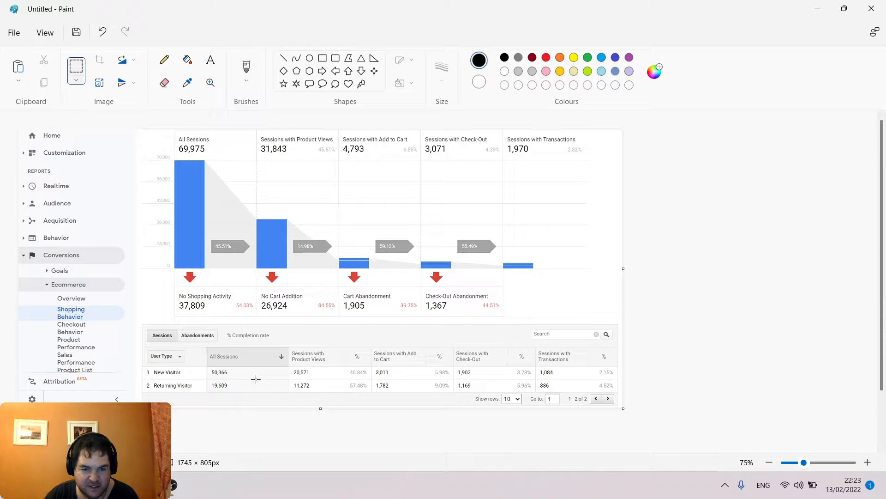
{"action": "mouse_move", "coordinate": [178, 373]}
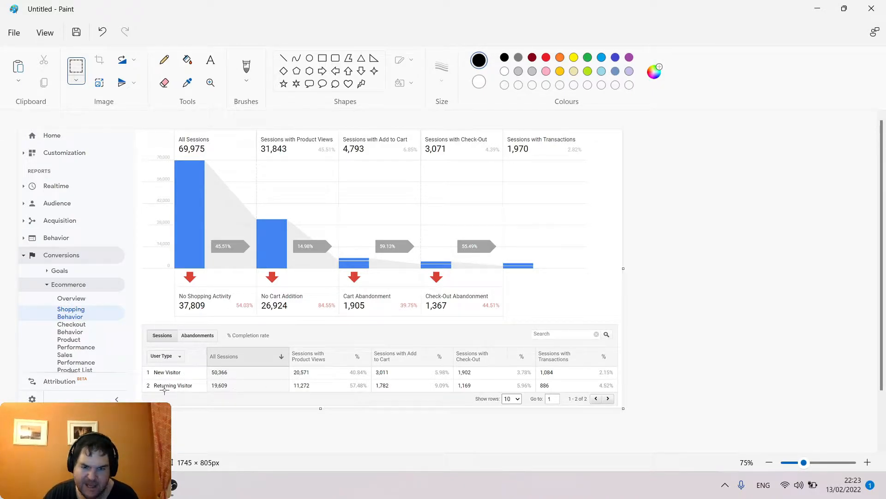
{"action": "mouse_move", "coordinate": [119, 362]}
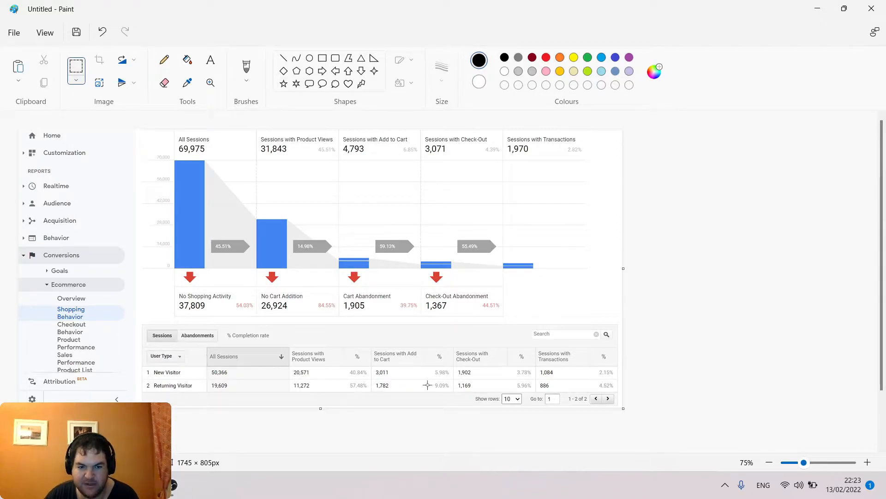
{"action": "mouse_move", "coordinate": [338, 397]}
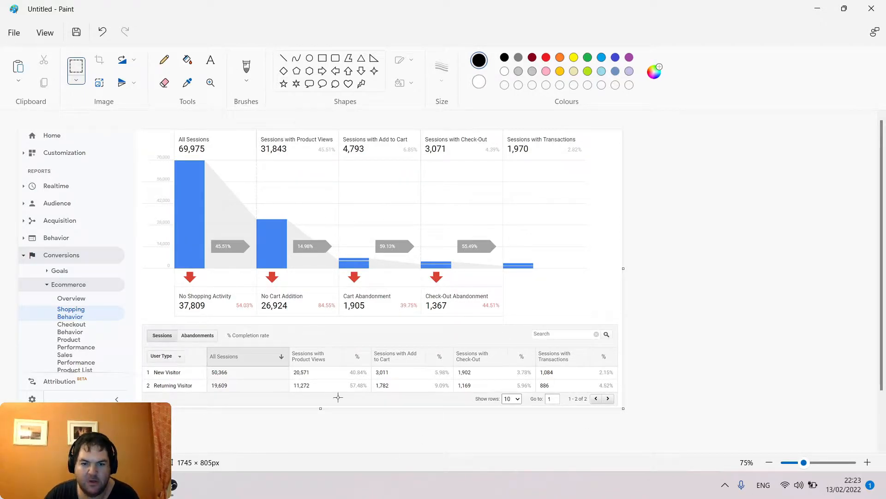
{"action": "mouse_move", "coordinate": [762, 293]}
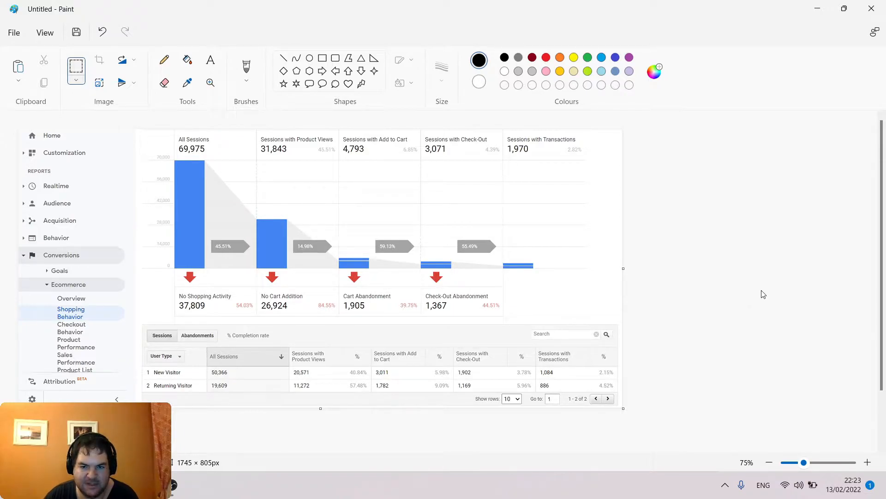
{"action": "mouse_move", "coordinate": [345, 254]}
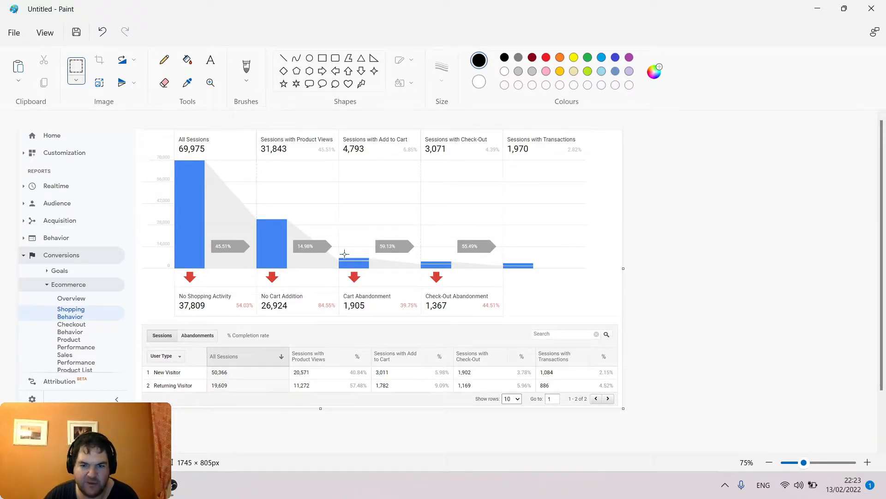
{"action": "mouse_move", "coordinate": [393, 274]}
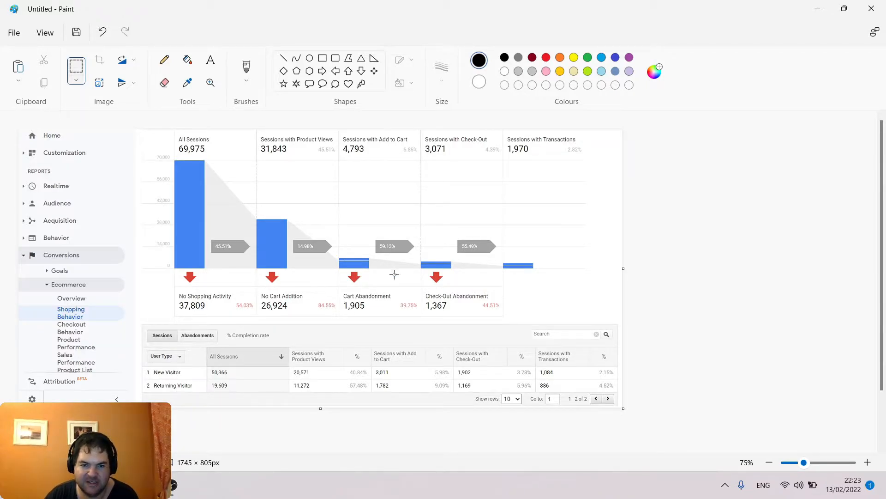
{"action": "mouse_move", "coordinate": [316, 403]}
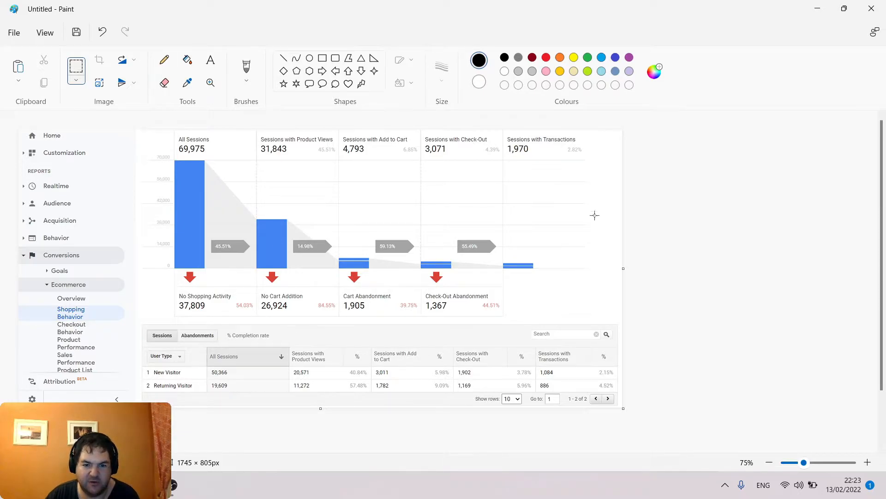
{"action": "mouse_move", "coordinate": [355, 302]}
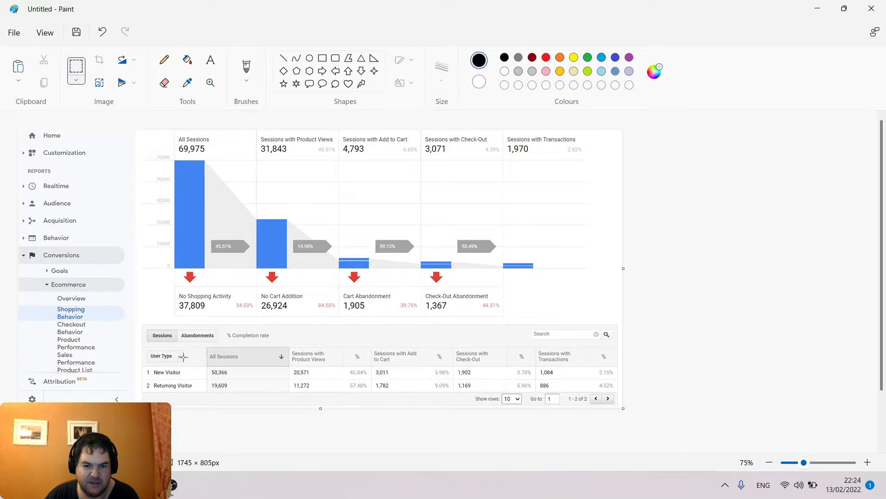
{"action": "mouse_move", "coordinate": [206, 378]}
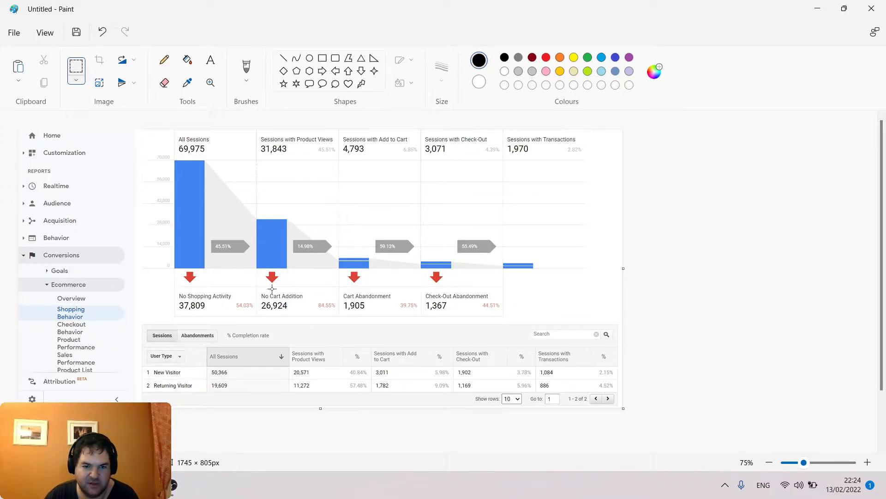
{"action": "mouse_move", "coordinate": [225, 330]}
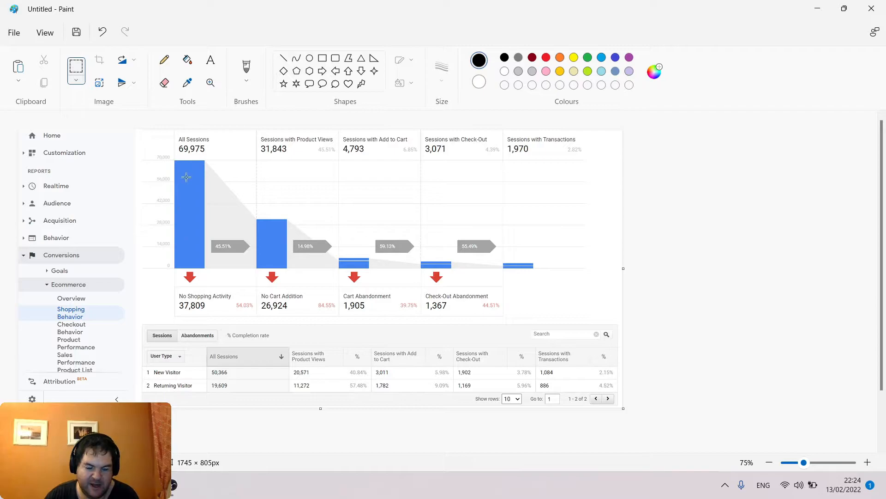
{"action": "mouse_move", "coordinate": [392, 322]}
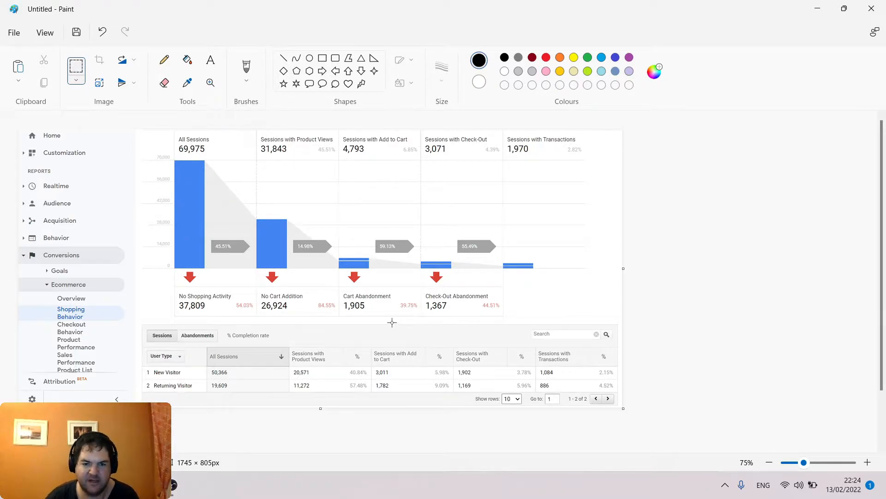
{"action": "mouse_move", "coordinate": [183, 351]}
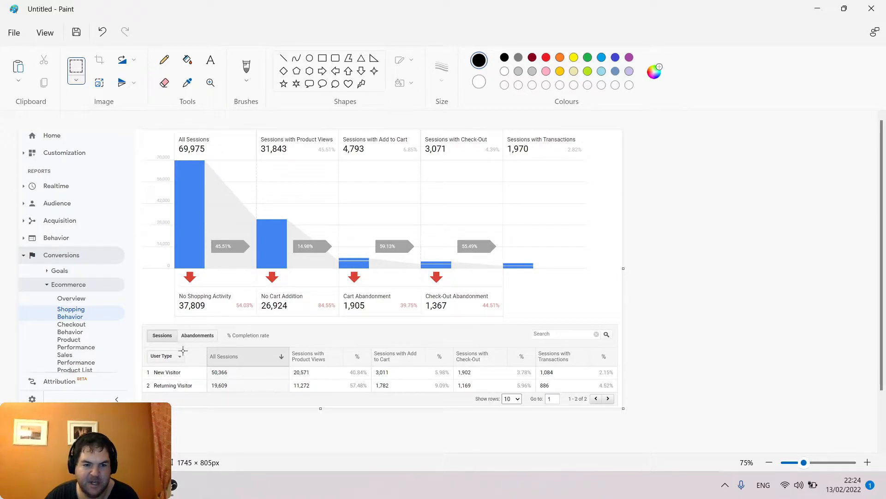
{"action": "mouse_move", "coordinate": [166, 372]}
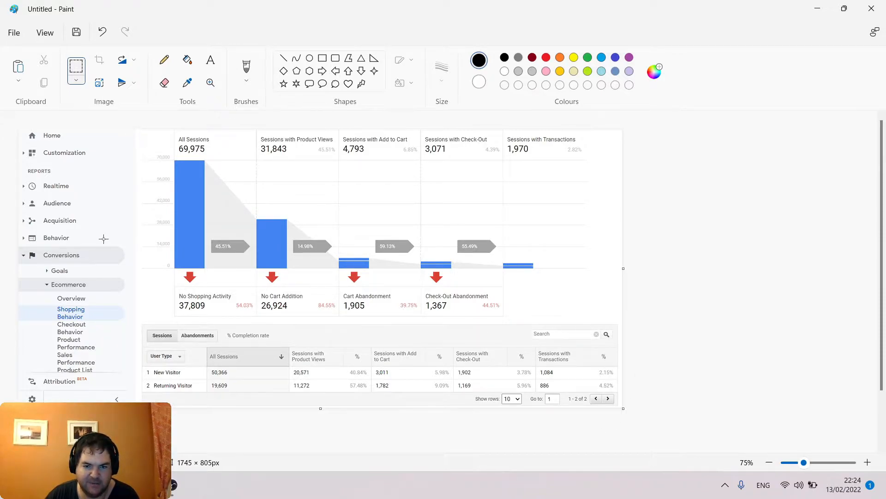
{"action": "mouse_move", "coordinate": [225, 231]}
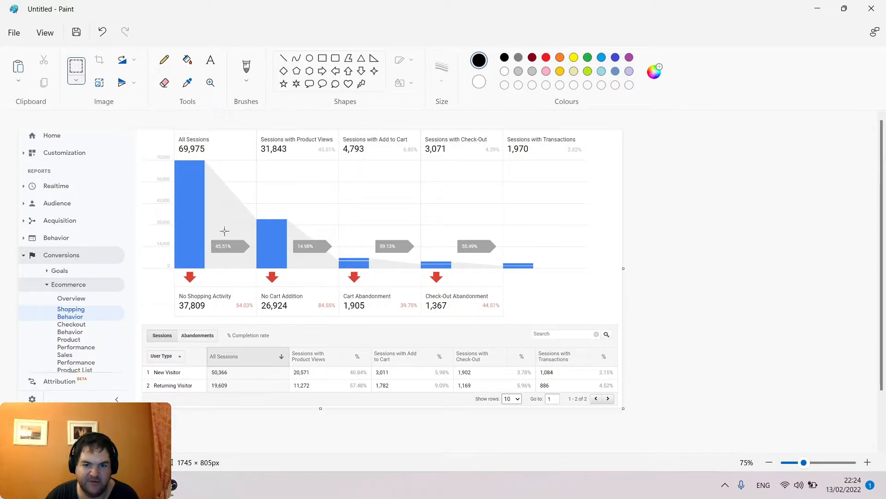
{"action": "mouse_move", "coordinate": [564, 284]}
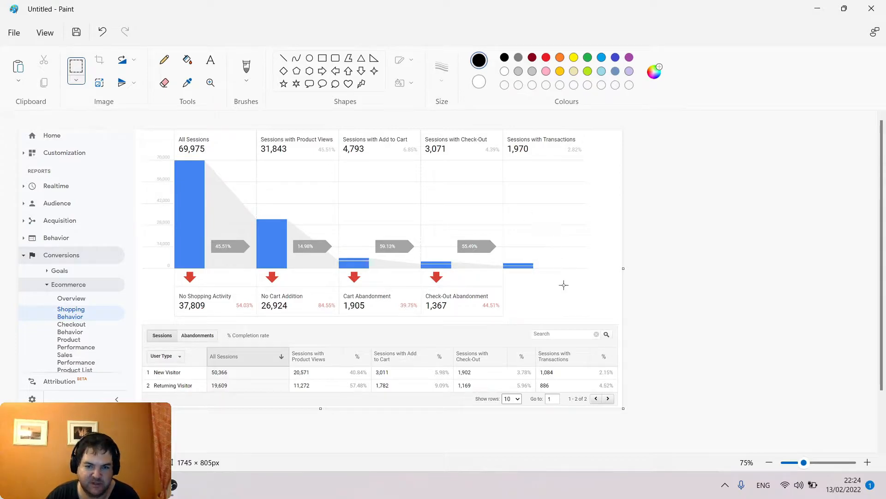
{"action": "mouse_move", "coordinate": [309, 411]}
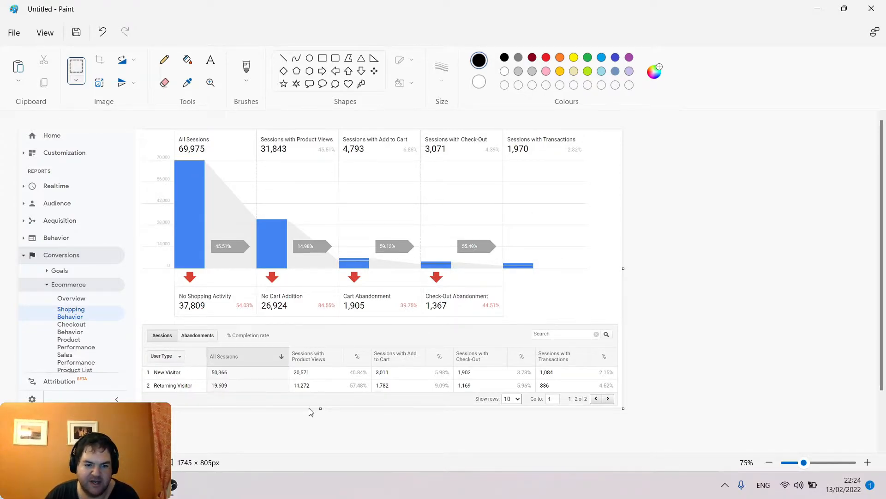
{"action": "mouse_move", "coordinate": [387, 282]}
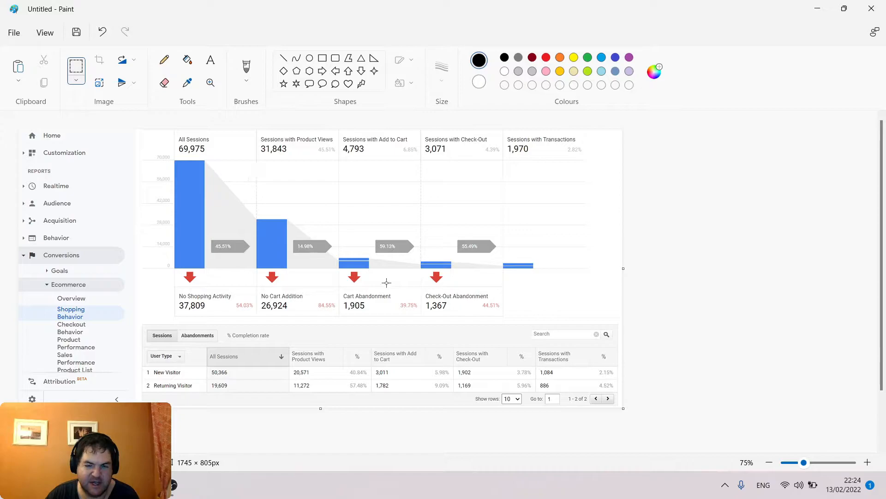
{"action": "mouse_move", "coordinate": [324, 350]}
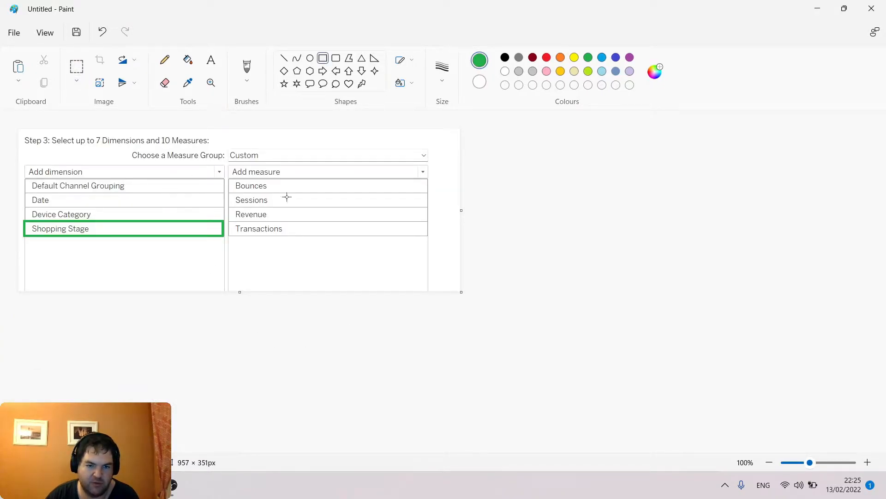
{"action": "mouse_move", "coordinate": [314, 282]}
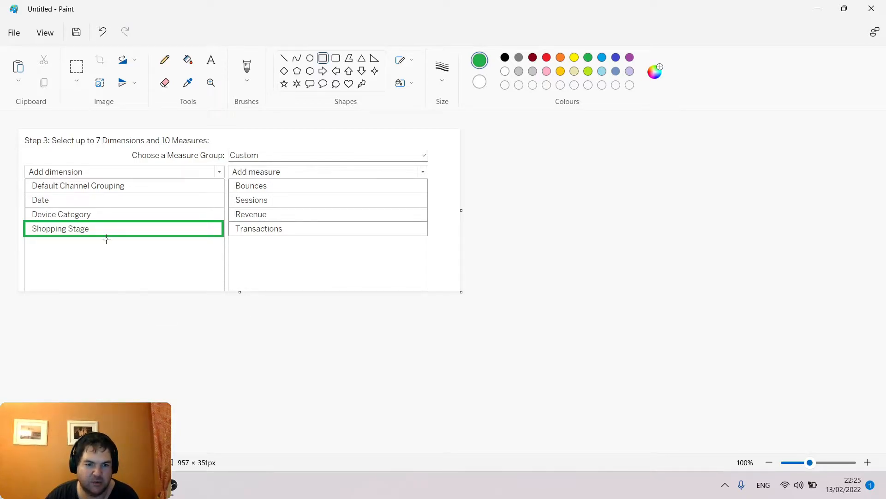
{"action": "mouse_move", "coordinate": [32, 235]}
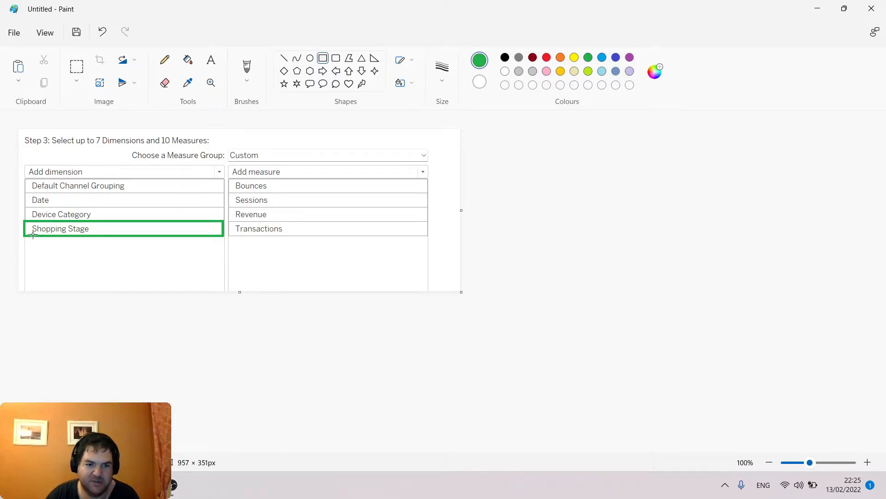
{"action": "mouse_move", "coordinate": [58, 155]}
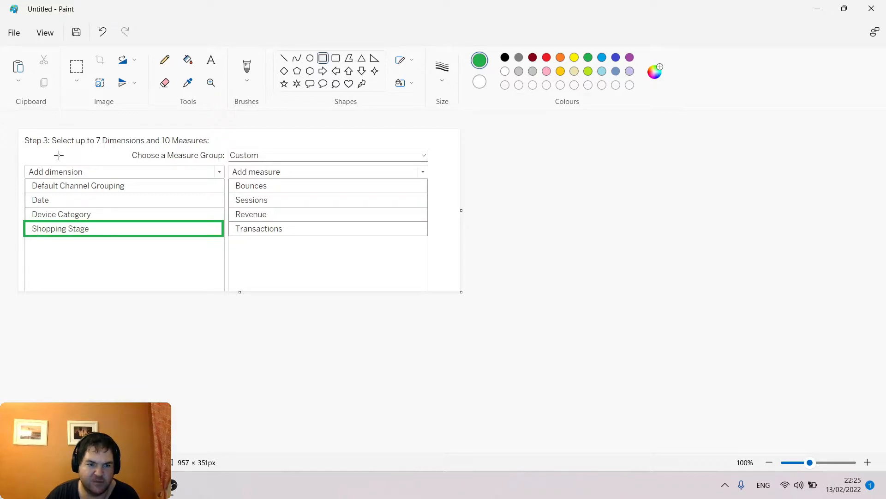
{"action": "mouse_move", "coordinate": [323, 176]}
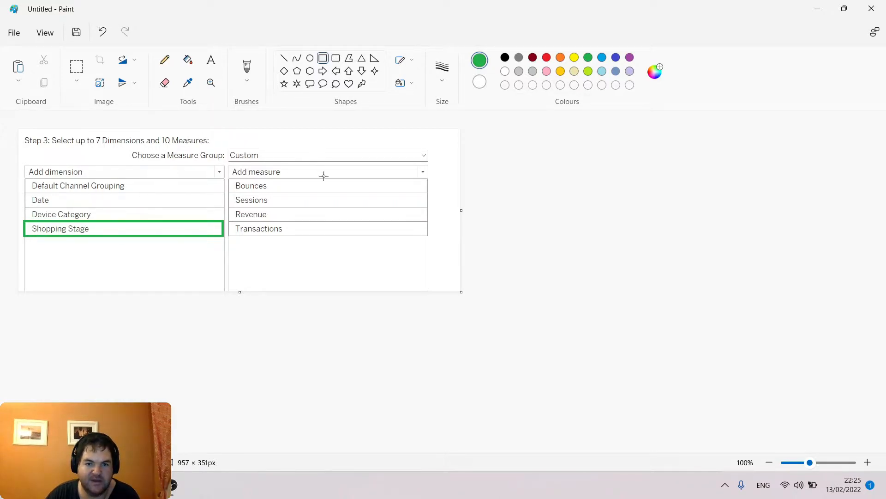
{"action": "mouse_move", "coordinate": [232, 250]}
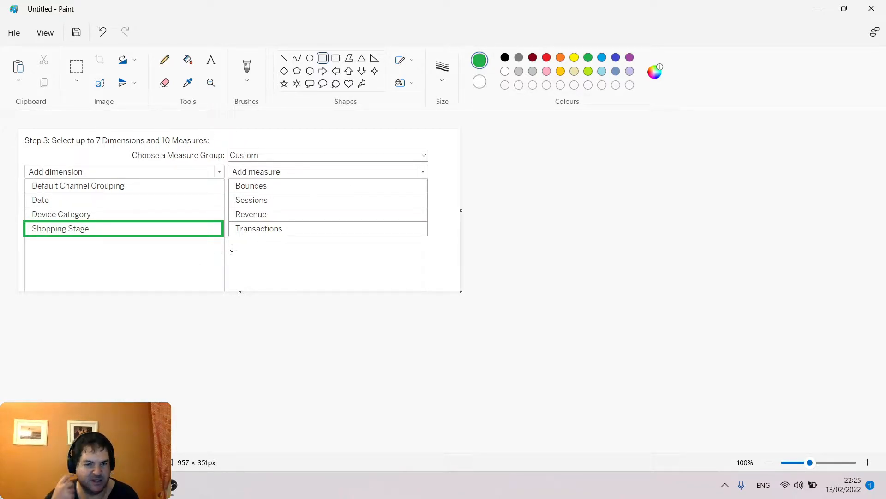
{"action": "mouse_move", "coordinate": [153, 214]}
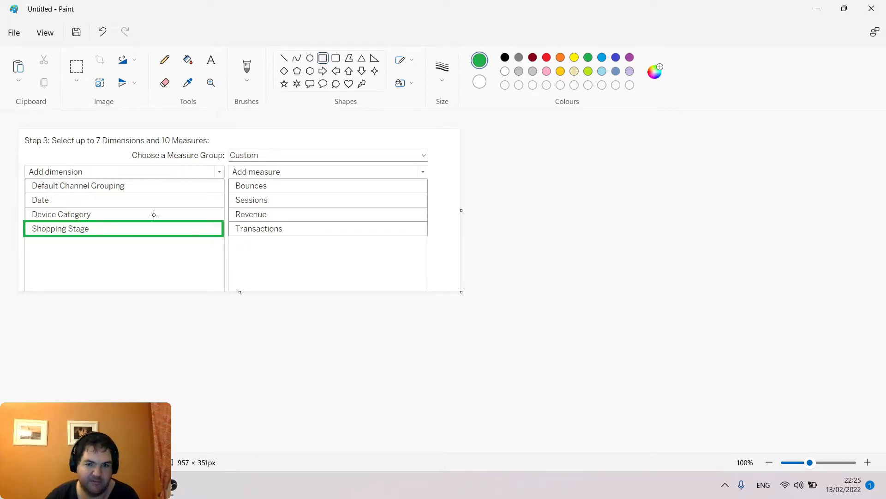
{"action": "mouse_move", "coordinate": [350, 320]}
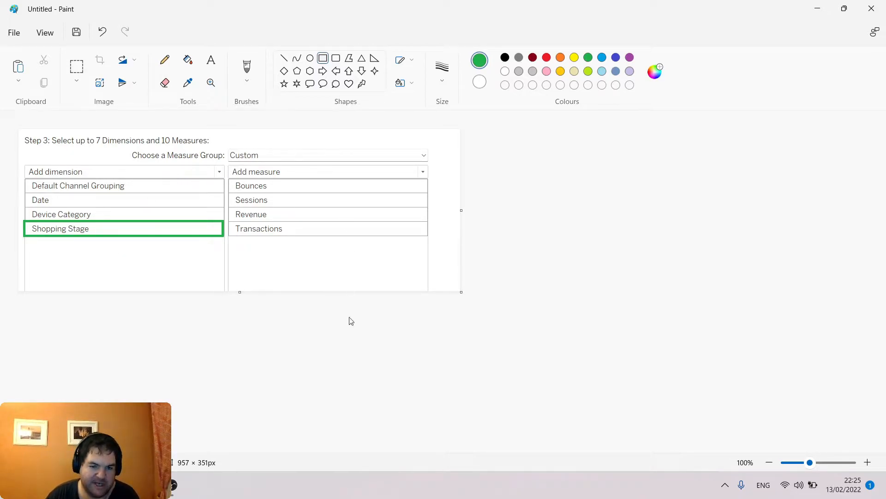
{"action": "mouse_move", "coordinate": [219, 250]}
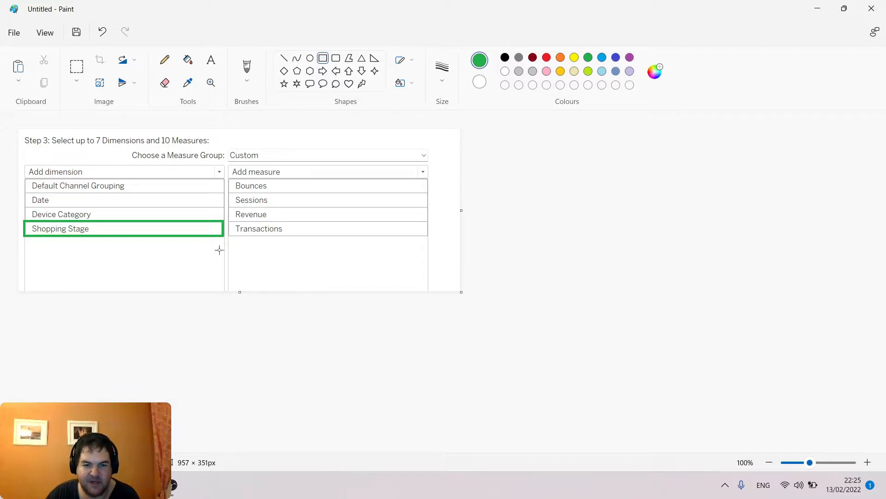
{"action": "mouse_move", "coordinate": [226, 251]}
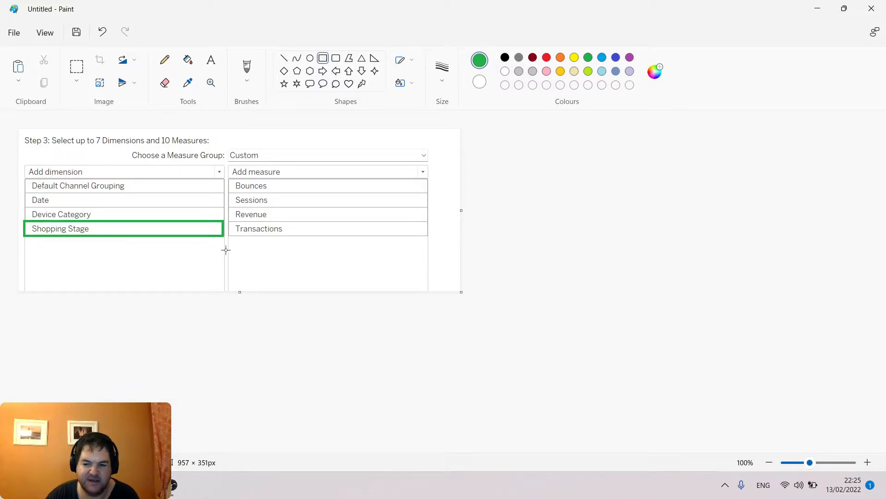
{"action": "mouse_move", "coordinate": [226, 228]}
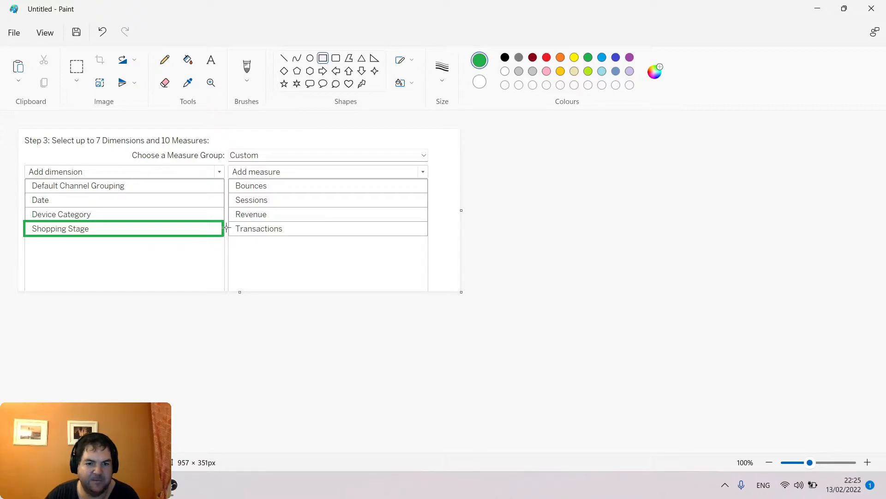
{"action": "mouse_move", "coordinate": [569, 330]}
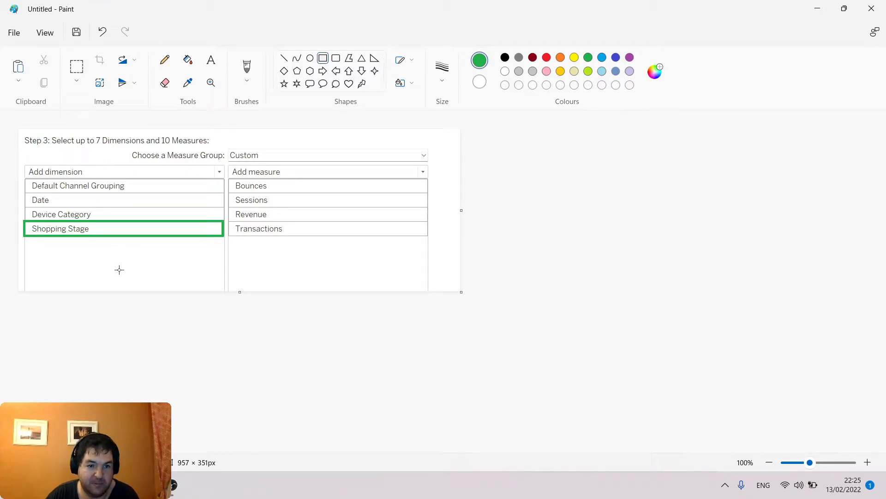
{"action": "mouse_move", "coordinate": [335, 262]}
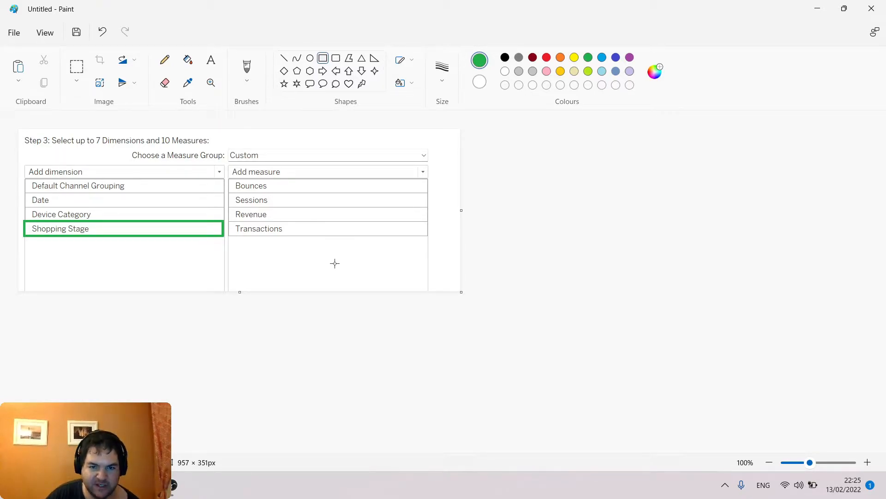
{"action": "mouse_move", "coordinate": [162, 371]}
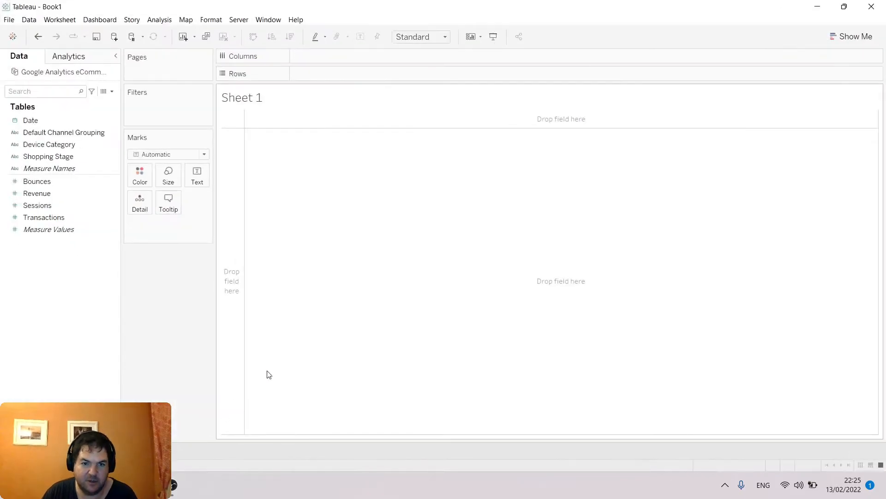
{"action": "left_click", "coordinate": [49, 168]}
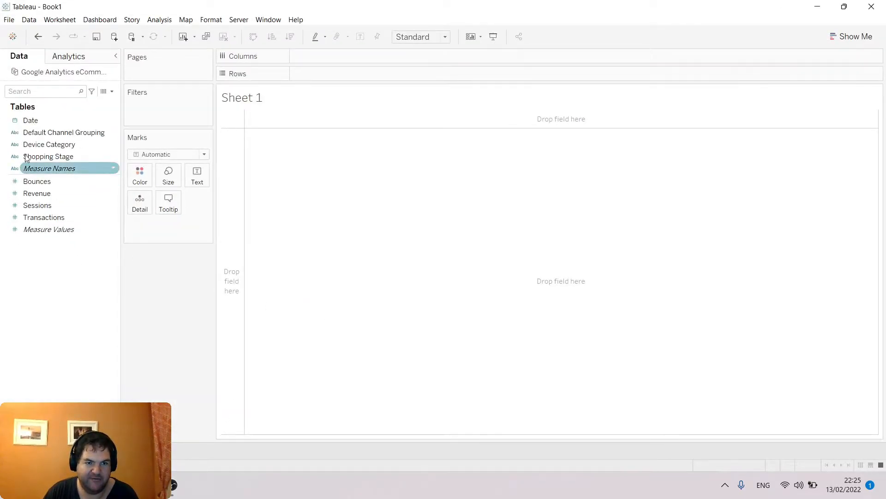
{"action": "left_click", "coordinate": [31, 120]}
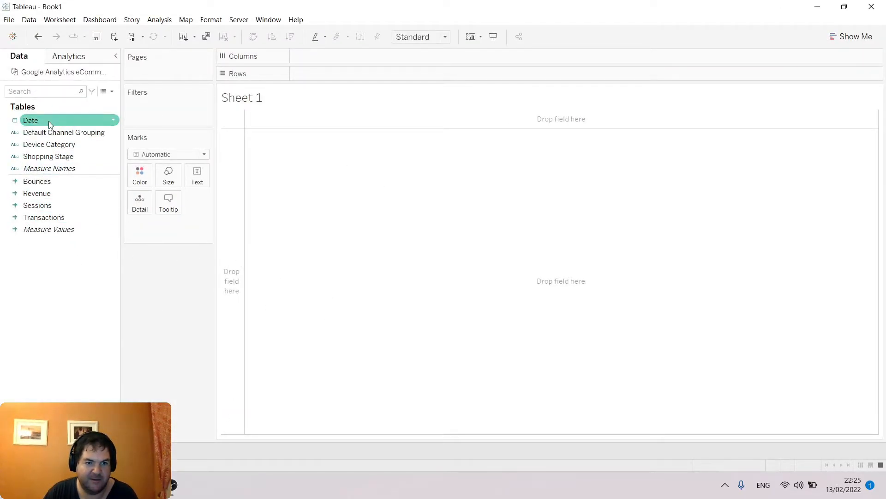
{"action": "left_click", "coordinate": [63, 131]}
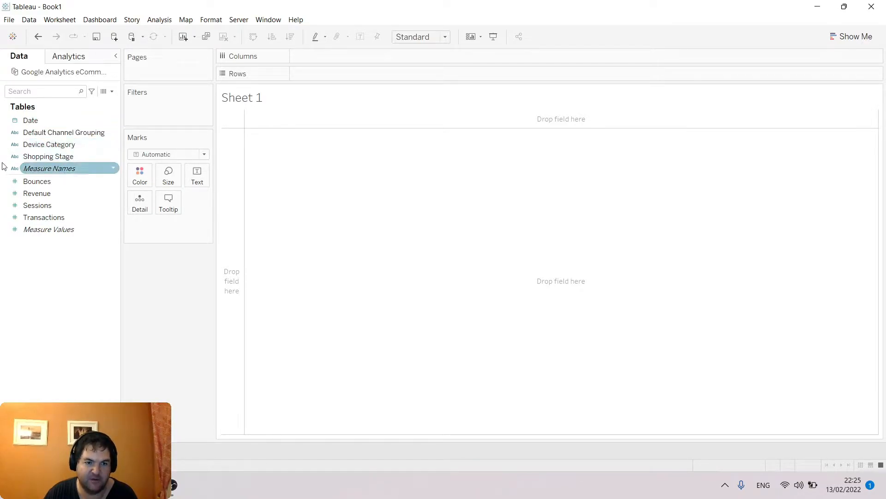
{"action": "left_click", "coordinate": [31, 120]}
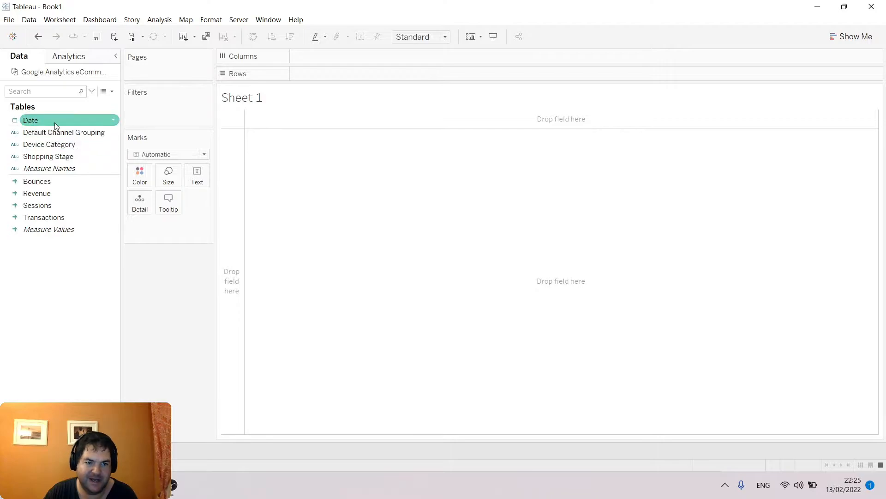
{"action": "left_click", "coordinate": [37, 181]}
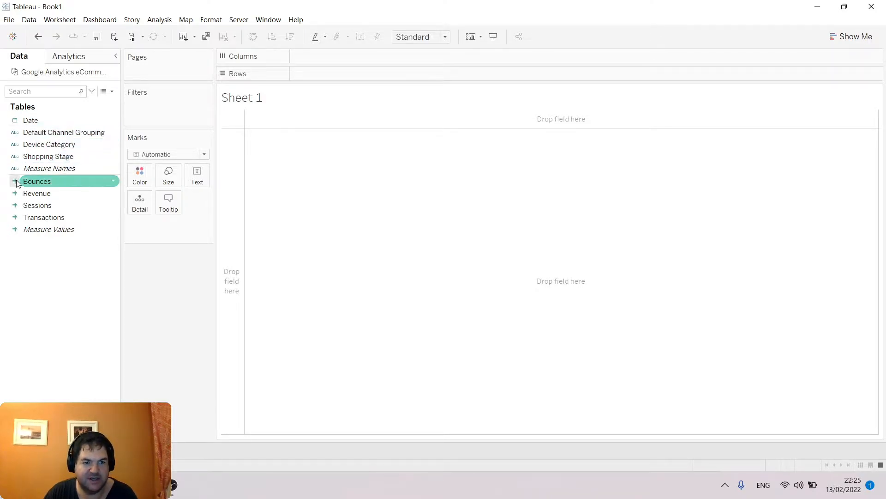
{"action": "left_click", "coordinate": [43, 217]}
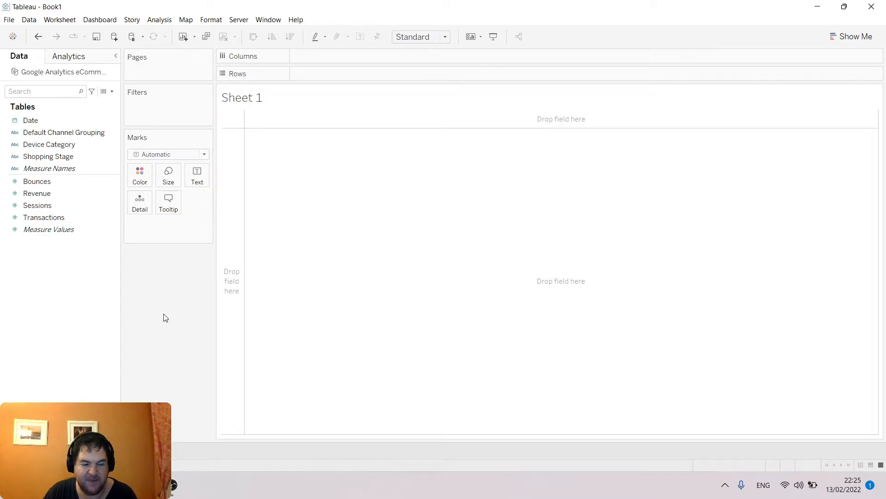
{"action": "left_click", "coordinate": [37, 205]}
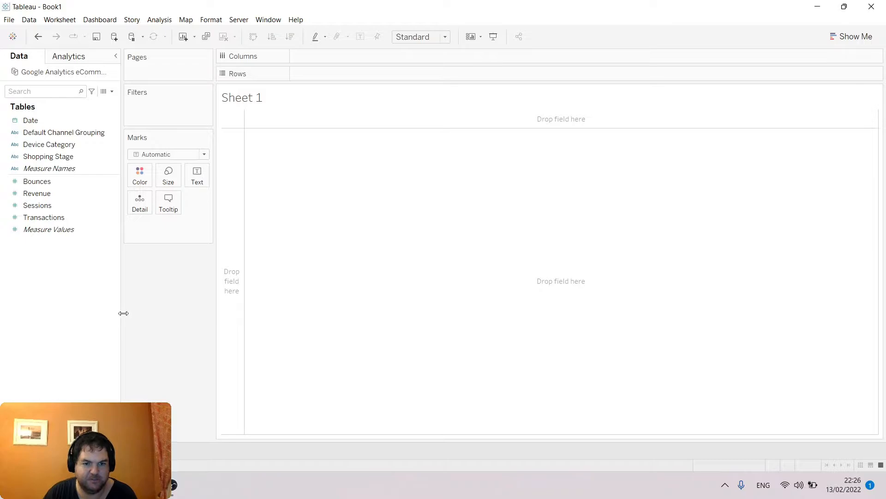
{"action": "left_click", "coordinate": [48, 156]}
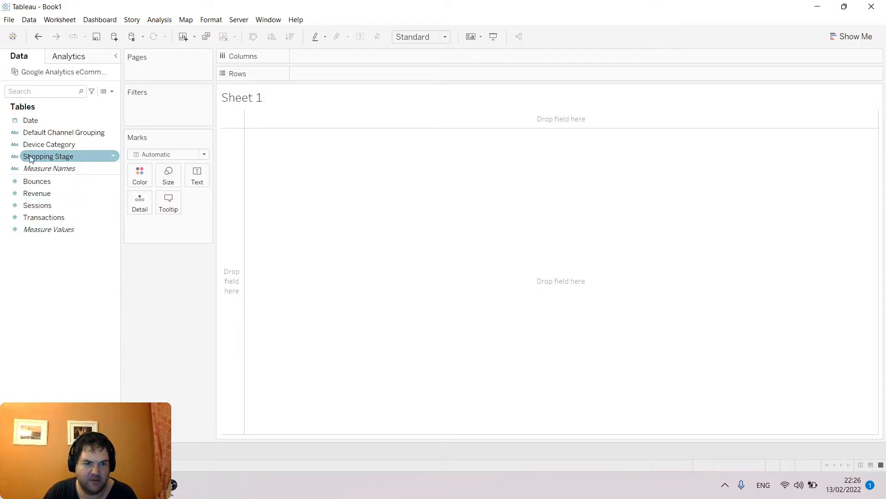
Drop Shopping Stage onto the Filters shelf to list its 17 stage values.
{"action": "left_click_drag", "start_coordinate": [48, 156], "coordinate": [352, 74]}
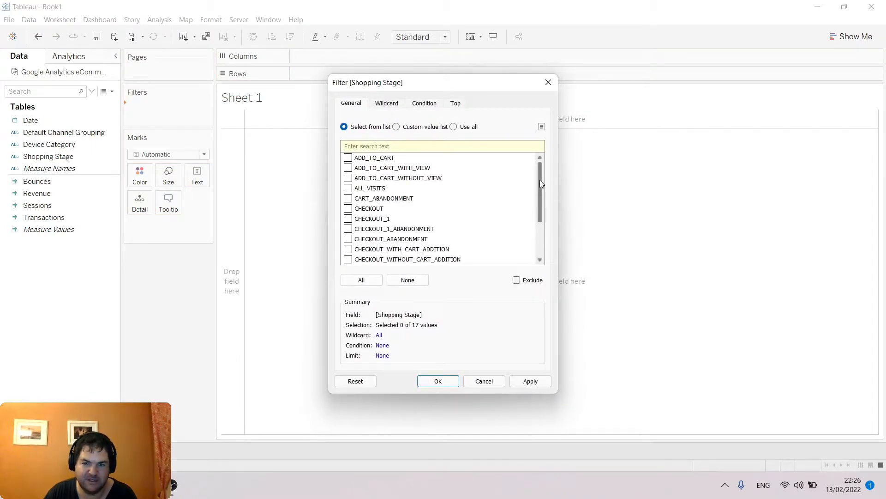
{"action": "mouse_move", "coordinate": [445, 208]}
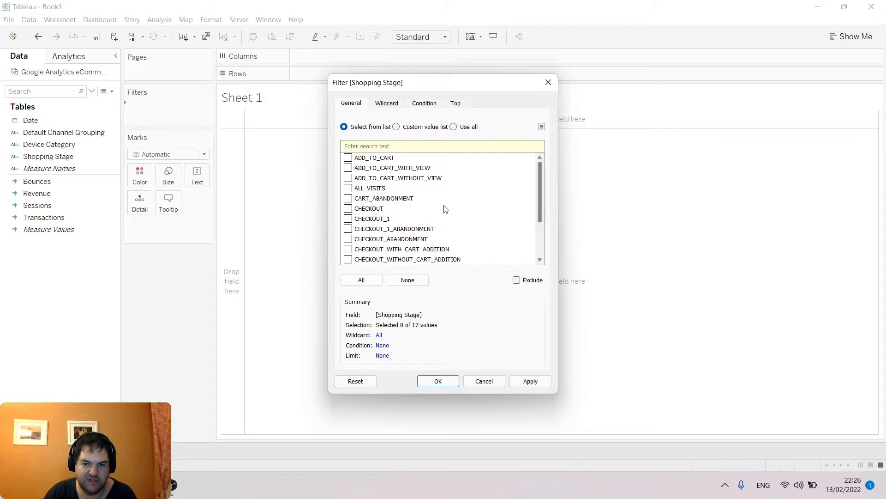
{"action": "mouse_move", "coordinate": [324, 157]}
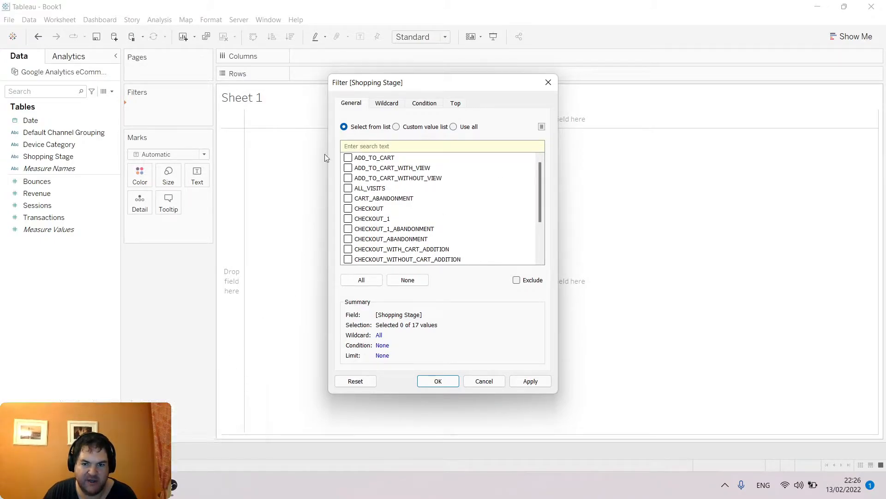
{"action": "mouse_move", "coordinate": [405, 172]}
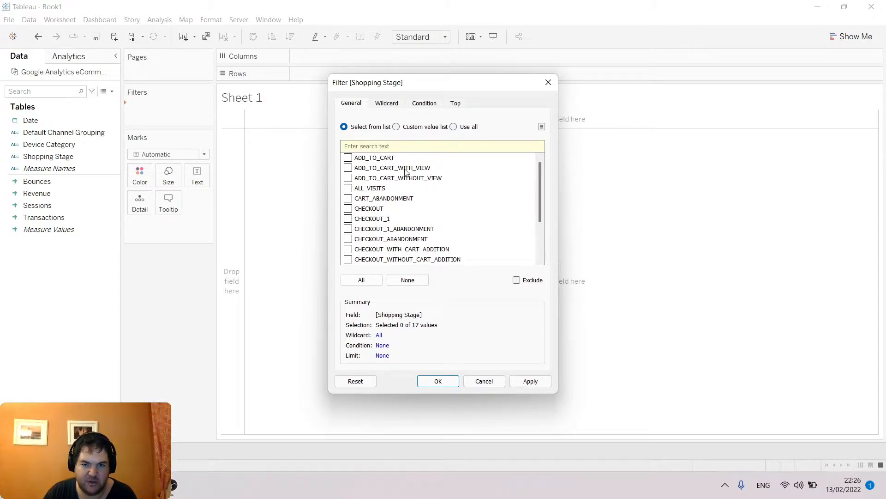
{"action": "mouse_move", "coordinate": [455, 184]}
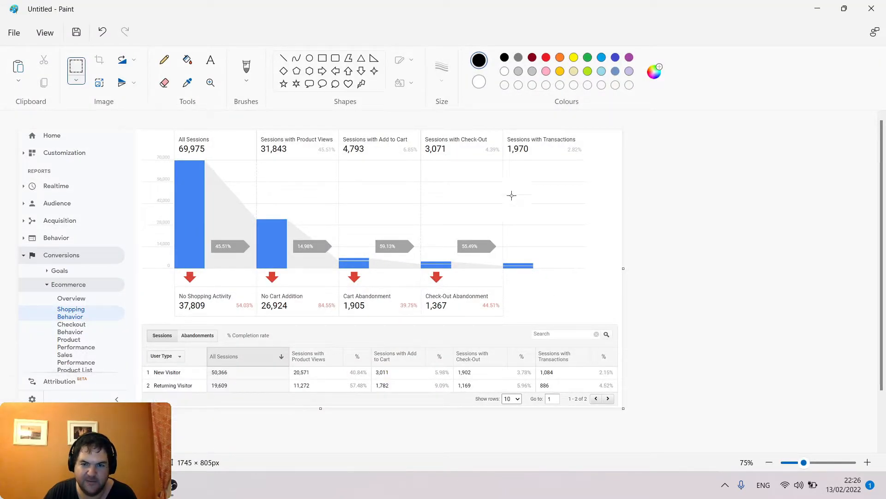
{"action": "mouse_move", "coordinate": [465, 295]}
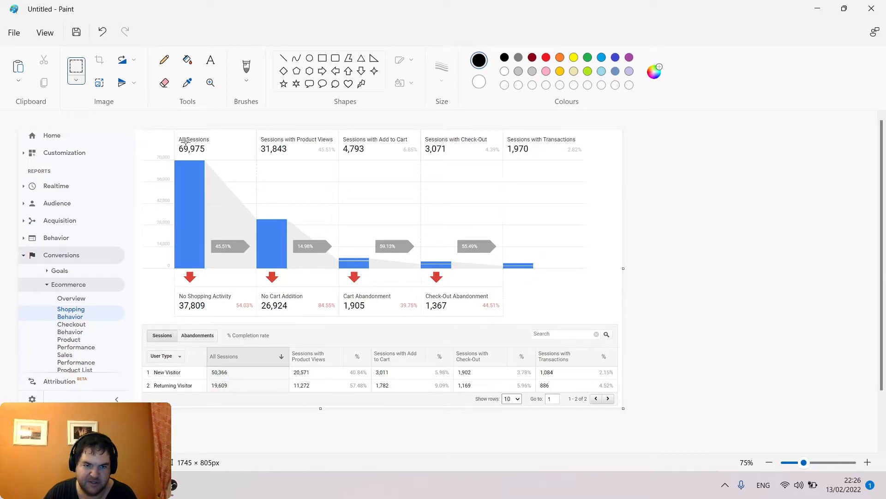
{"action": "mouse_move", "coordinate": [186, 237]}
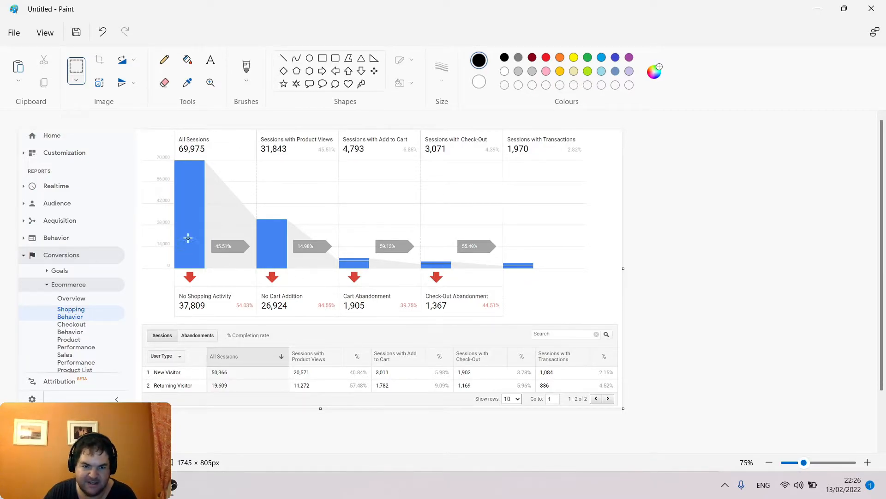
{"action": "mouse_move", "coordinate": [363, 260]}
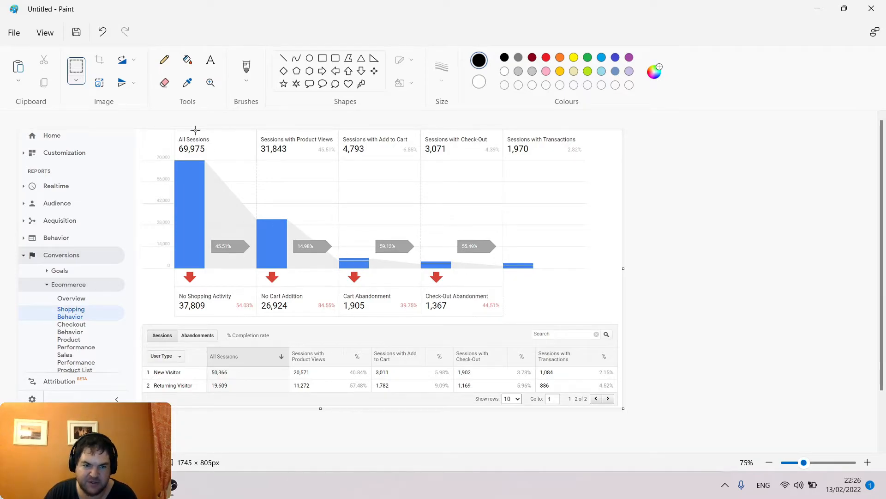
{"action": "mouse_move", "coordinate": [201, 143]}
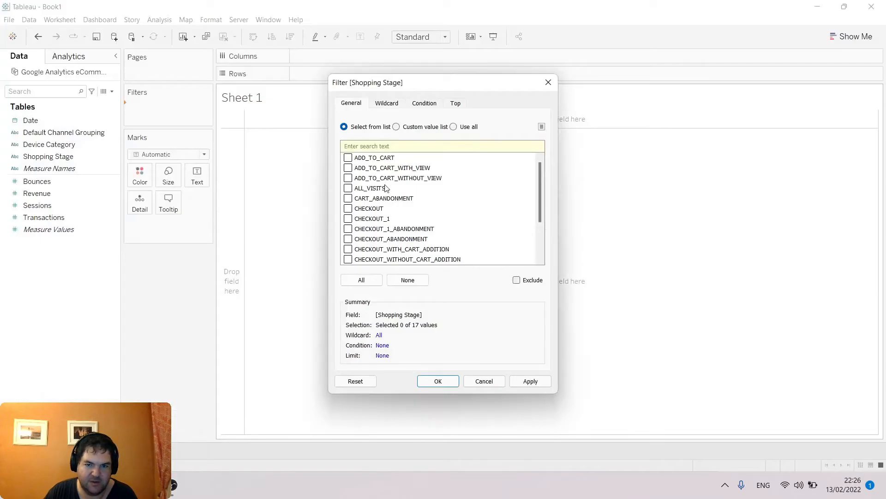
Tick ALL_VISITS, CHECKOUT, TRANSACTION and the other funnel stages in the filter list.
{"action": "scroll", "scroll_direction": "down", "scroll_amount": 3}
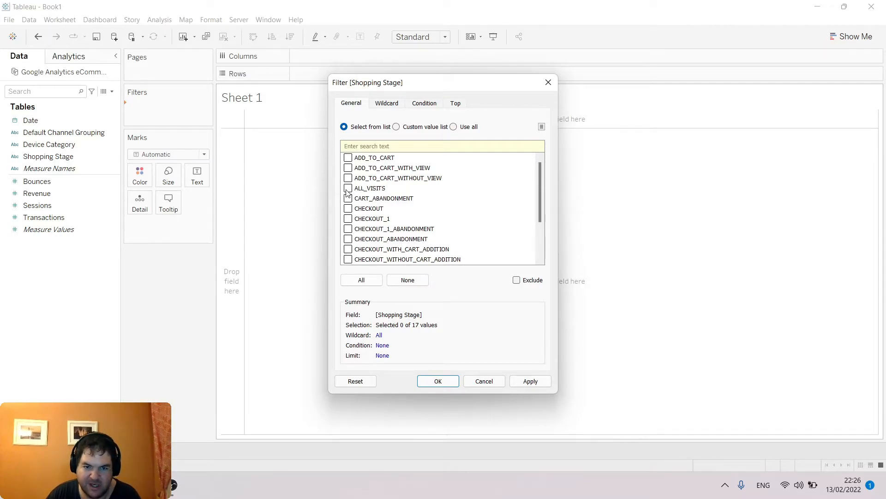
{"action": "left_click", "coordinate": [348, 188]}
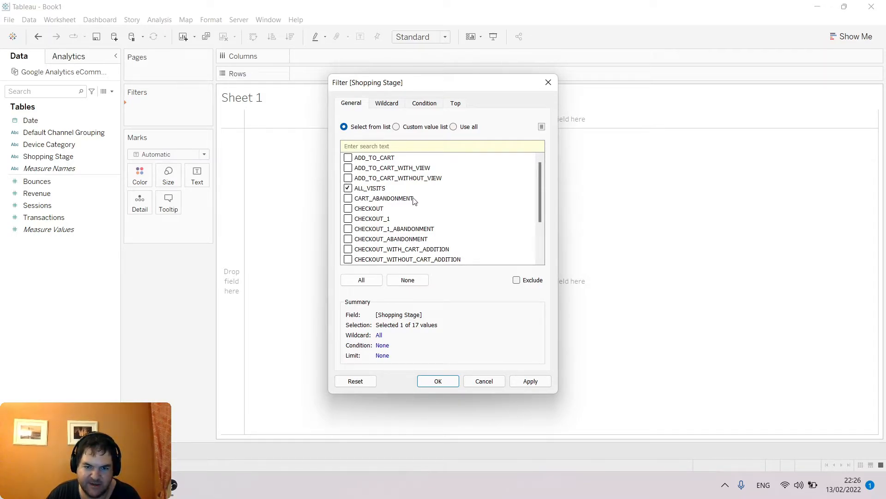
{"action": "scroll", "scroll_direction": "down", "scroll_amount": 3}
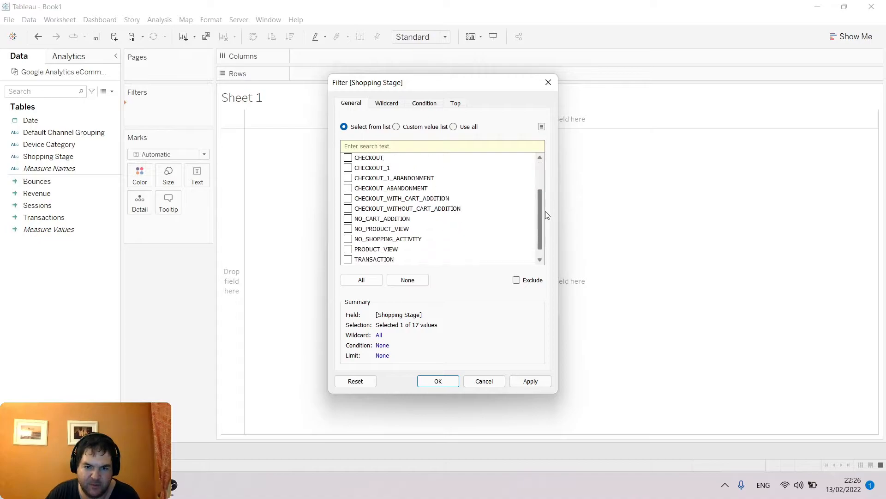
{"action": "scroll", "scroll_direction": "up", "scroll_amount": 3}
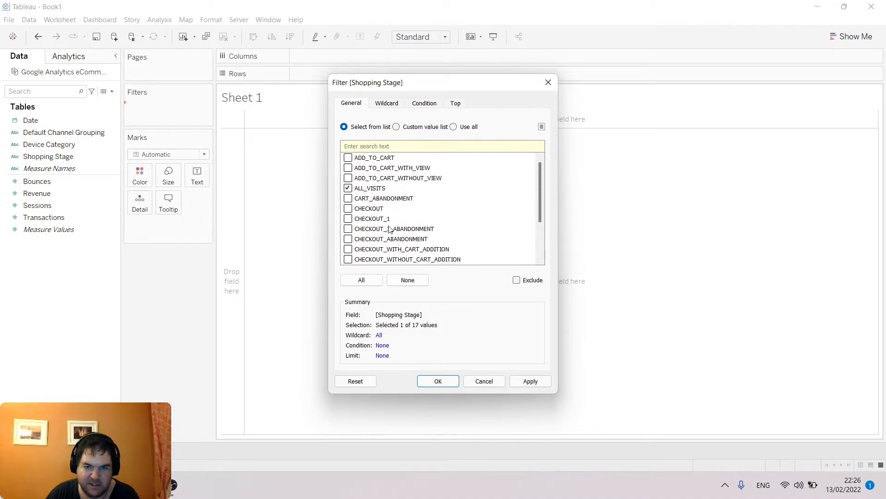
{"action": "left_click", "coordinate": [348, 157]}
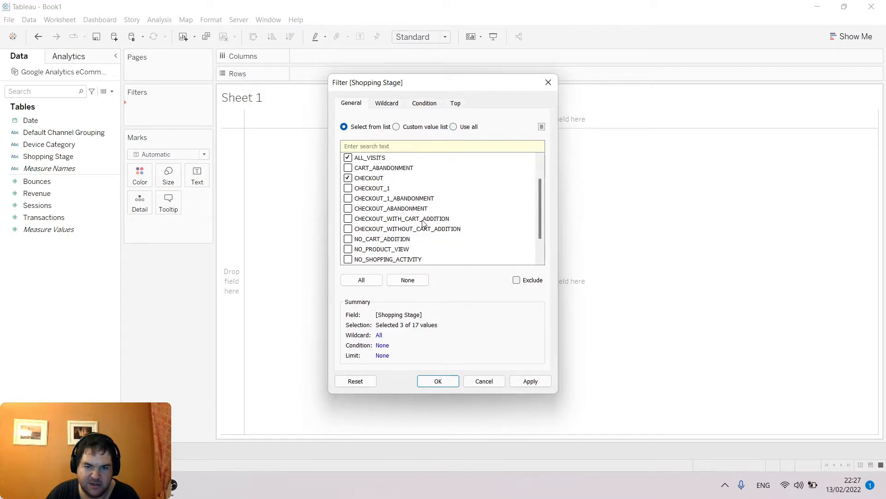
{"action": "scroll", "scroll_direction": "down", "scroll_amount": 3}
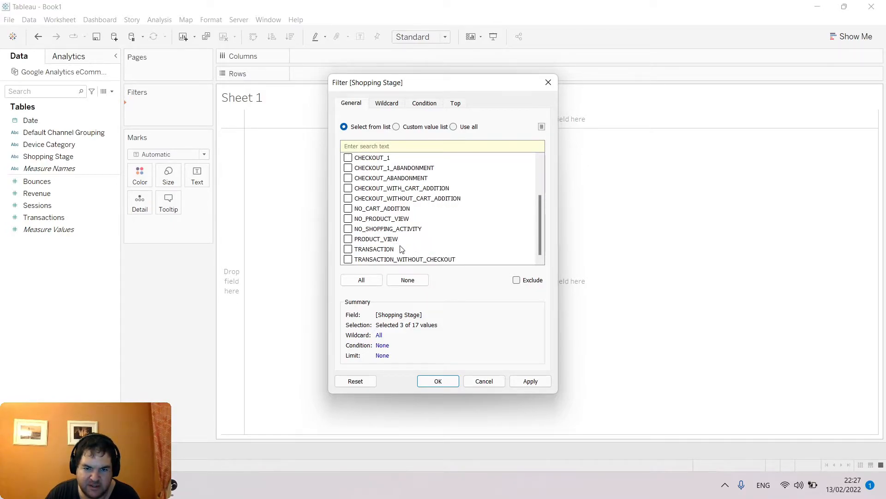
{"action": "left_click", "coordinate": [348, 249]}
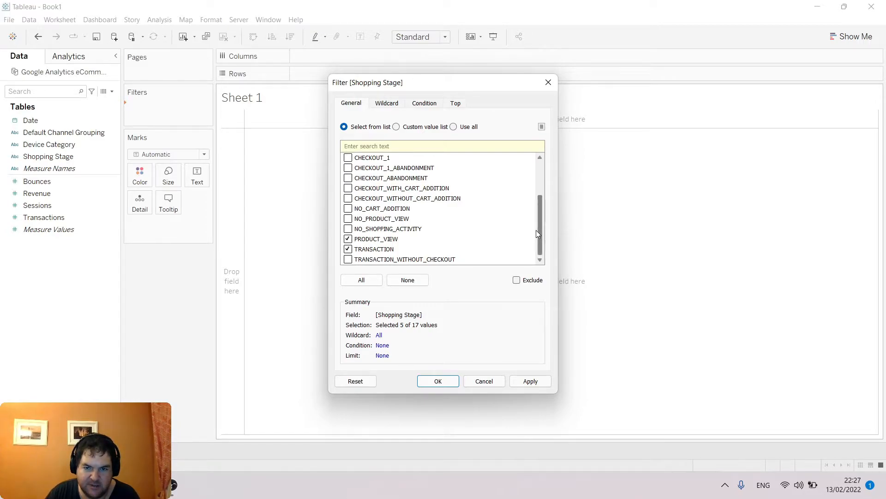
{"action": "scroll", "scroll_direction": "up", "scroll_amount": 3}
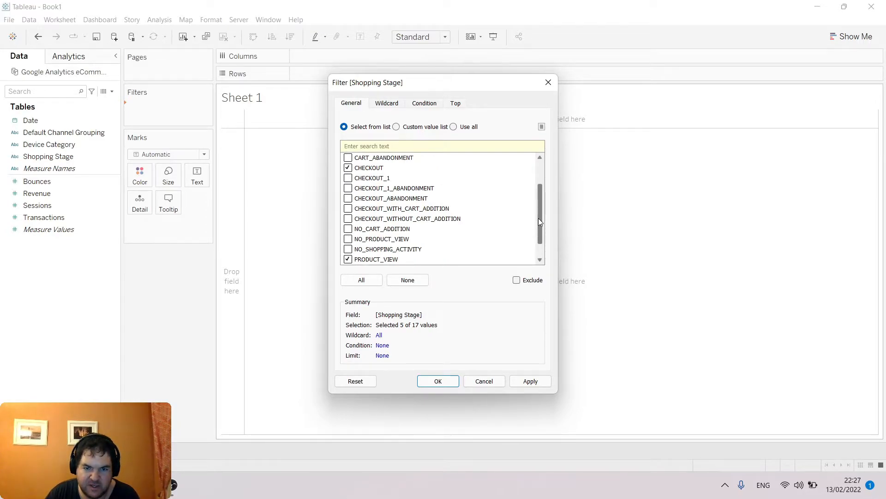
{"action": "scroll", "scroll_direction": "up", "scroll_amount": 3}
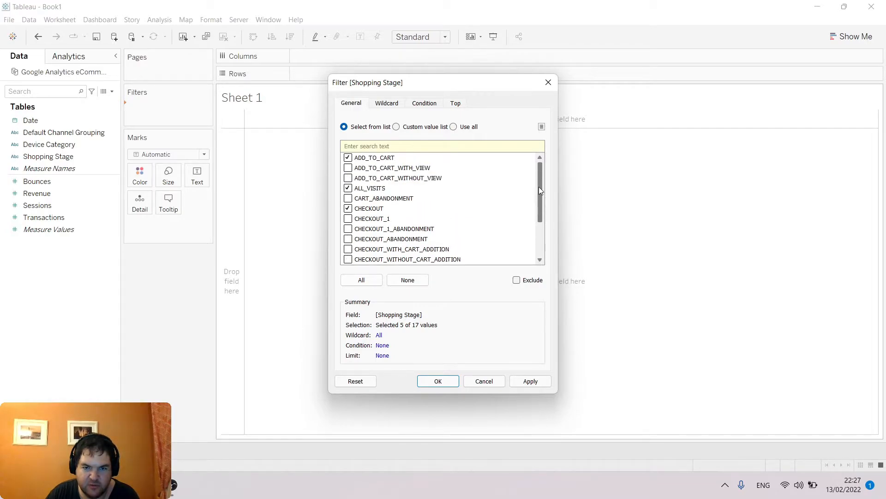
{"action": "scroll", "scroll_direction": "down", "scroll_amount": 3}
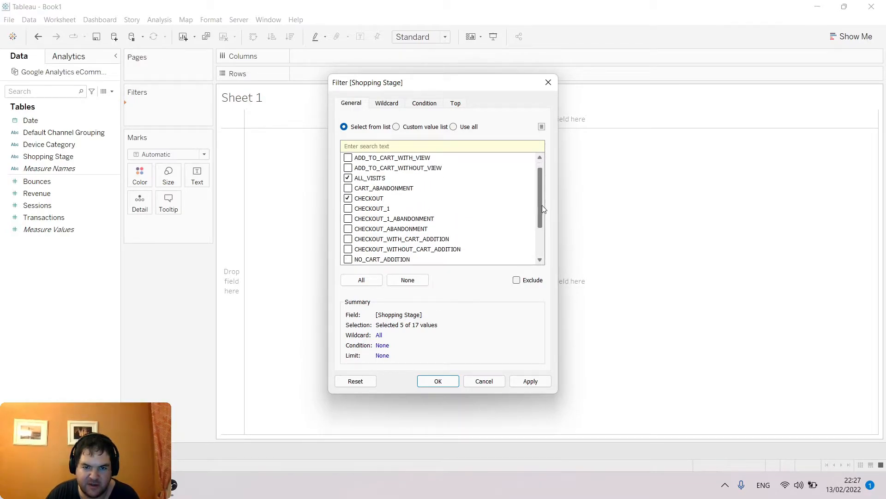
{"action": "scroll", "scroll_direction": "down", "scroll_amount": 3}
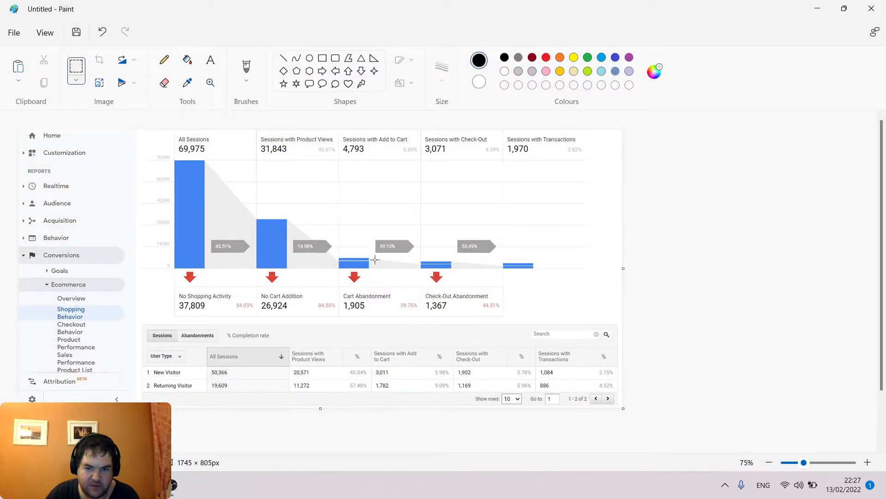
{"action": "mouse_move", "coordinate": [282, 463]}
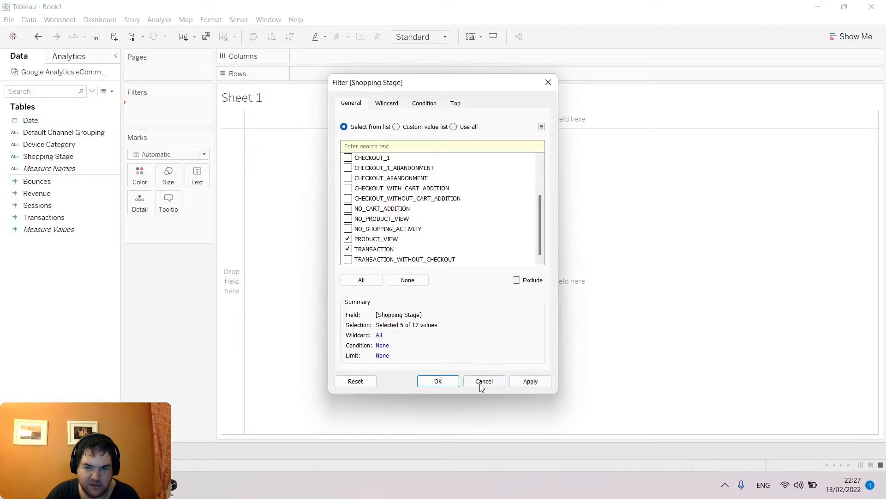
Apply the five-stage filter and lay Shopping Stage out across the columns.
{"action": "left_click", "coordinate": [438, 380]}
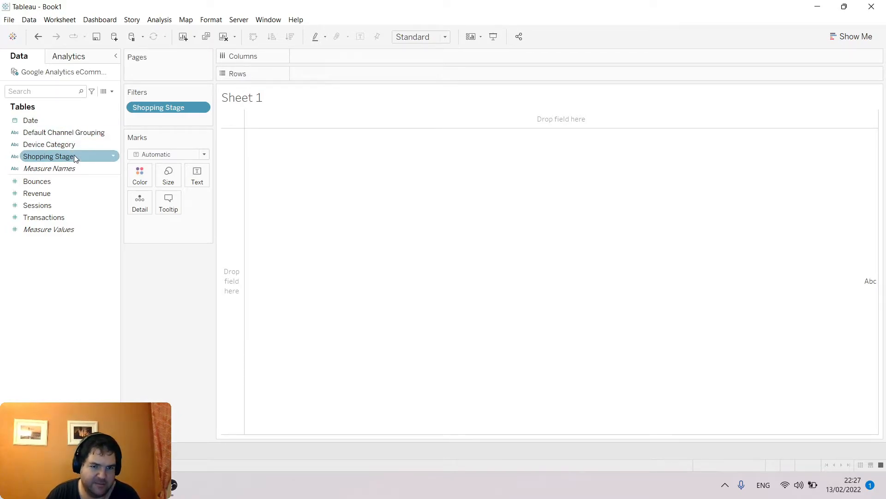
{"action": "mouse_move", "coordinate": [177, 305]}
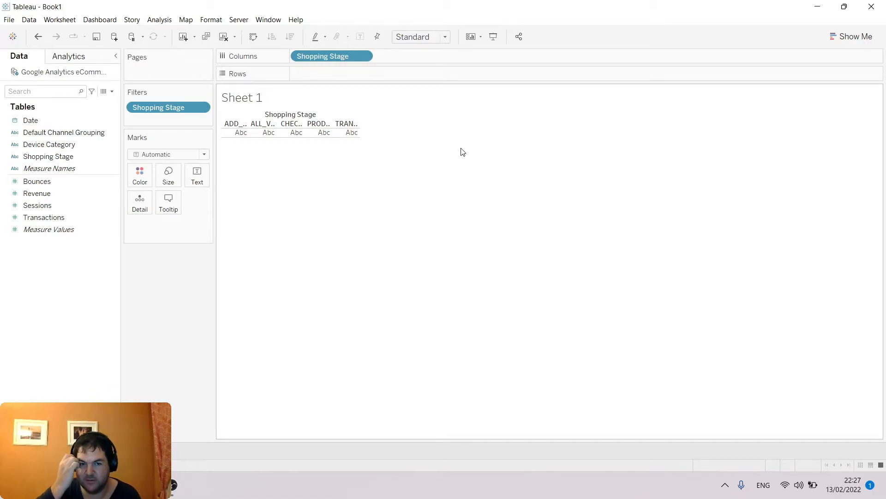
{"action": "mouse_move", "coordinate": [359, 125]}
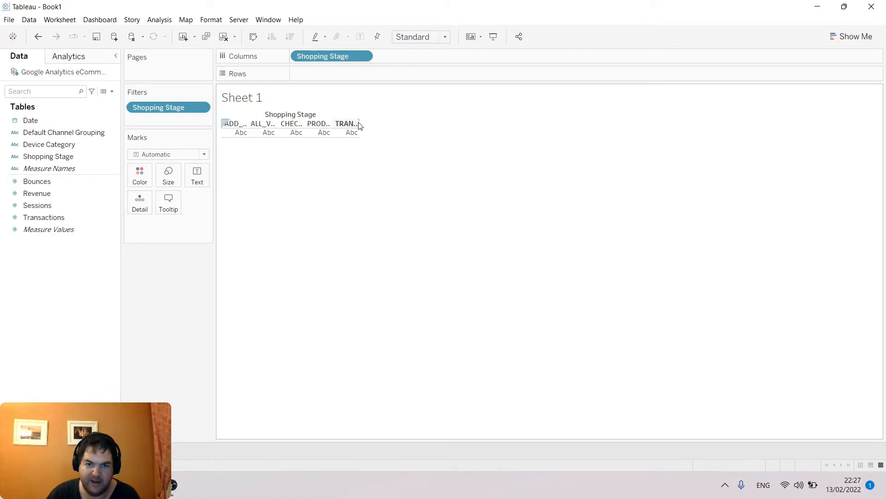
{"action": "left_click", "coordinate": [37, 205]}
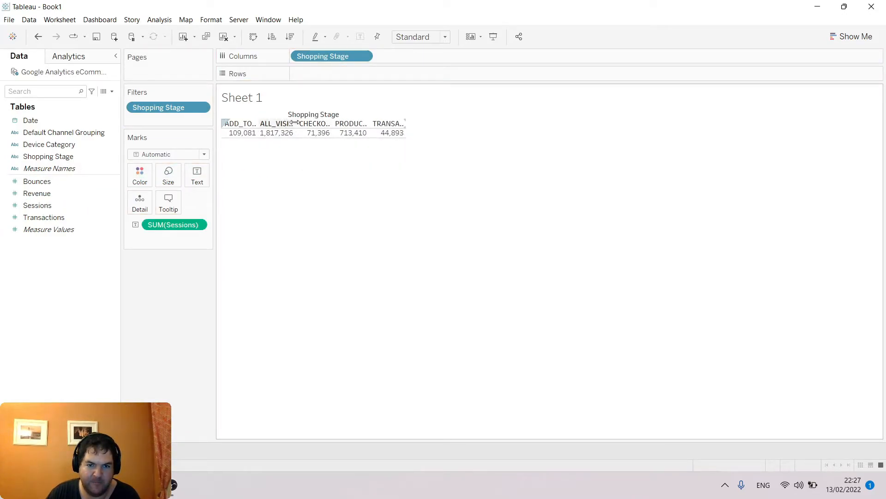
Chart total Sessions as bars per Shopping Stage, ordered ALL_VISITS to TRANSACTION.
{"action": "left_click", "coordinate": [855, 36]}
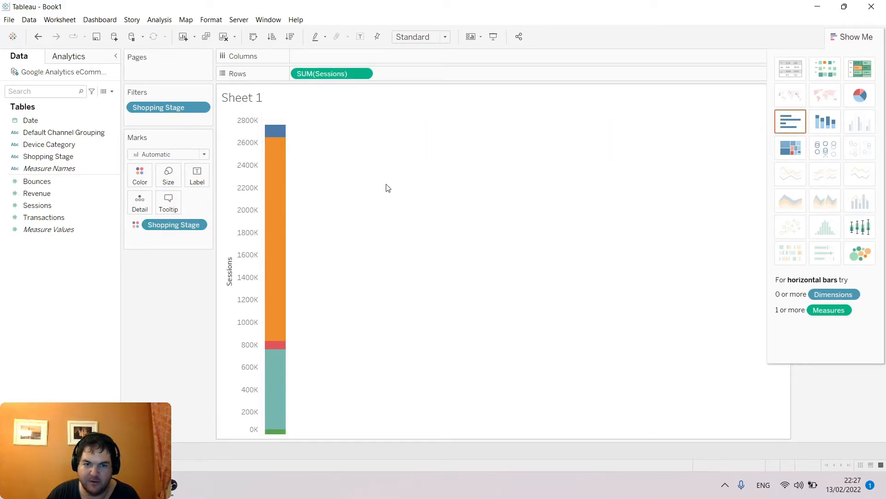
{"action": "left_click_drag", "start_coordinate": [48, 156], "coordinate": [322, 56]}
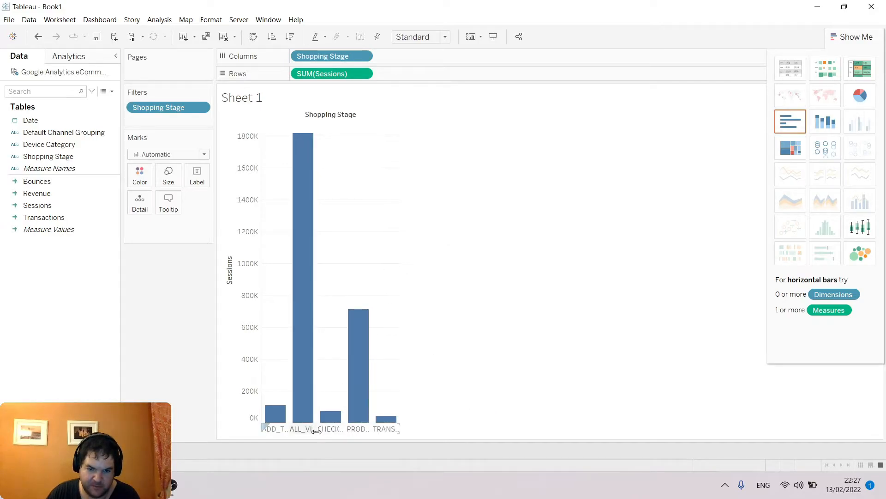
{"action": "left_click", "coordinate": [852, 36]}
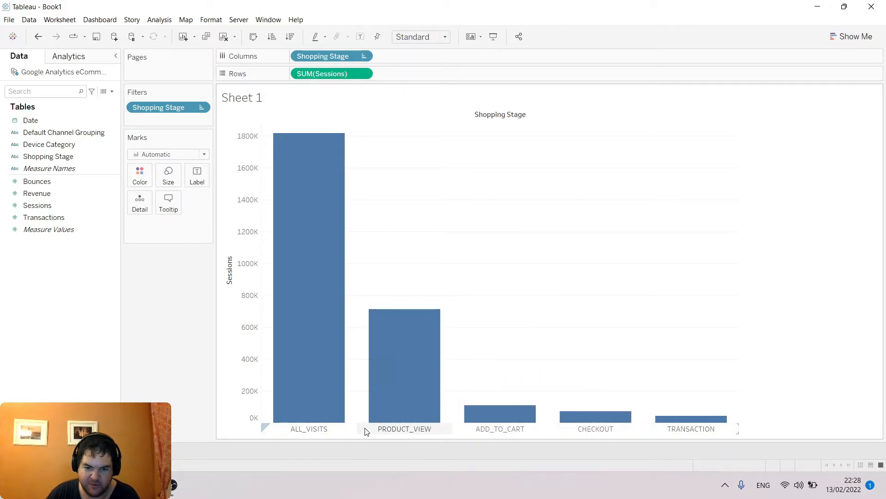
{"action": "mouse_move", "coordinate": [310, 351]}
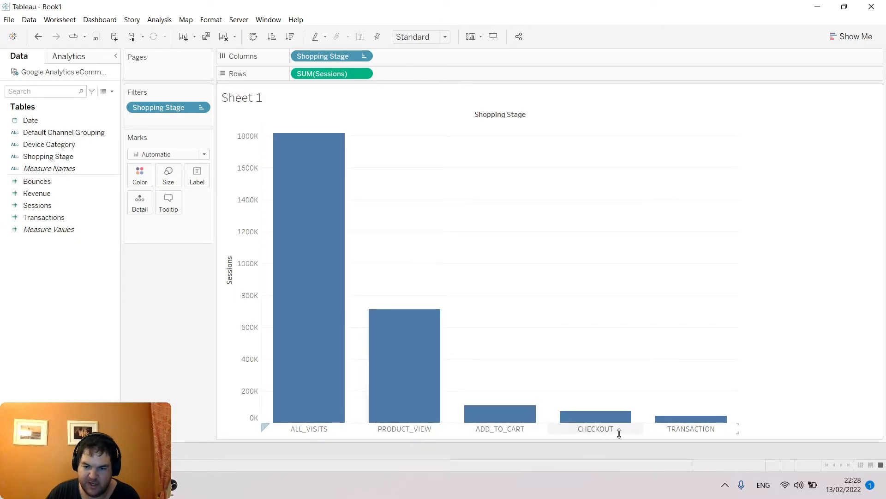
{"action": "mouse_move", "coordinate": [595, 417]}
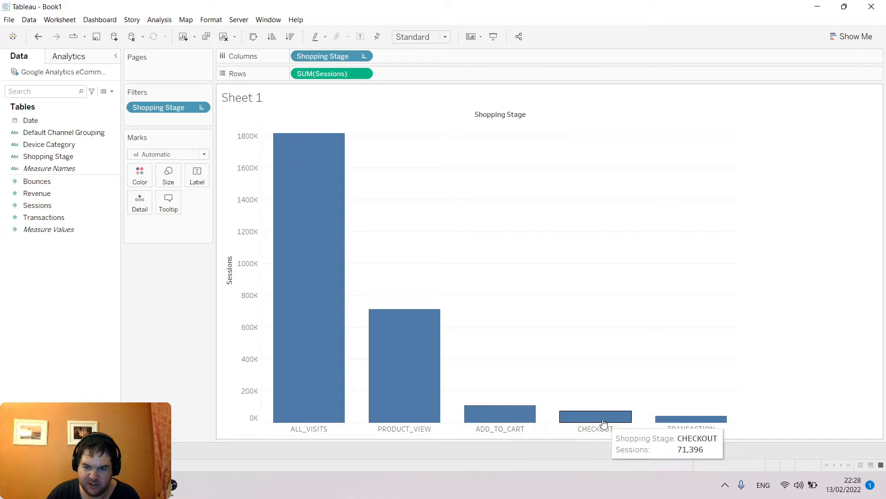
{"action": "mouse_move", "coordinate": [270, 220]}
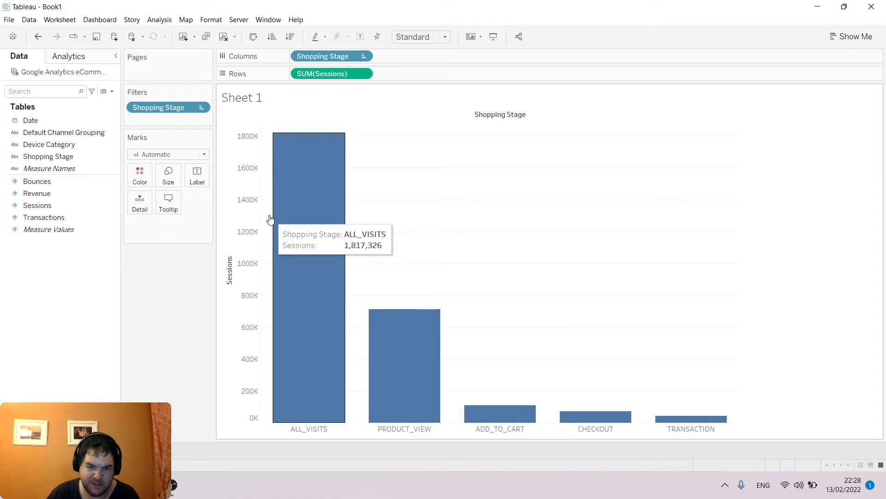
{"action": "mouse_move", "coordinate": [161, 202]}
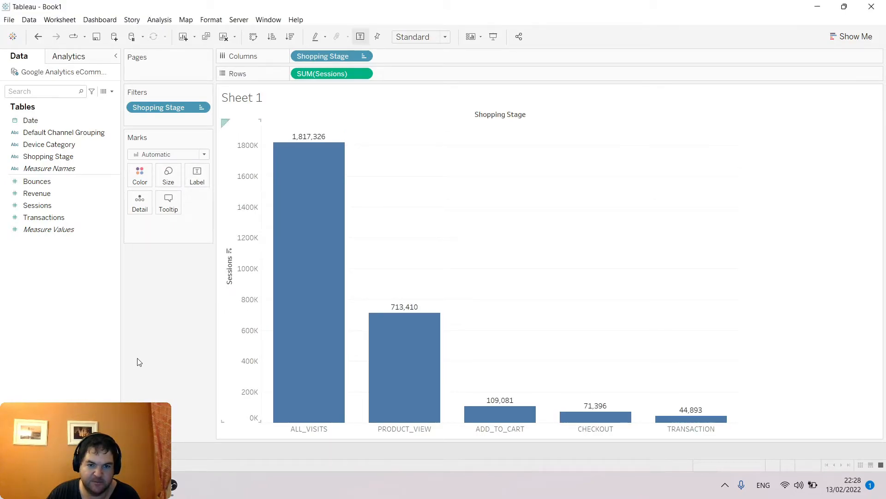
Add a Date filter on Month, Year that keeps only November 2021.
{"action": "left_click", "coordinate": [30, 120]}
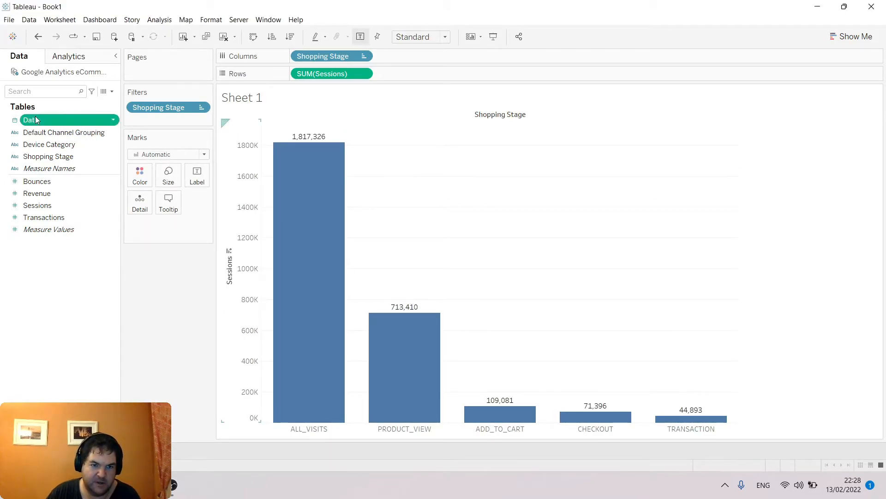
{"action": "left_click_drag", "start_coordinate": [34, 119], "coordinate": [153, 122]}
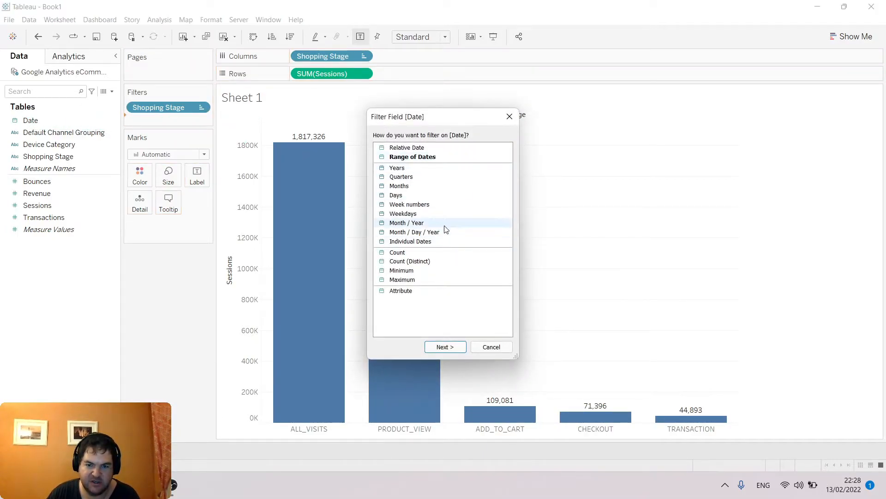
{"action": "left_click", "coordinate": [445, 347]}
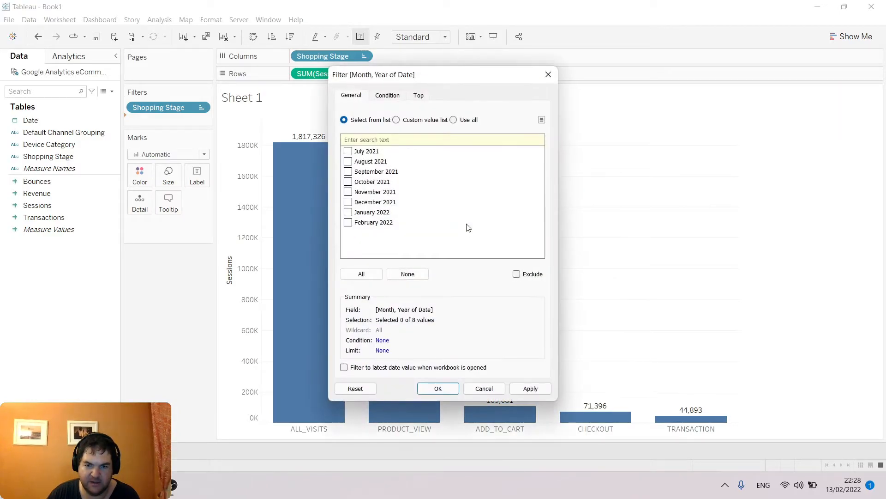
{"action": "left_click", "coordinate": [348, 191]}
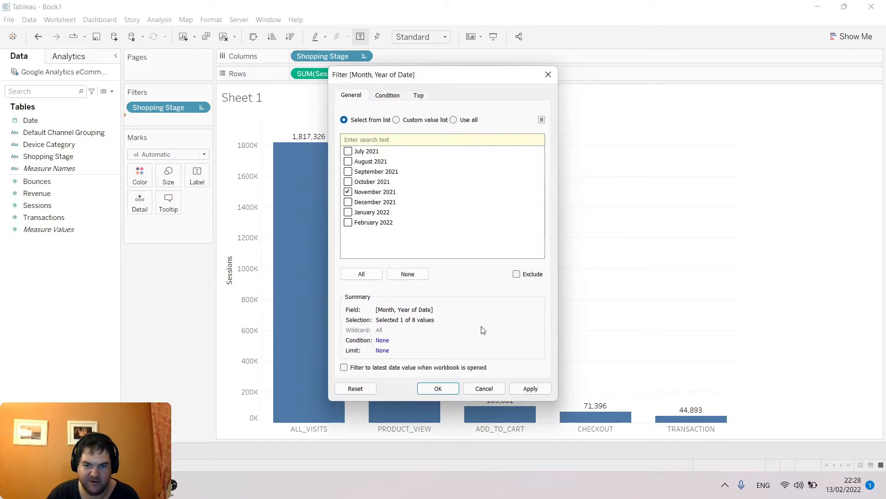
{"action": "left_click", "coordinate": [438, 388]}
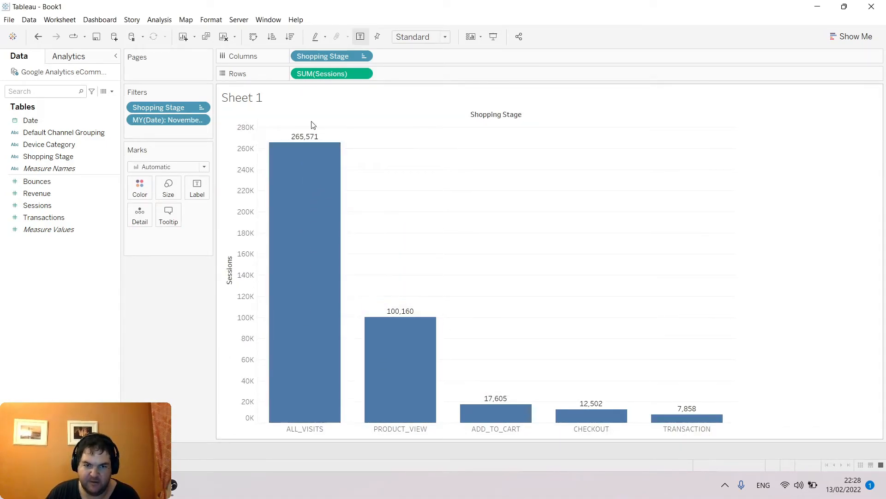
{"action": "mouse_move", "coordinate": [397, 323]}
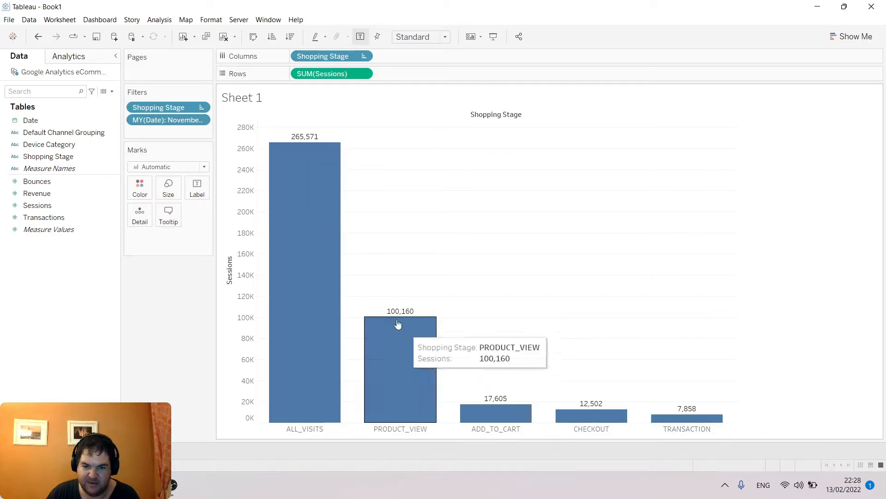
{"action": "mouse_move", "coordinate": [478, 398]}
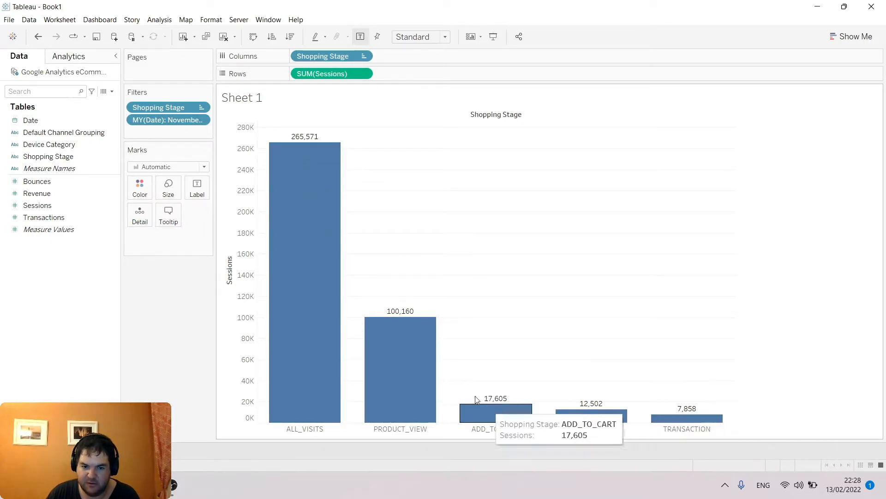
{"action": "mouse_move", "coordinate": [713, 419]}
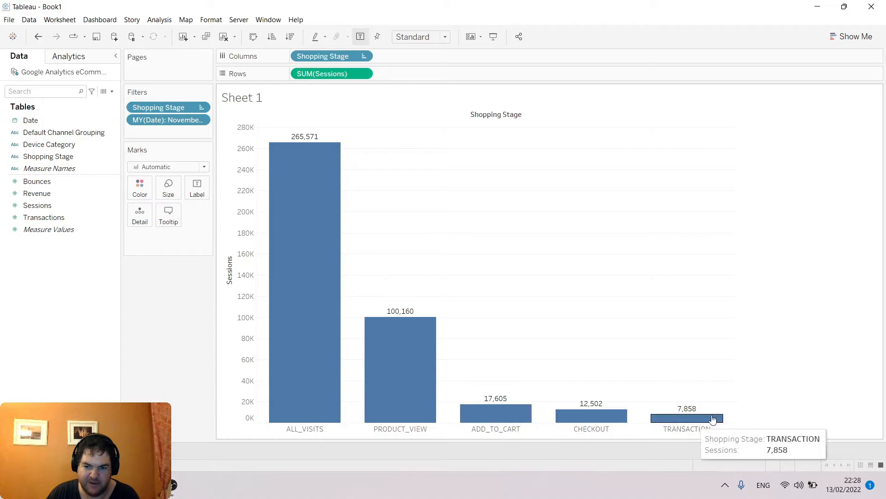
{"action": "mouse_move", "coordinate": [272, 227]}
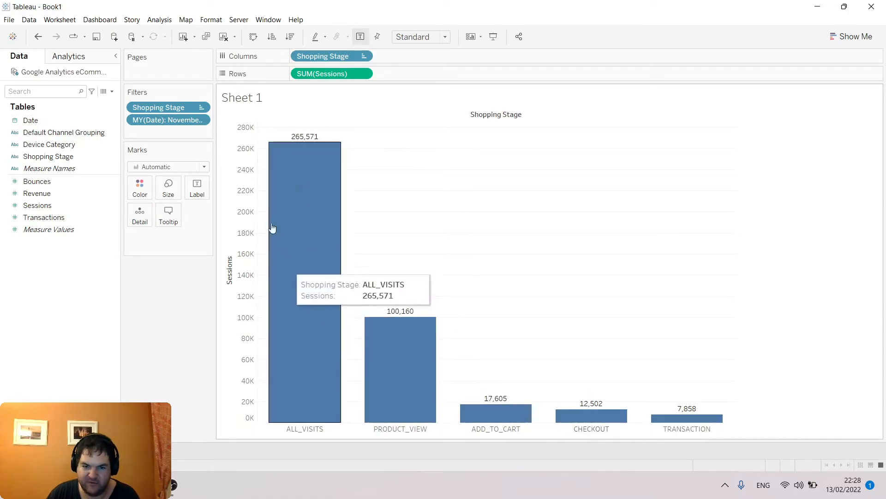
{"action": "mouse_move", "coordinate": [687, 428]}
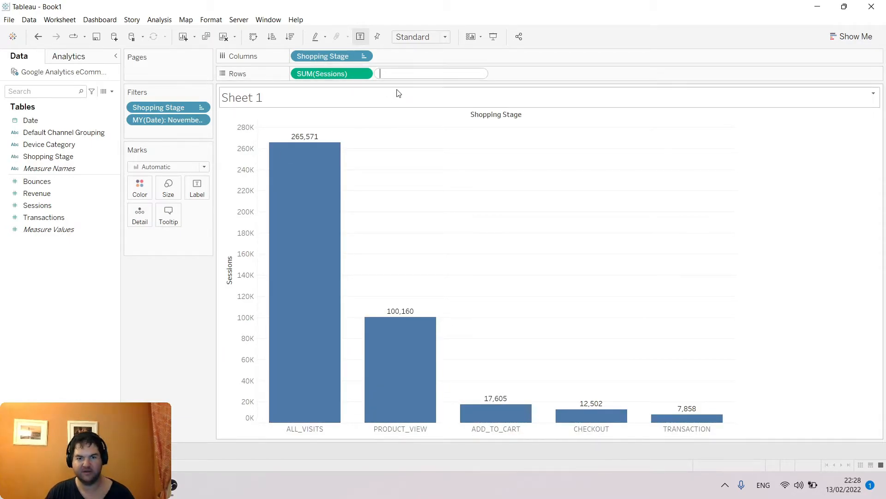
Duplicate SUM(Sessions) on Rows and rewrite it as SUM([Sessions])/WINDOW_MAX(SUM([Sessions])).
{"action": "type", "text": "sum (s"}
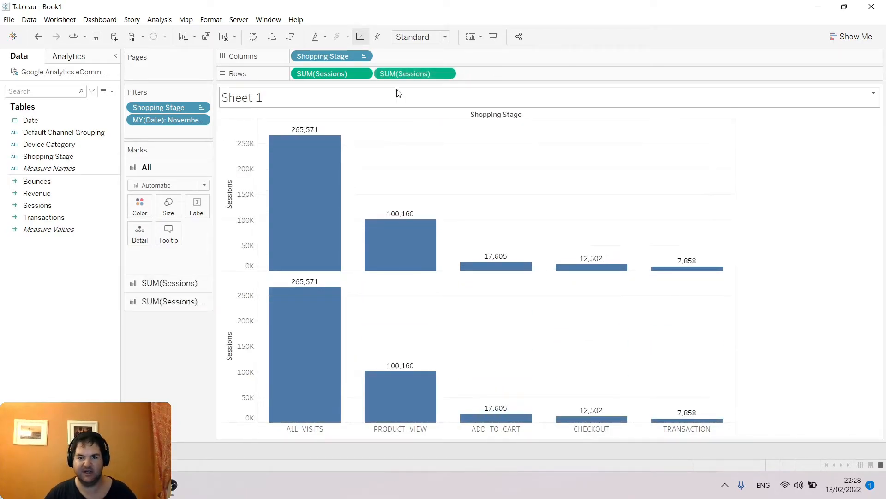
{"action": "double_click", "coordinate": [415, 73]}
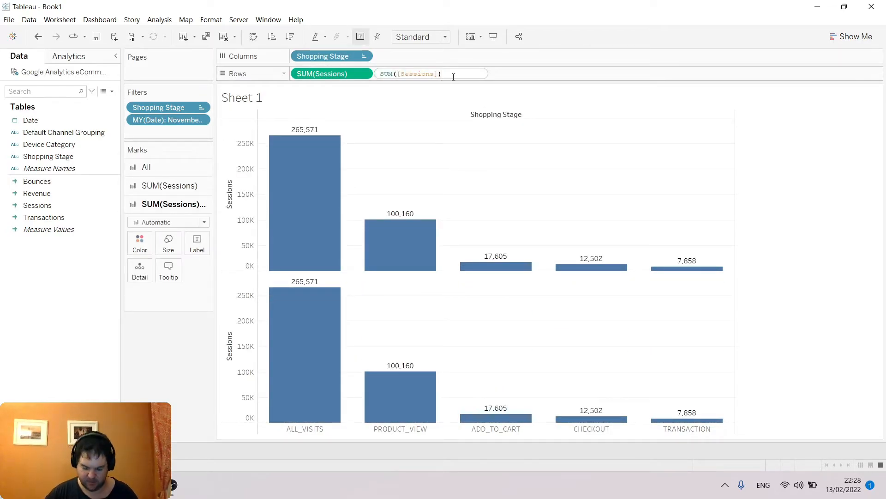
{"action": "type", "text": "/window_max"}
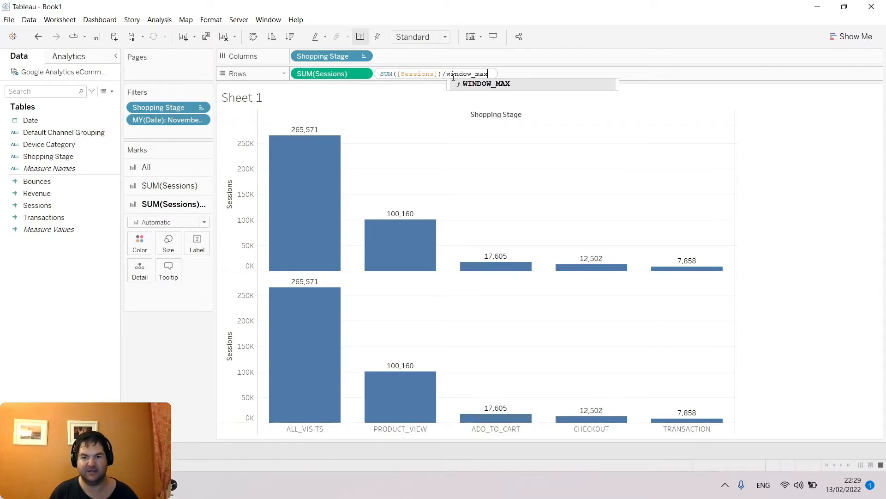
{"action": "type", "text": "(sum("}
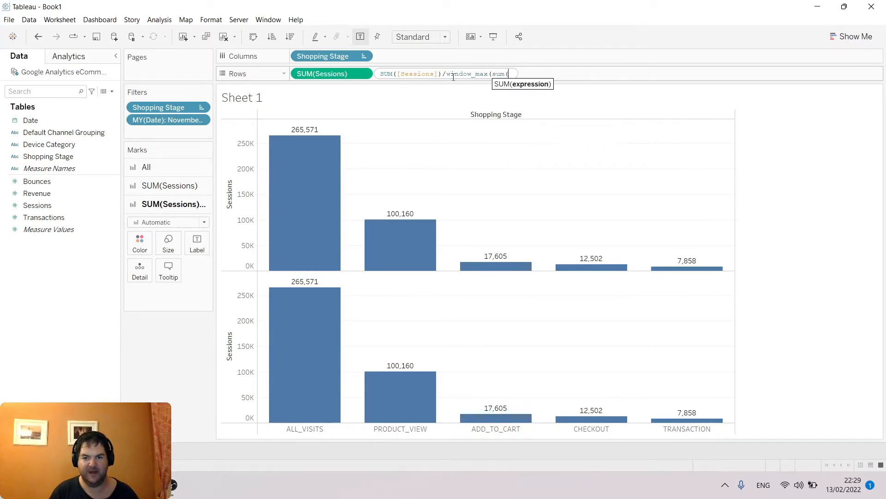
{"action": "type", "text": "[Sessions])"}
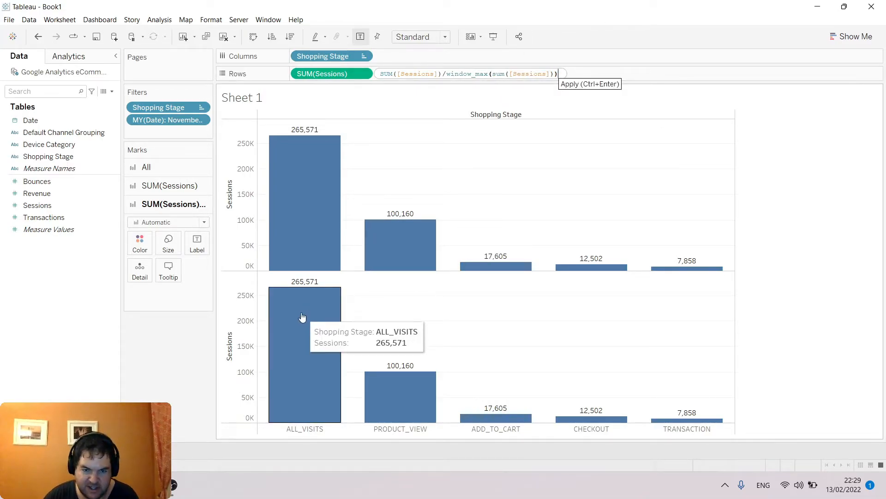
{"action": "mouse_move", "coordinate": [667, 420]}
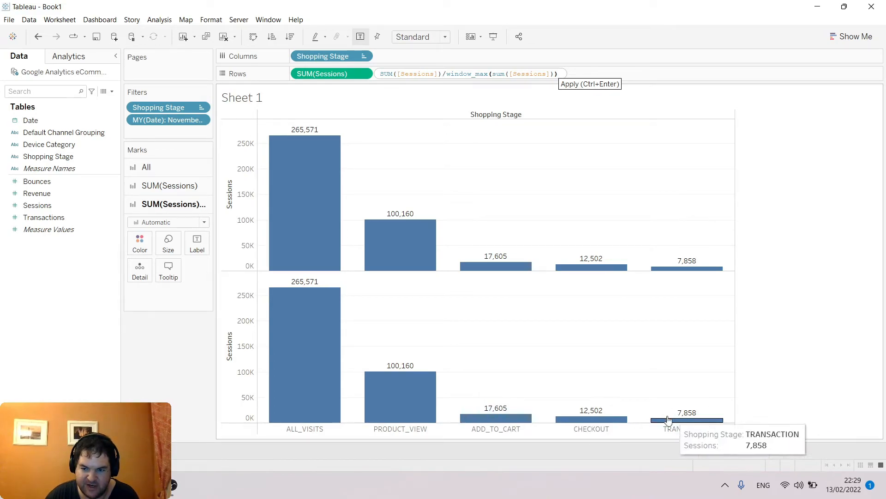
{"action": "mouse_move", "coordinate": [614, 434]}
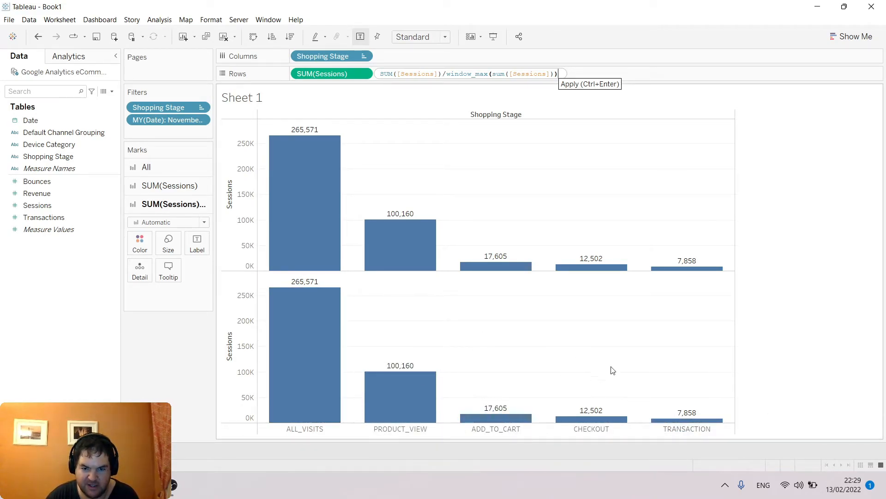
{"action": "mouse_move", "coordinate": [644, 182]}
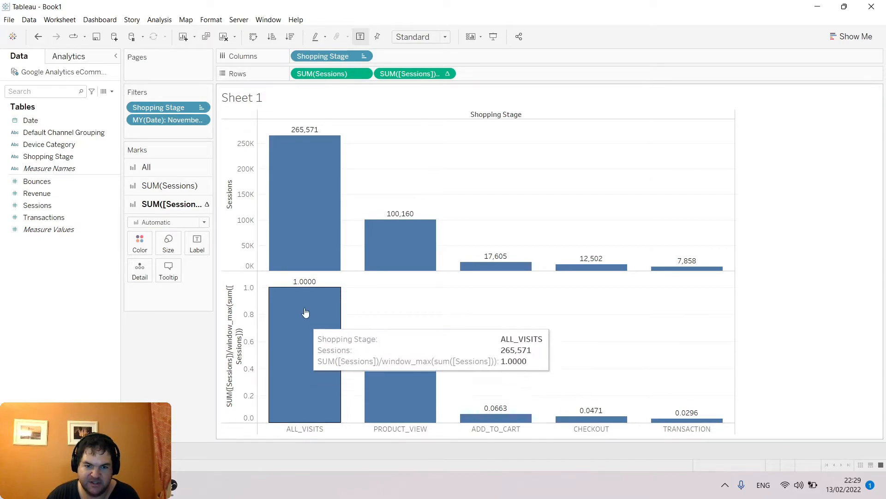
{"action": "mouse_move", "coordinate": [337, 348]}
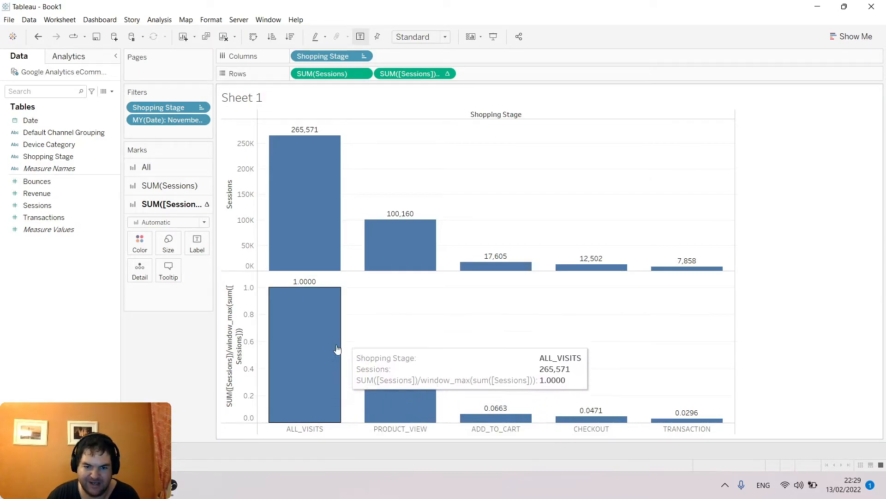
Format the ratio measure's pane numbers as Percentage.
{"action": "left_click", "coordinate": [446, 73]}
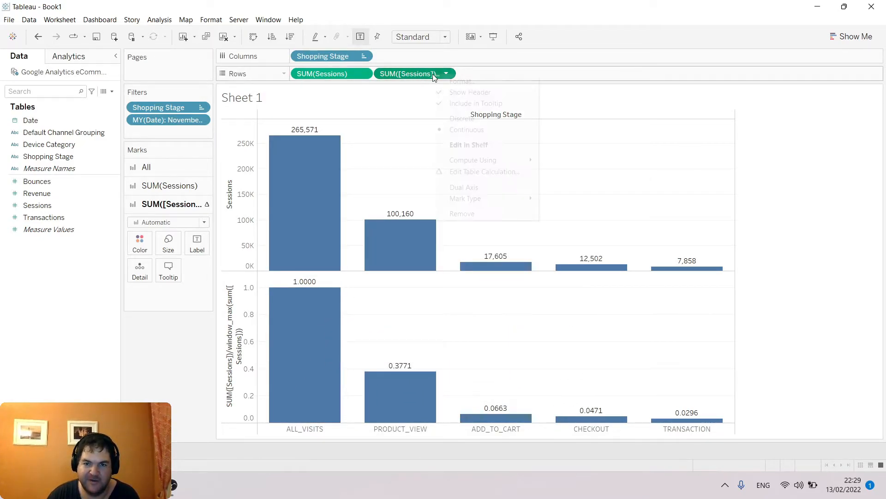
{"action": "left_click", "coordinate": [462, 81]}
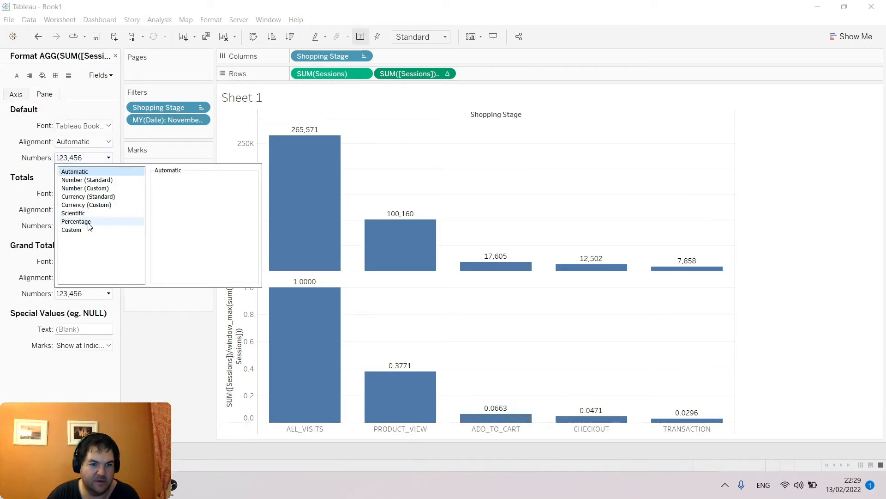
{"action": "left_click", "coordinate": [76, 221]}
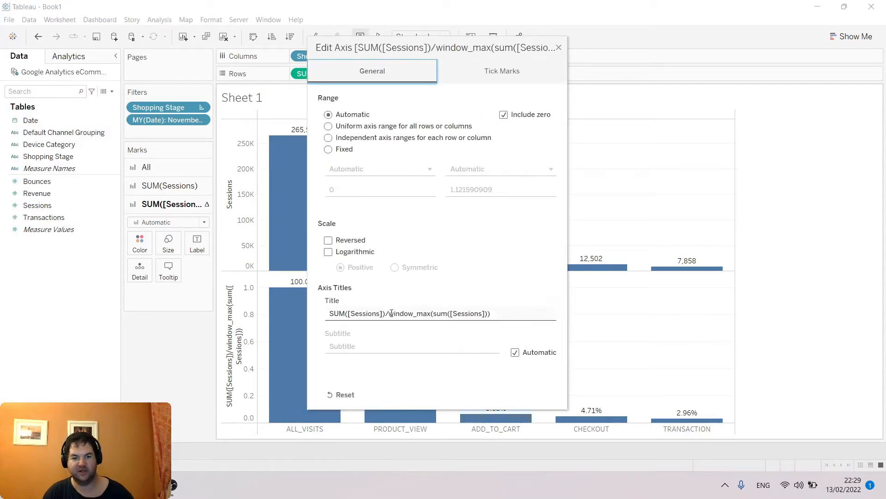
Replace the lower axis title with CVR.
{"action": "triple_click", "coordinate": [411, 313]}
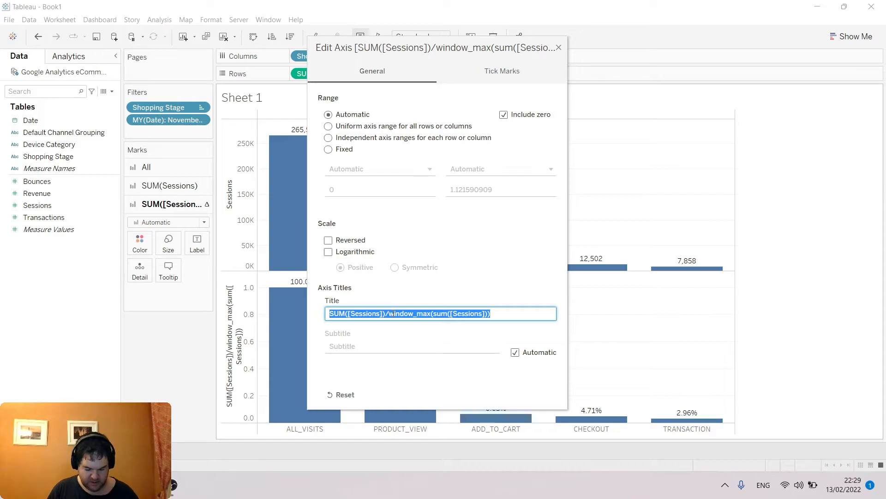
{"action": "type", "text": "% of to"}
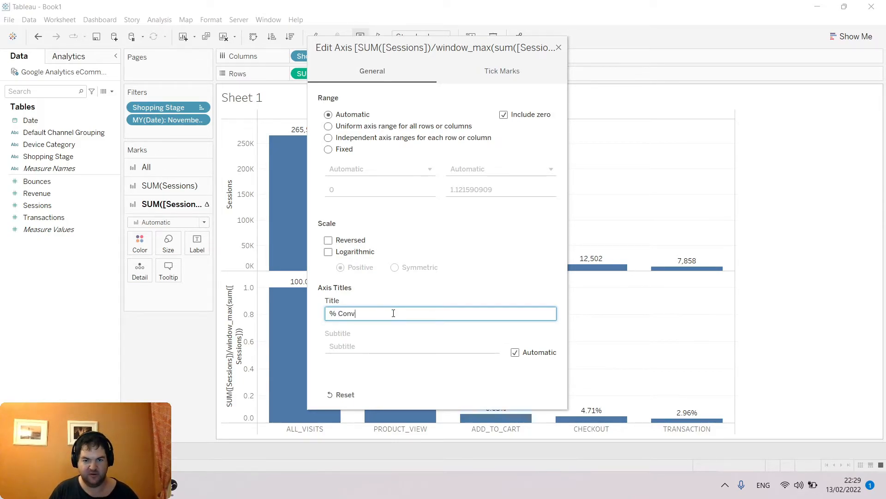
{"action": "type", "text": "er"}
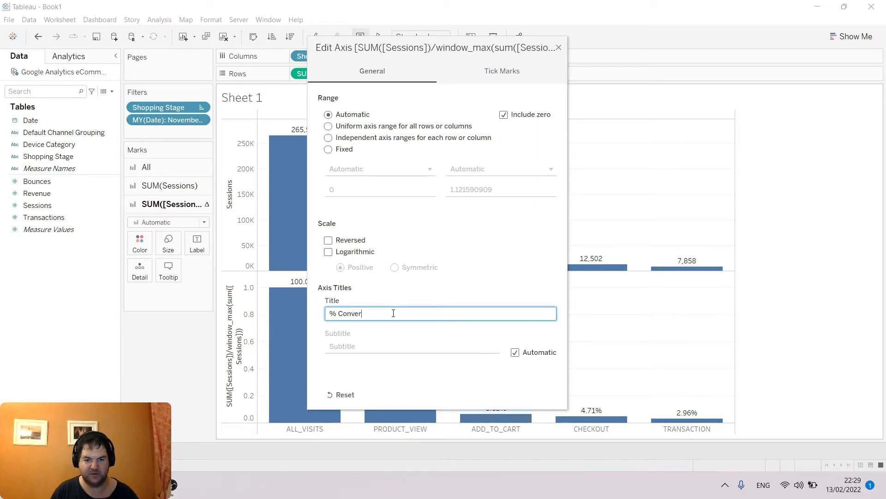
{"action": "type", "text": "CVR"}
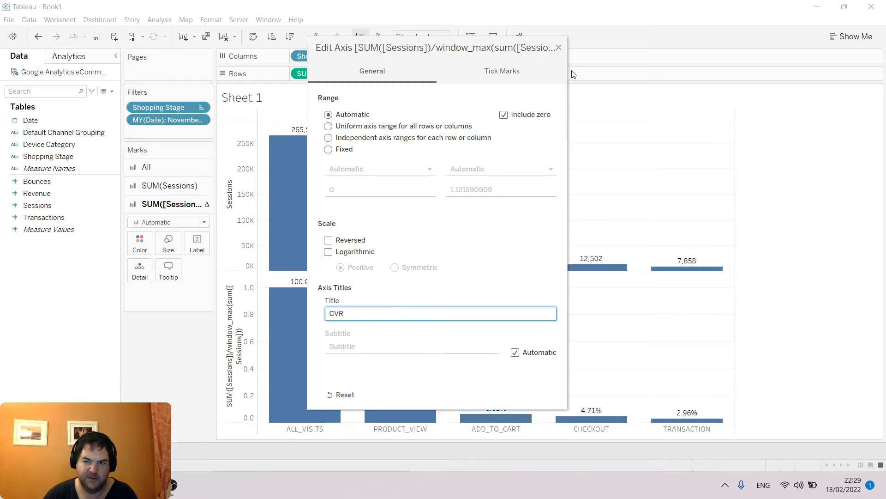
{"action": "left_click", "coordinate": [559, 47]}
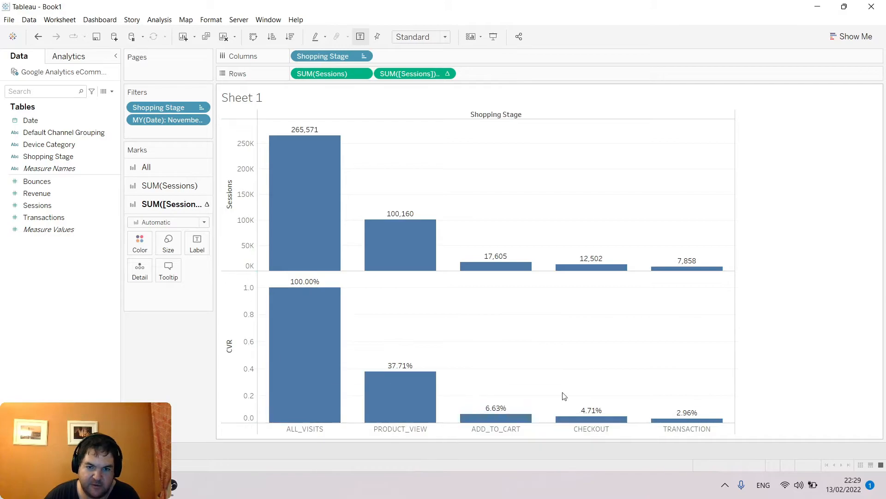
{"action": "mouse_move", "coordinate": [253, 273]}
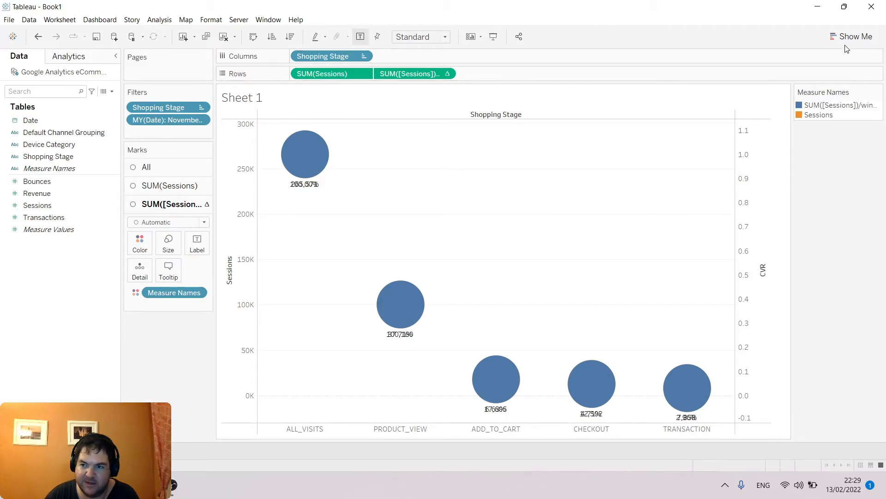
Set the All marks type to Bar and adjust the CVR card's label settings.
{"action": "left_click", "coordinate": [853, 36]}
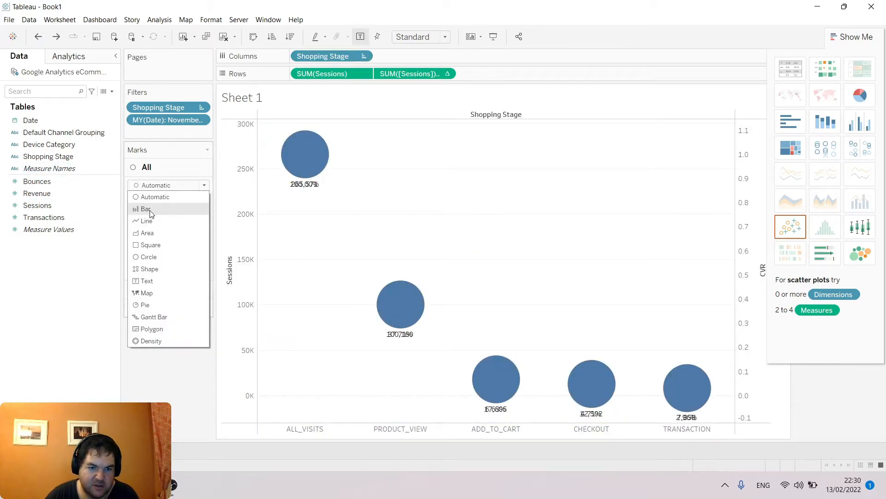
{"action": "left_click", "coordinate": [146, 209]}
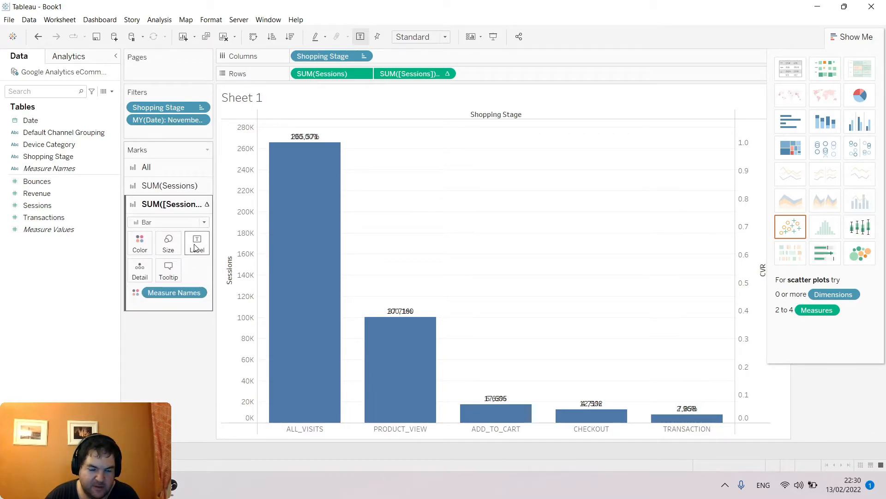
{"action": "left_click", "coordinate": [196, 243]}
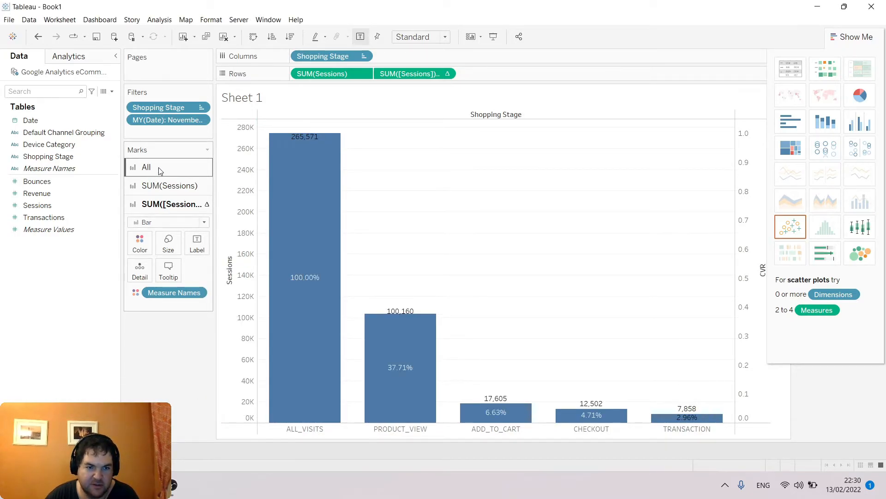
Align the SUM(Sessions) labels to the top of each bar and adjust their font.
{"action": "left_click", "coordinate": [196, 224]}
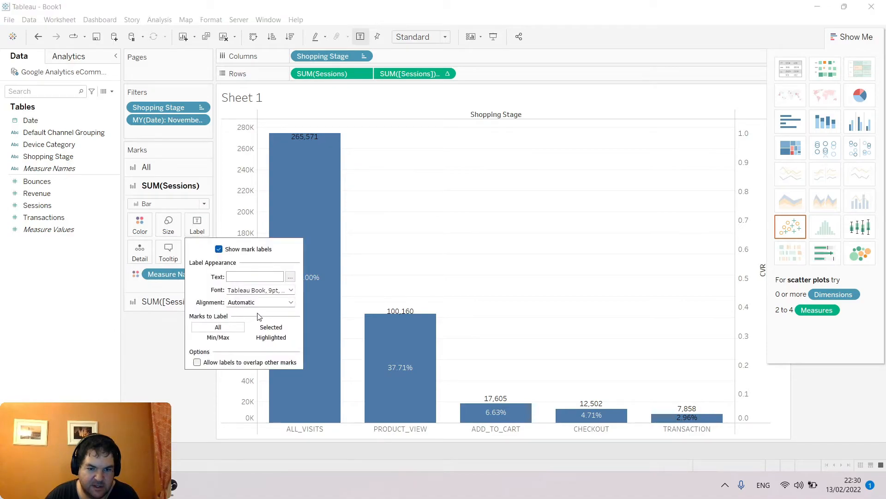
{"action": "left_click", "coordinate": [260, 302]}
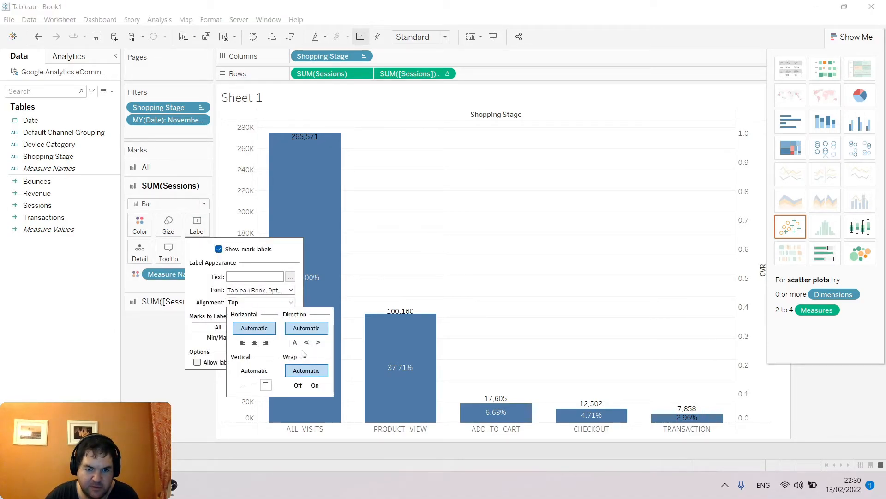
{"action": "left_click", "coordinate": [254, 343]}
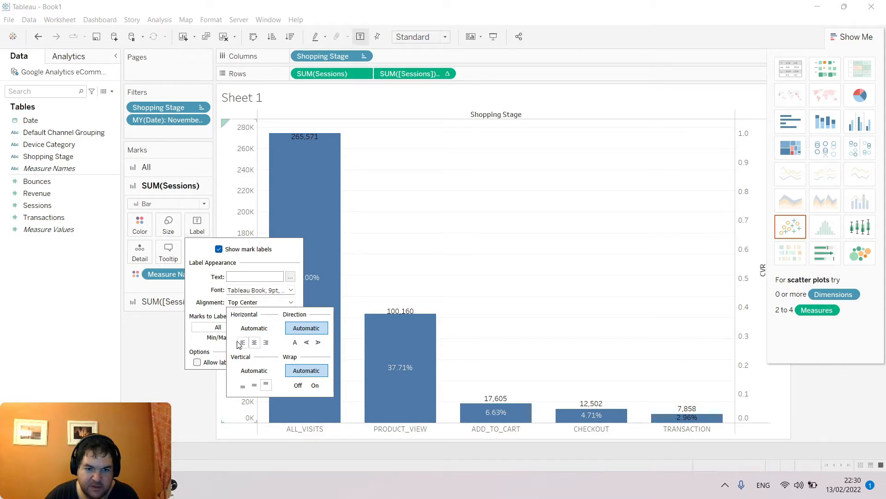
{"action": "left_click", "coordinate": [252, 319]}
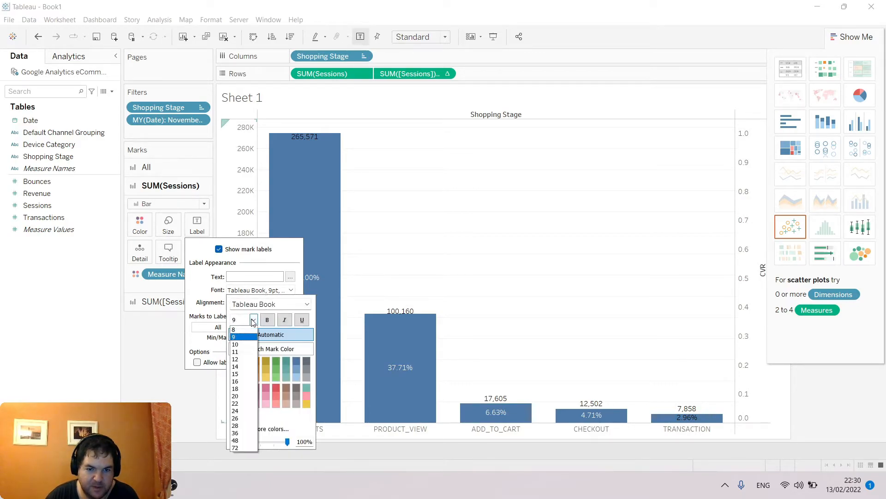
{"action": "left_click", "coordinate": [234, 329]}
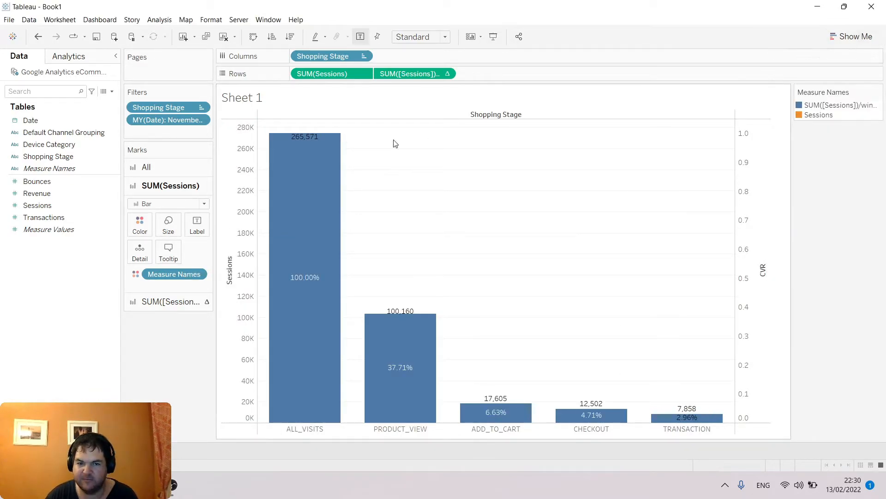
{"action": "mouse_move", "coordinate": [304, 144]}
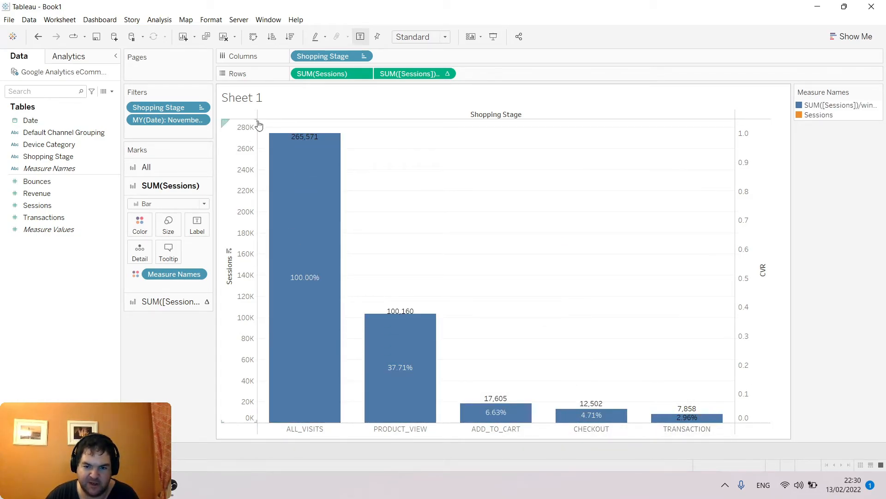
{"action": "mouse_move", "coordinate": [317, 282]}
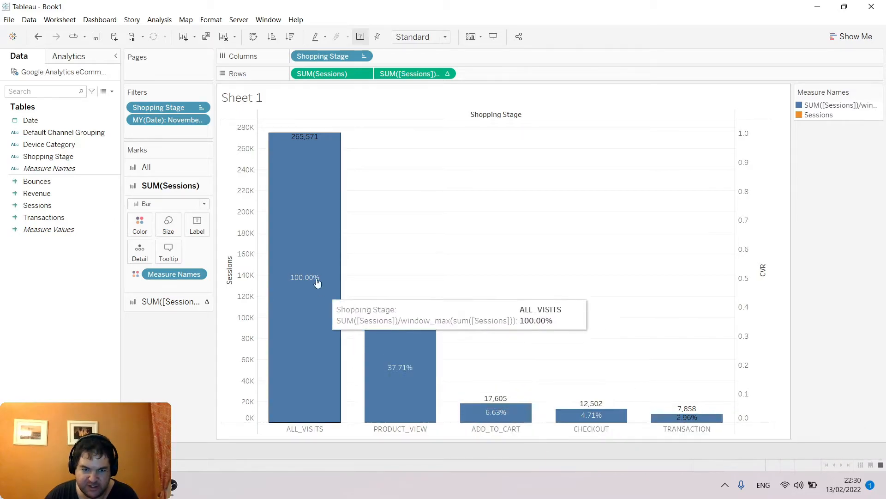
{"action": "left_click", "coordinate": [197, 224]}
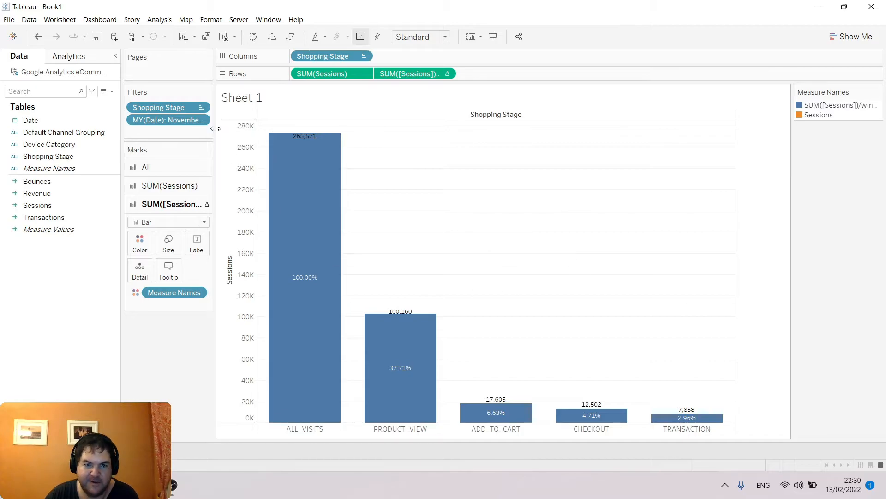
{"action": "mouse_move", "coordinate": [247, 262]}
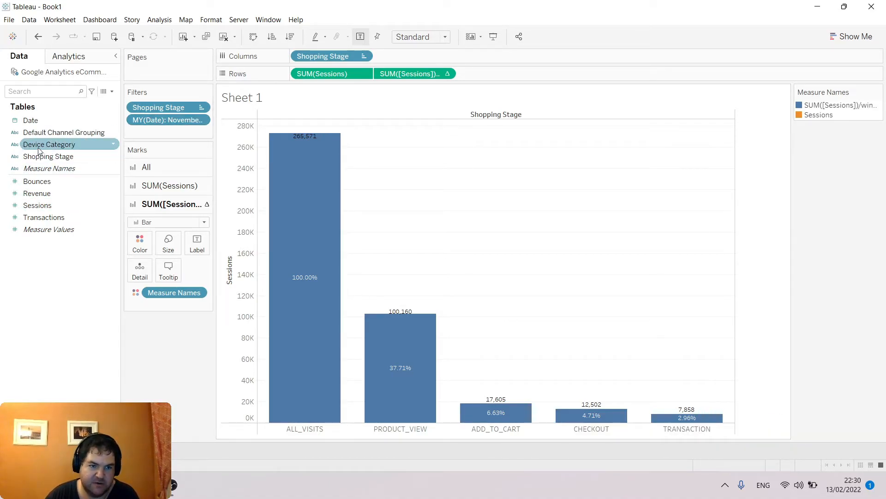
Add Device Category to Rows to split the funnel into desktop, mobile and tablet rows.
{"action": "left_click_drag", "start_coordinate": [48, 144], "coordinate": [254, 81]}
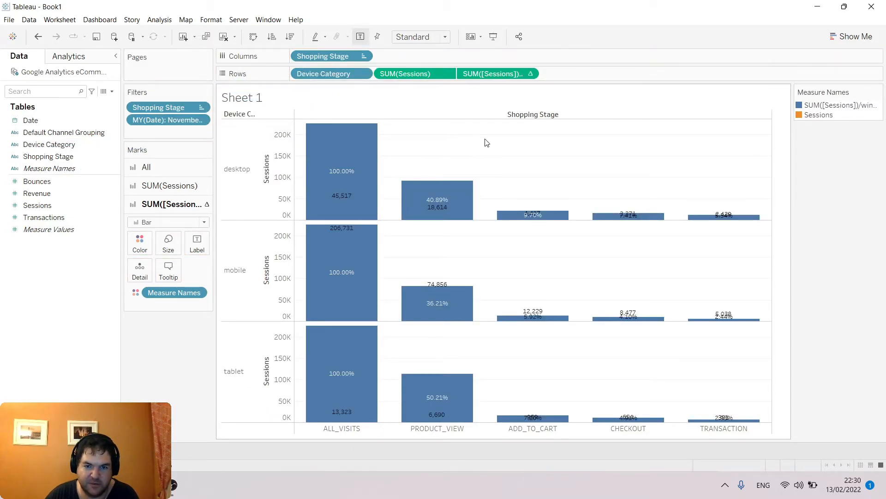
{"action": "mouse_move", "coordinate": [723, 317]}
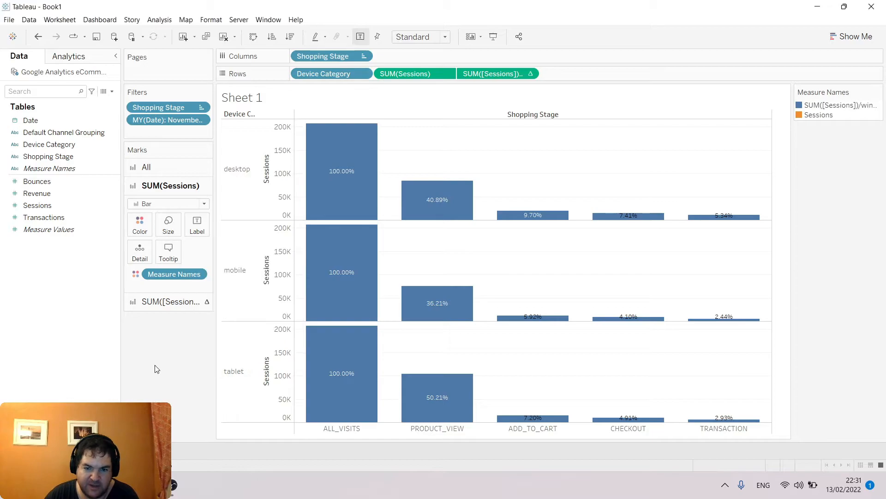
{"action": "mouse_move", "coordinate": [531, 214]}
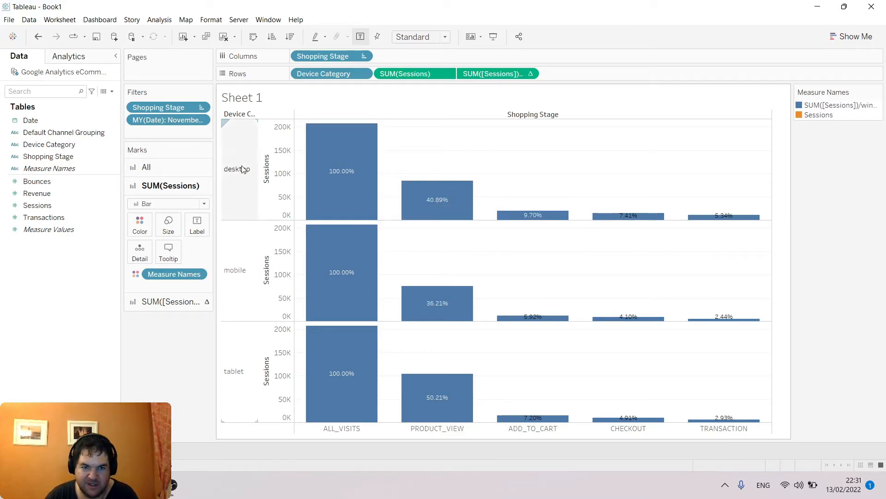
{"action": "mouse_move", "coordinate": [723, 216]}
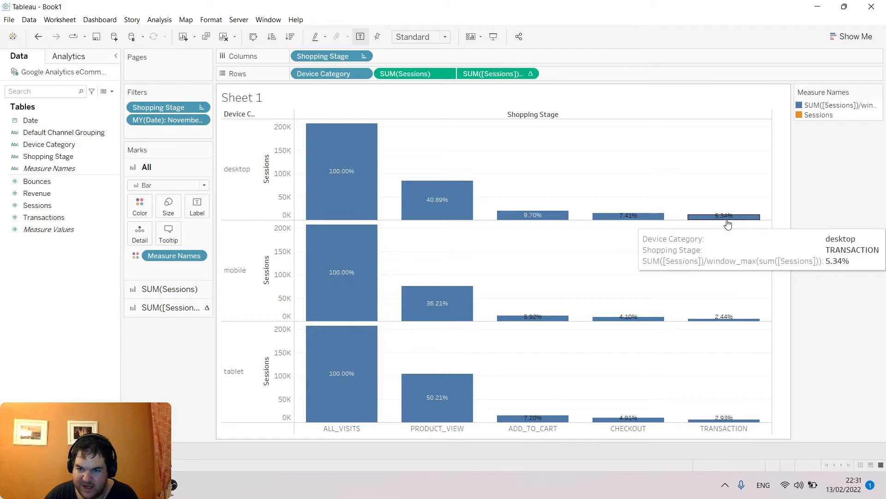
{"action": "mouse_move", "coordinate": [725, 351]}
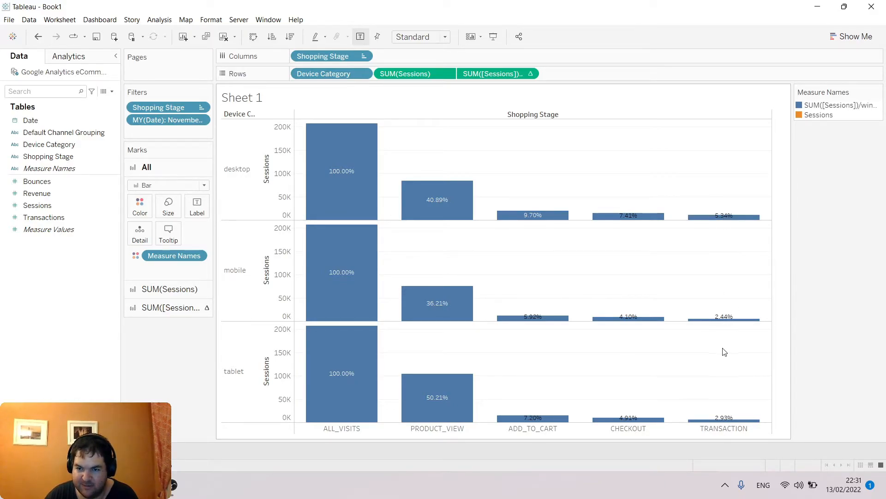
{"action": "mouse_move", "coordinate": [709, 326]}
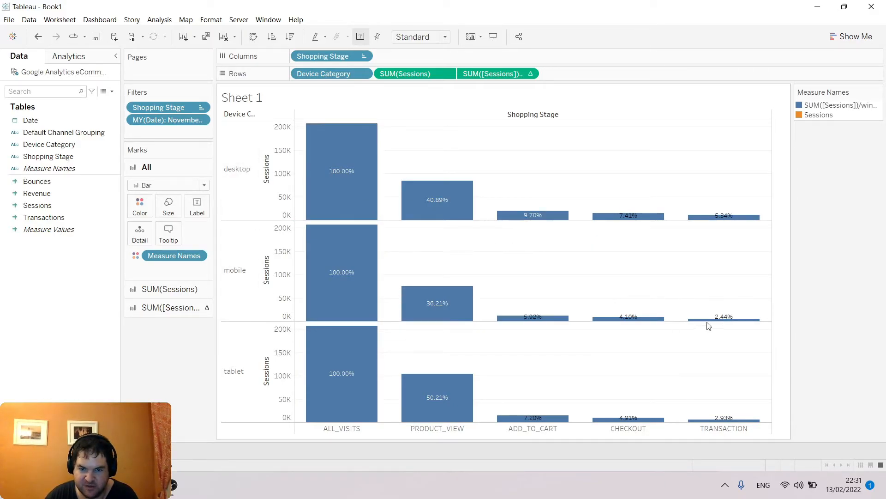
{"action": "left_click", "coordinate": [237, 168]}
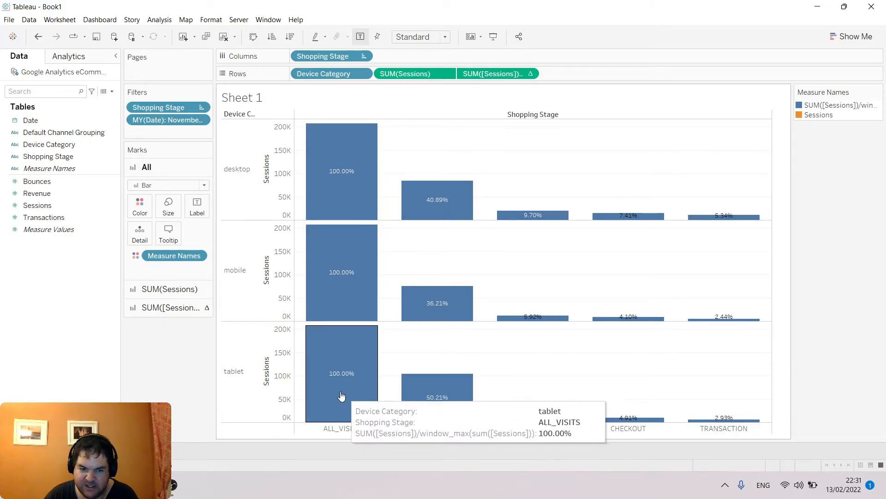
{"action": "mouse_move", "coordinate": [730, 309]}
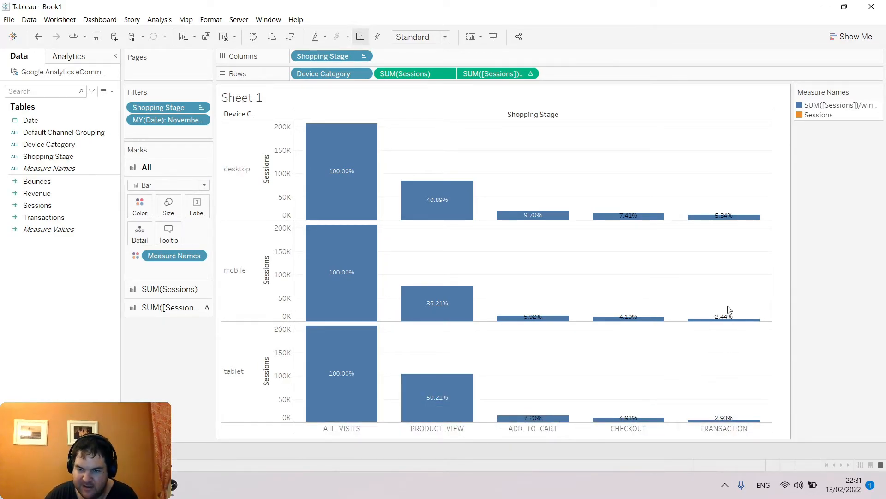
{"action": "mouse_move", "coordinate": [536, 276]}
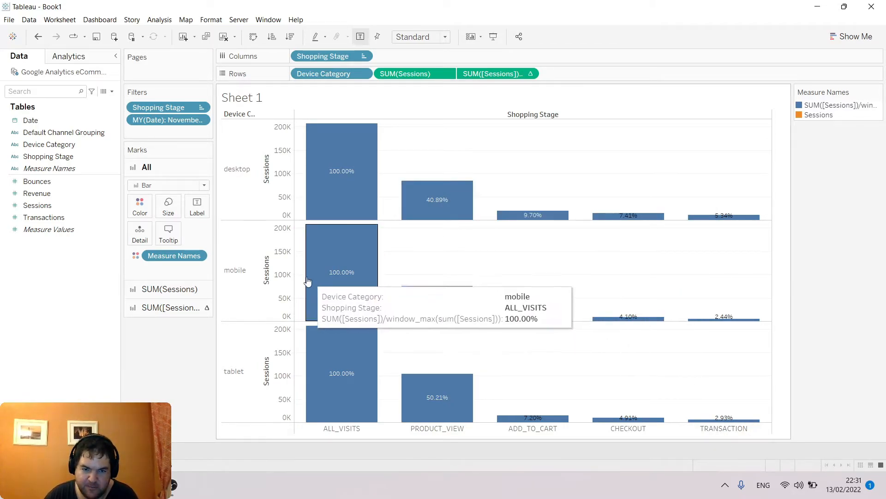
{"action": "mouse_move", "coordinate": [436, 302]}
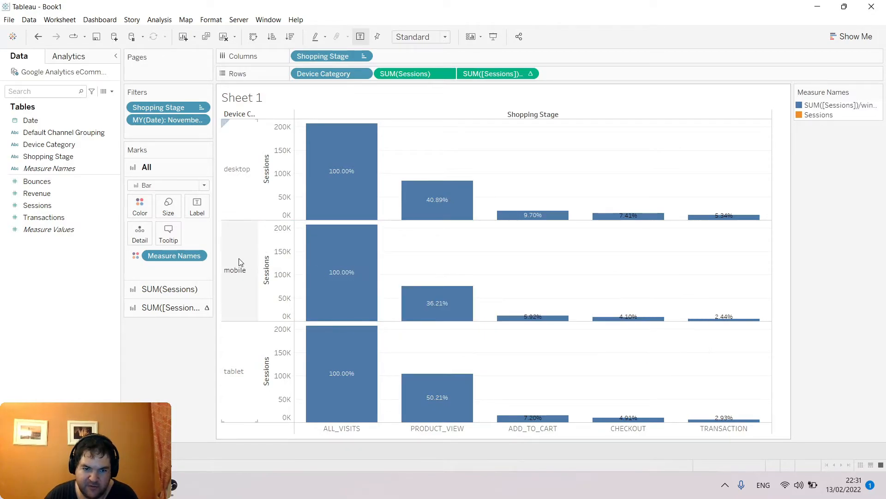
{"action": "mouse_move", "coordinate": [437, 302]}
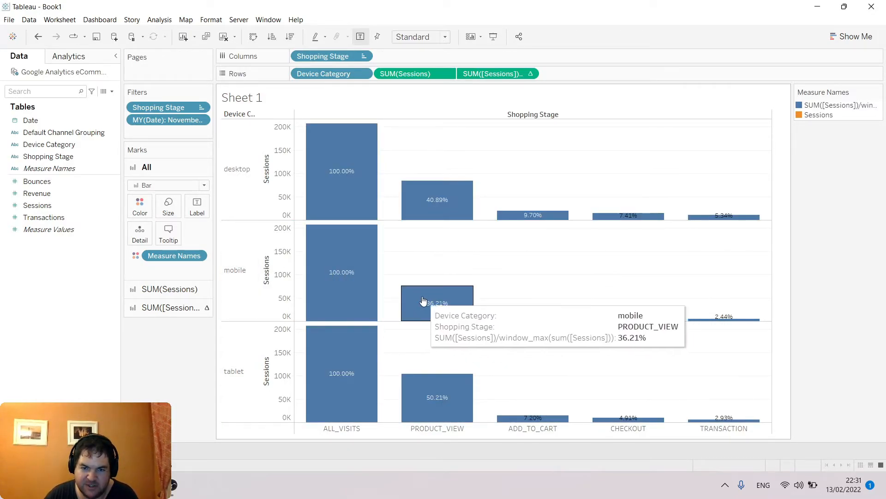
{"action": "mouse_move", "coordinate": [439, 306]}
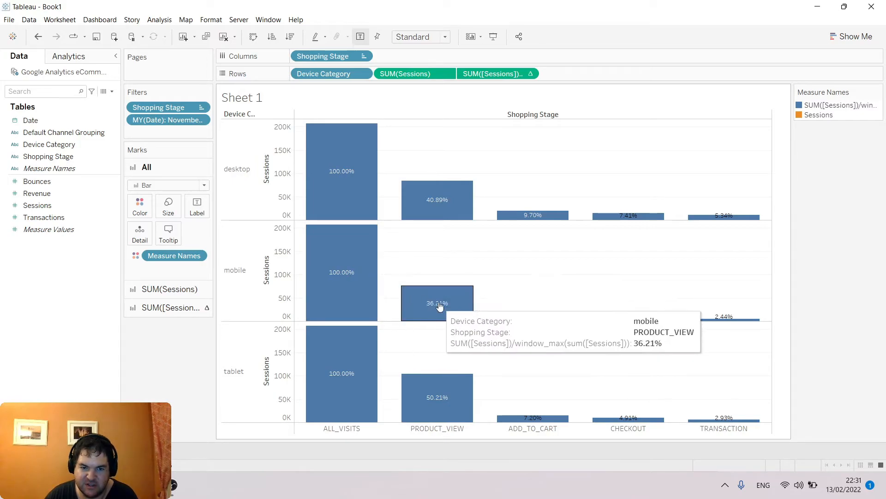
{"action": "mouse_move", "coordinate": [427, 298]}
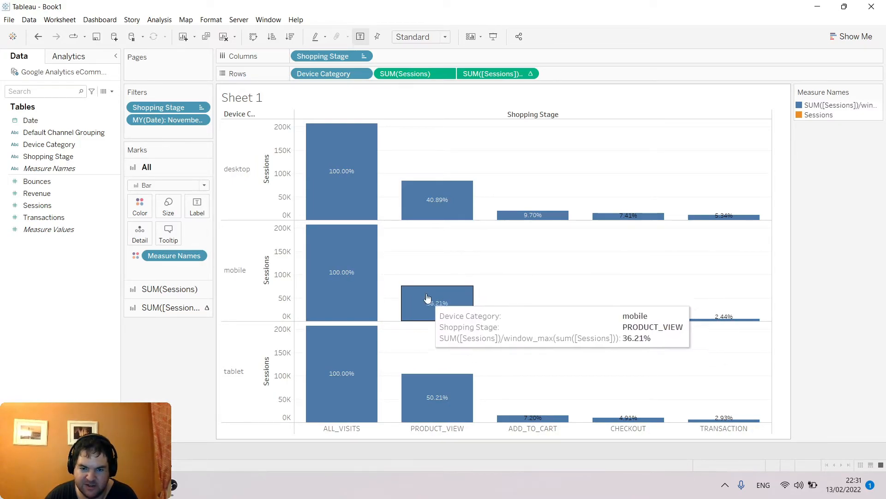
{"action": "mouse_move", "coordinate": [436, 396]}
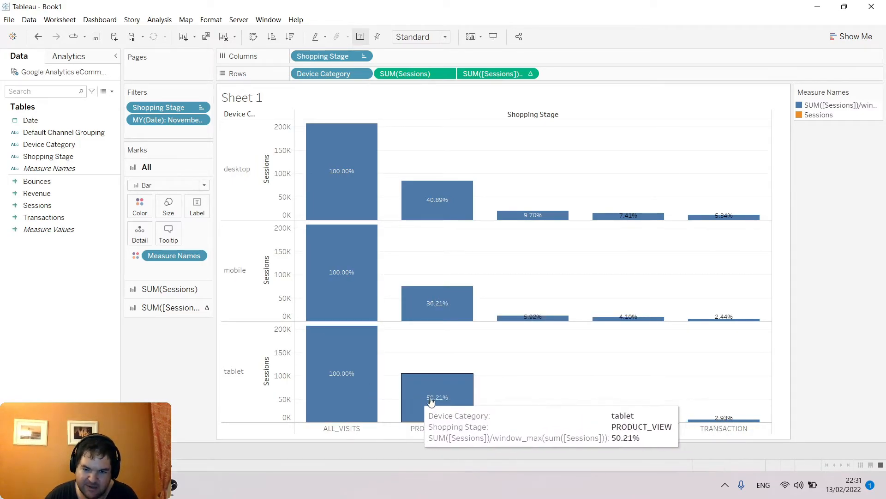
{"action": "mouse_move", "coordinate": [337, 384]}
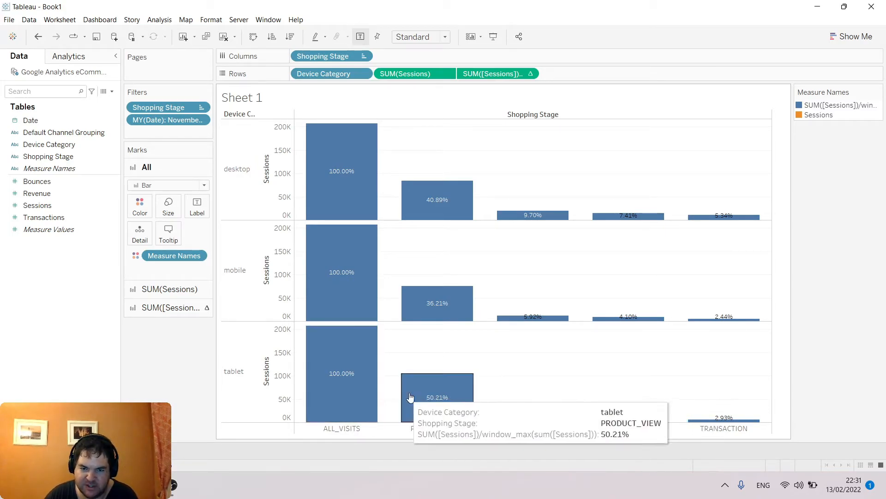
{"action": "mouse_move", "coordinate": [246, 307]}
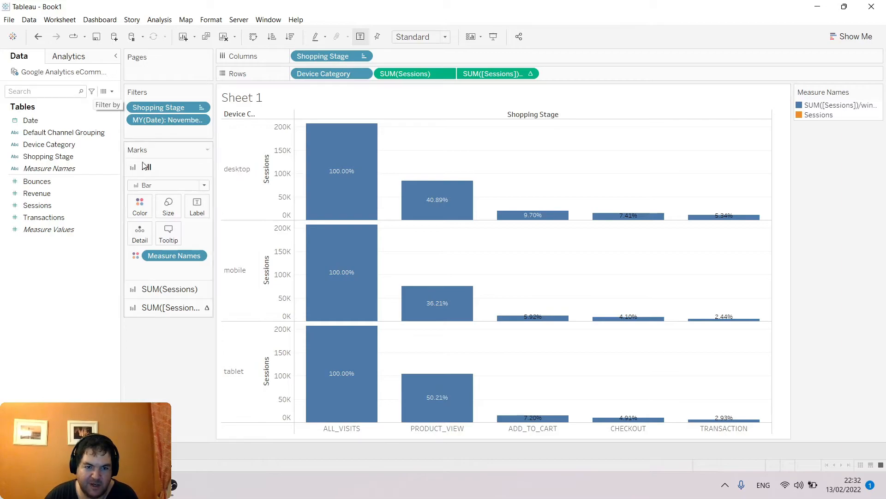
Turn off the session-count mark labels on the SUM(Sessions) Marks card.
{"action": "left_click", "coordinate": [170, 289]}
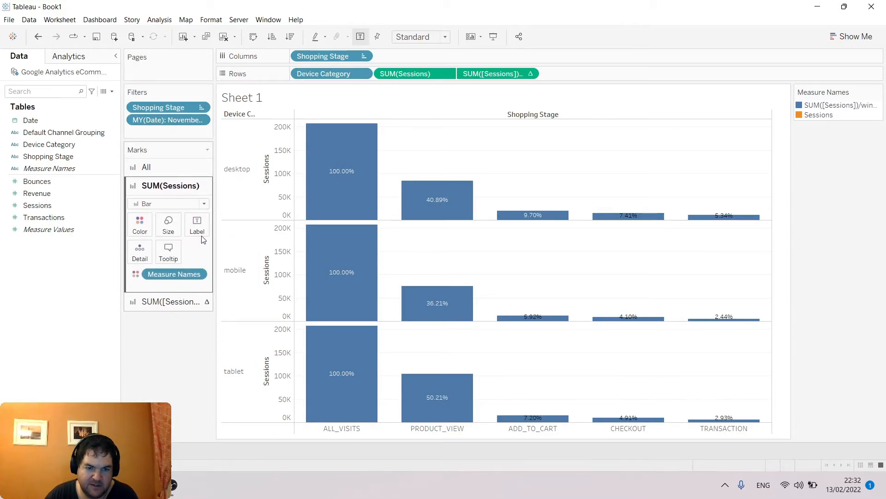
{"action": "left_click", "coordinate": [197, 224]}
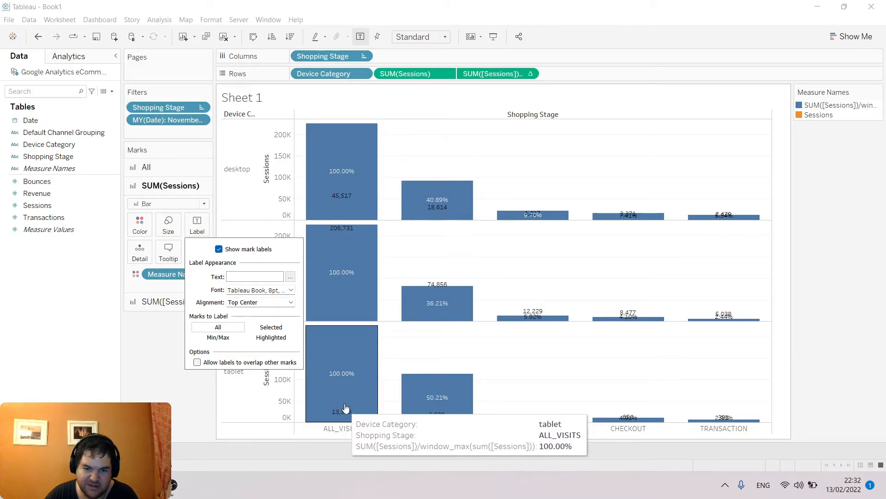
{"action": "mouse_move", "coordinate": [353, 244]}
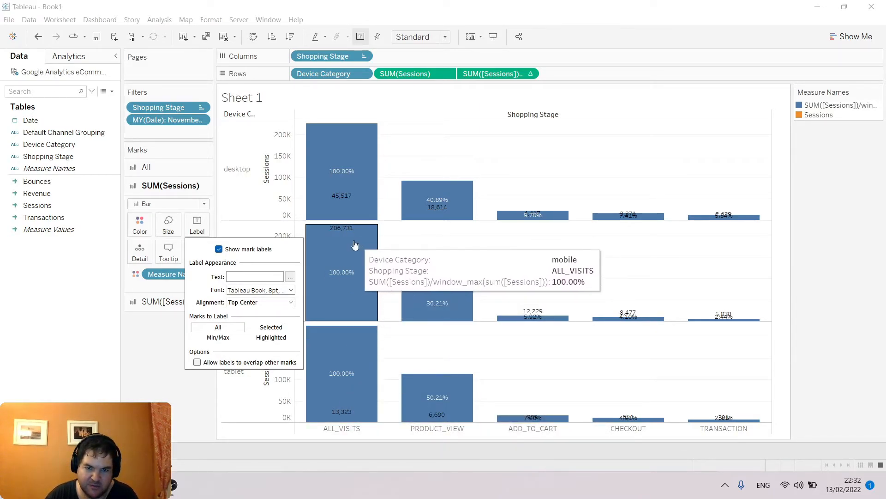
{"action": "left_click", "coordinate": [219, 249]}
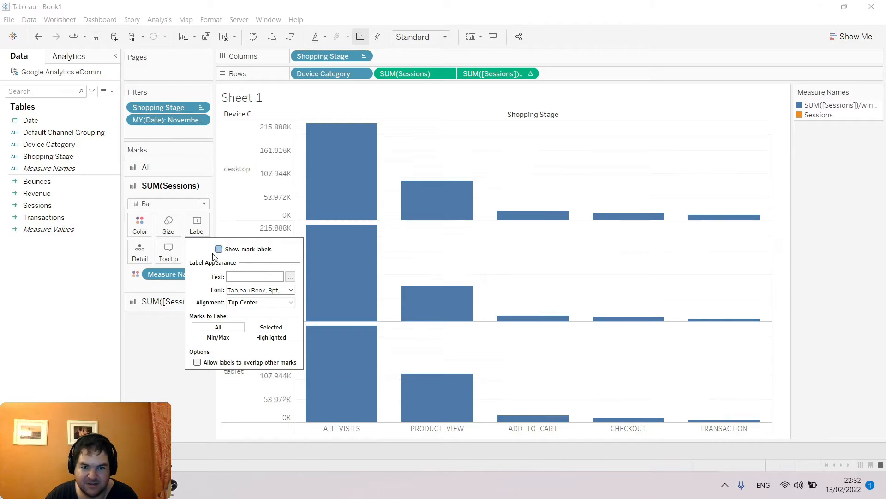
{"action": "left_click", "coordinate": [219, 249]}
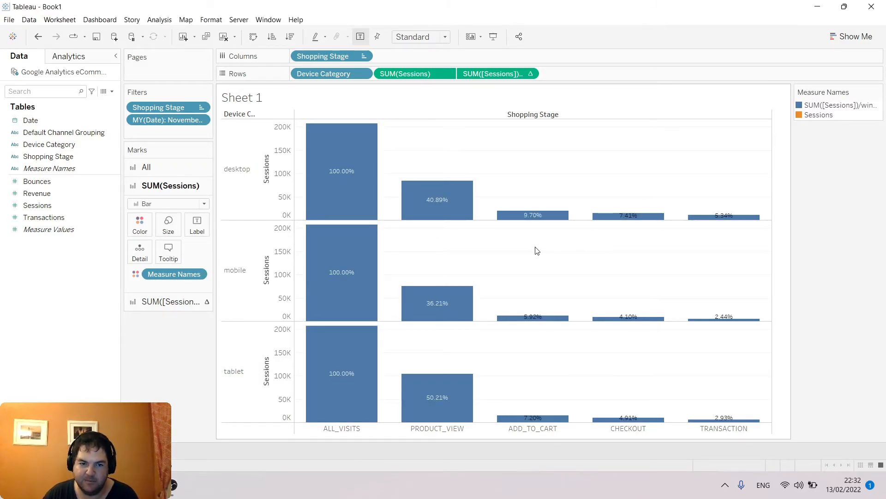
{"action": "mouse_move", "coordinate": [357, 144]}
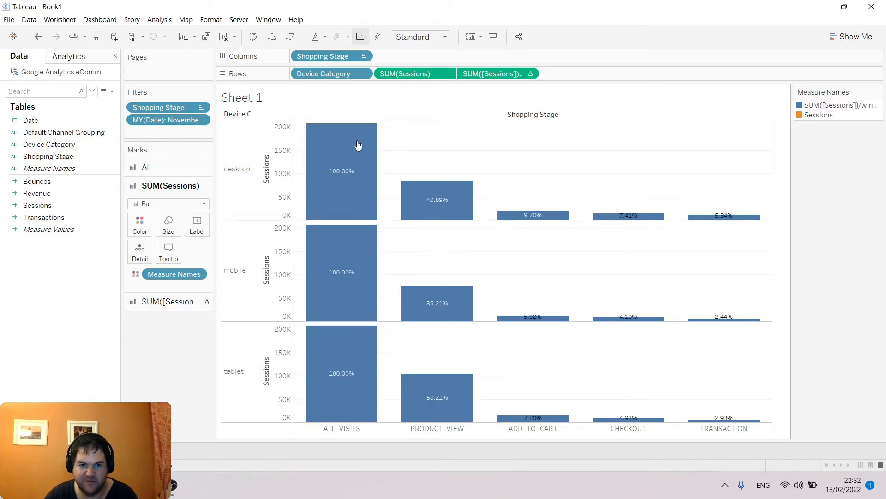
{"action": "mouse_move", "coordinate": [697, 214]}
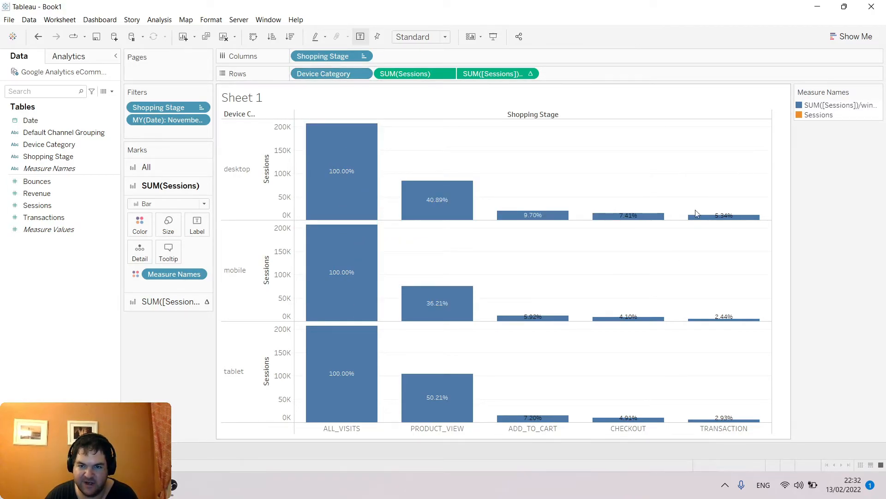
{"action": "mouse_move", "coordinate": [281, 151]}
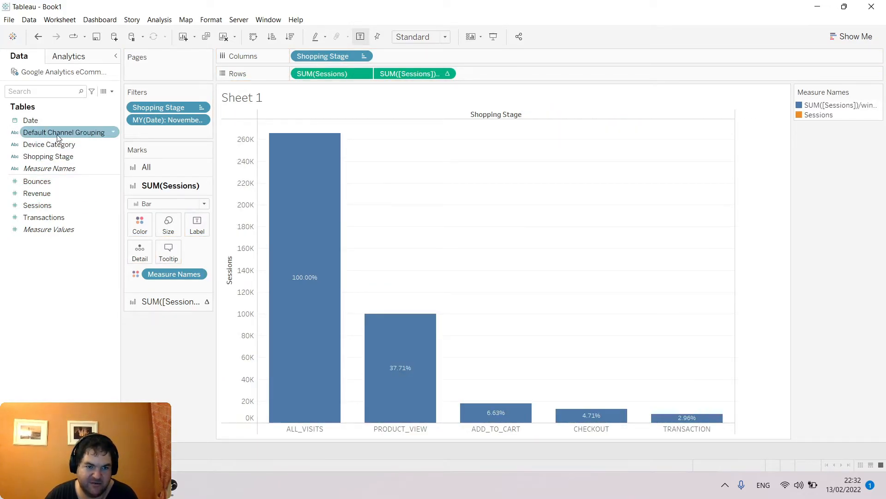
{"action": "left_click_drag", "start_coordinate": [63, 132], "coordinate": [311, 73]}
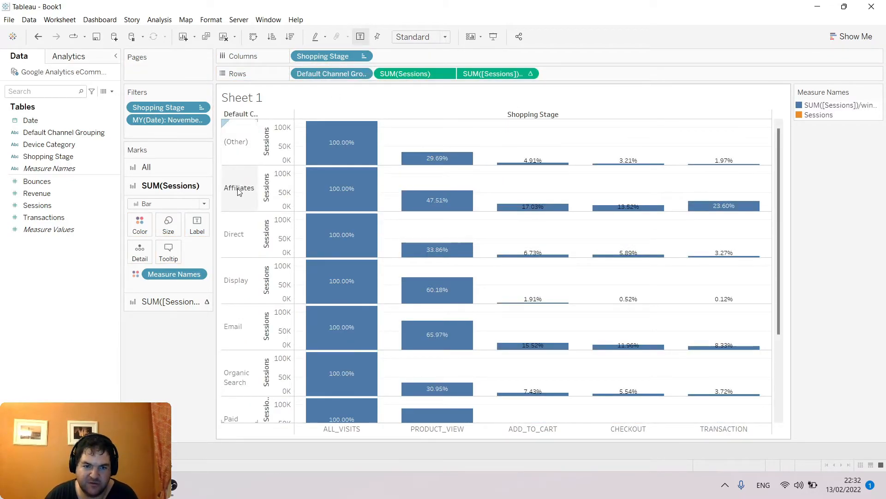
{"action": "scroll", "scroll_direction": "down", "scroll_amount": 3}
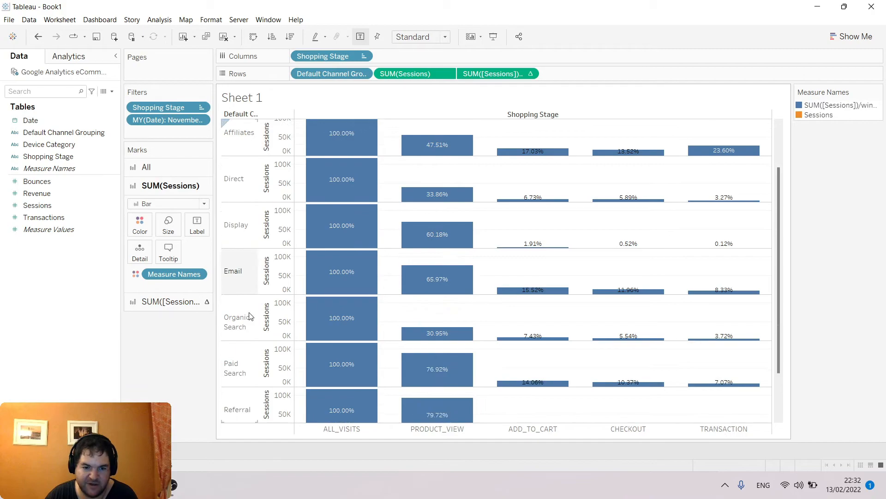
{"action": "scroll", "scroll_direction": "up", "scroll_amount": 3}
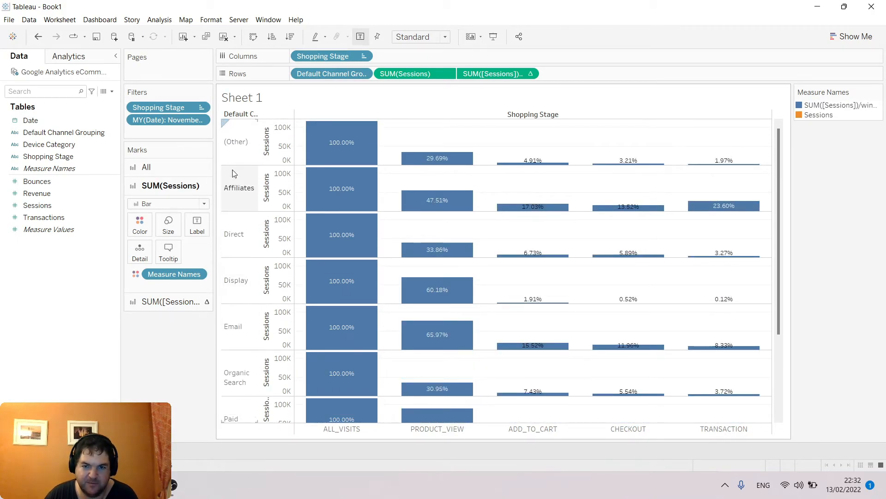
{"action": "mouse_move", "coordinate": [684, 204]}
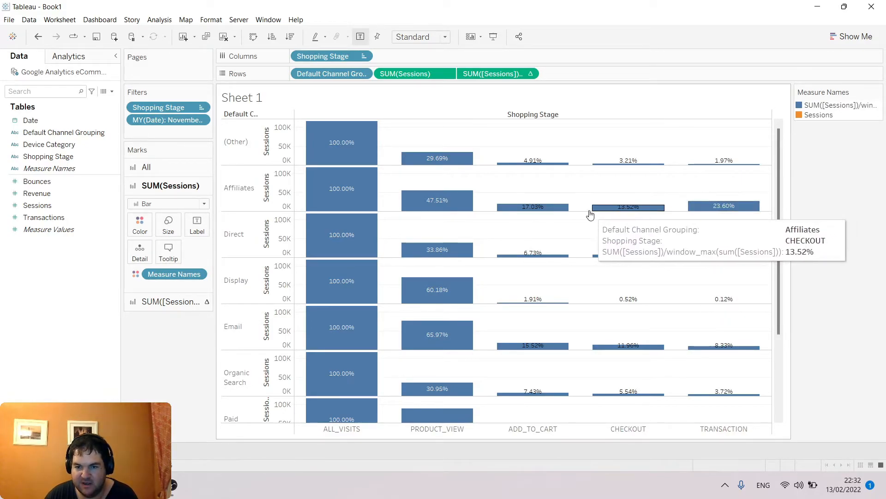
{"action": "mouse_move", "coordinate": [723, 205]}
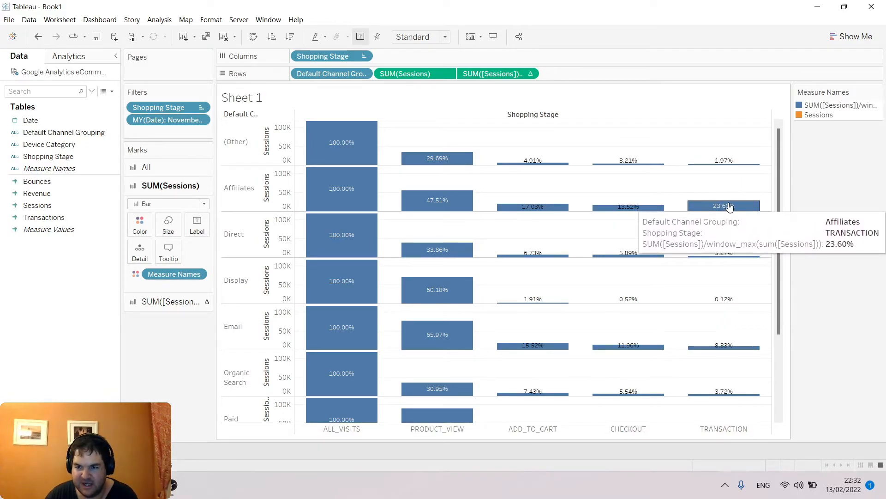
{"action": "mouse_move", "coordinate": [627, 206]}
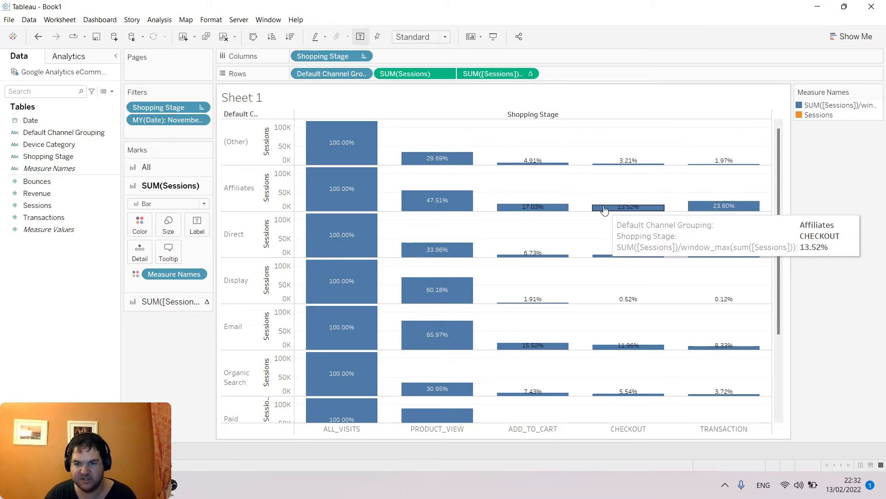
{"action": "mouse_move", "coordinate": [531, 207]}
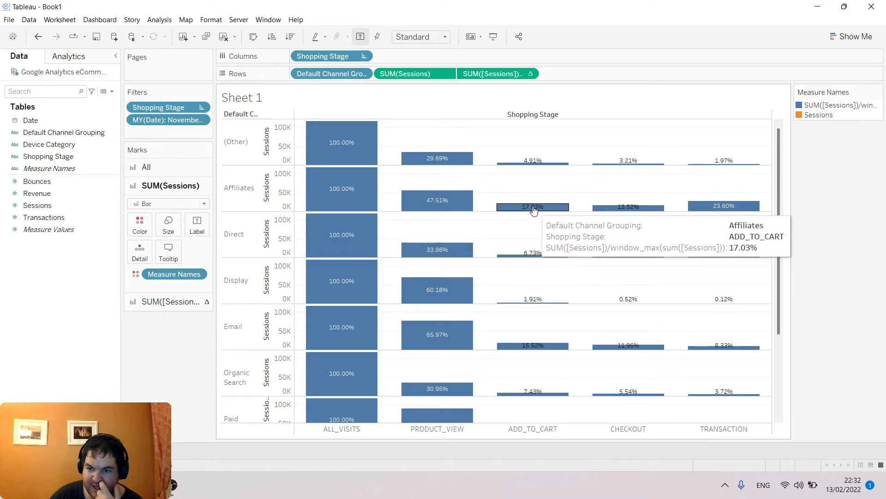
{"action": "mouse_move", "coordinate": [742, 209]}
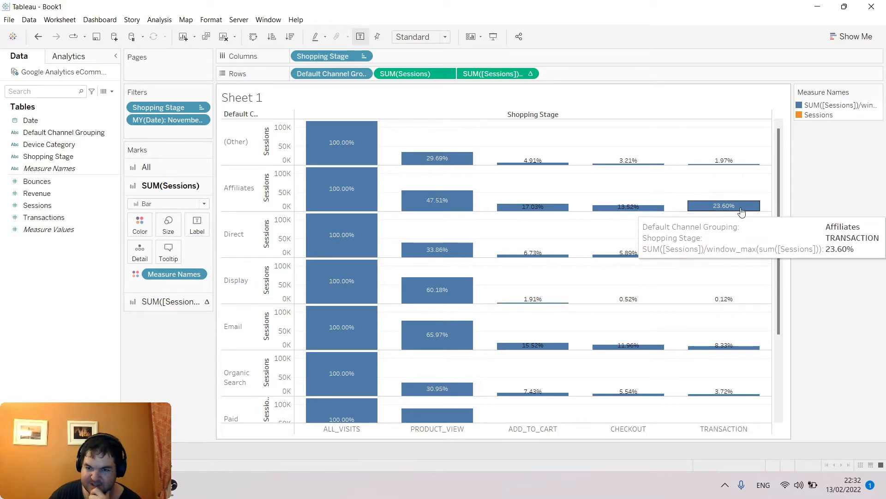
{"action": "mouse_move", "coordinate": [730, 214]}
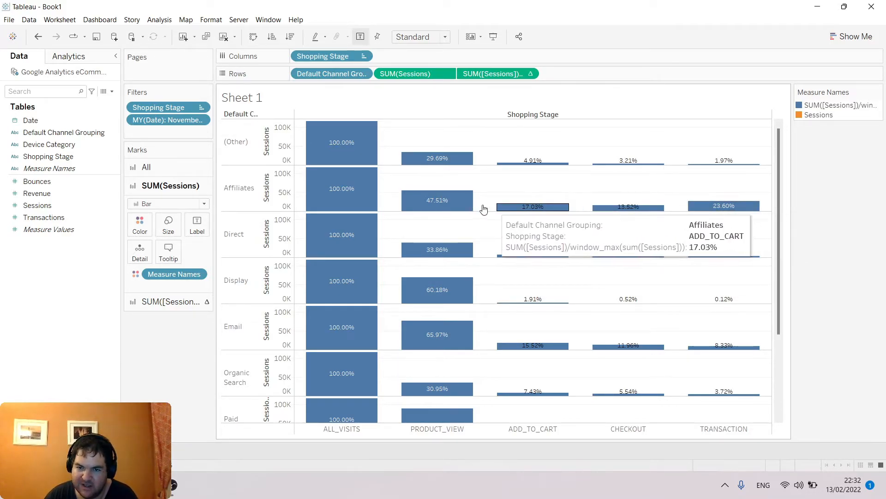
{"action": "mouse_move", "coordinate": [543, 194]}
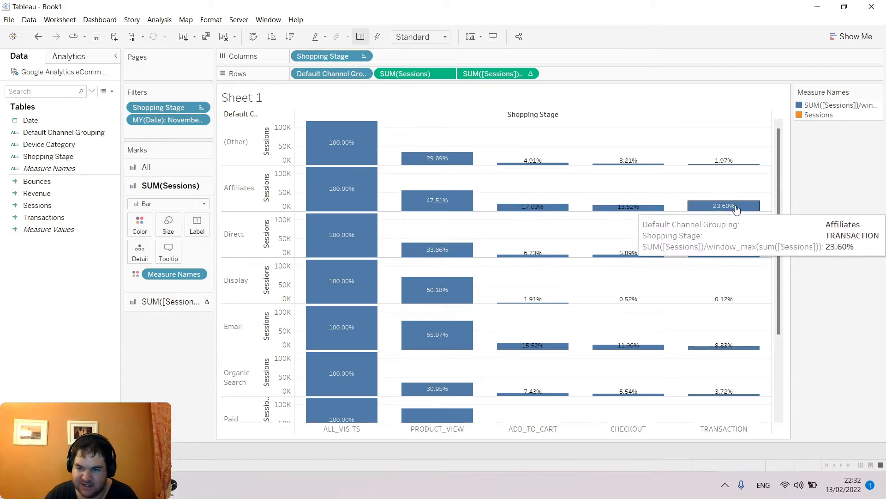
{"action": "mouse_move", "coordinate": [435, 161]}
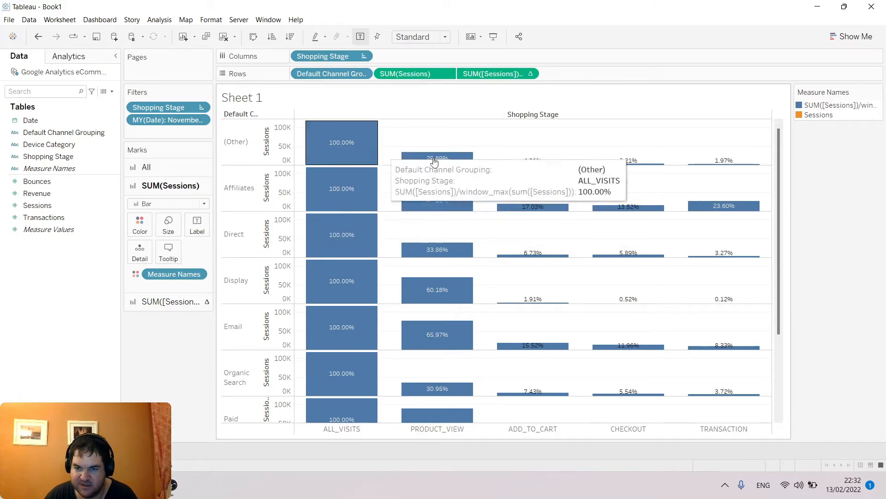
{"action": "scroll", "scroll_direction": "down", "scroll_amount": 3}
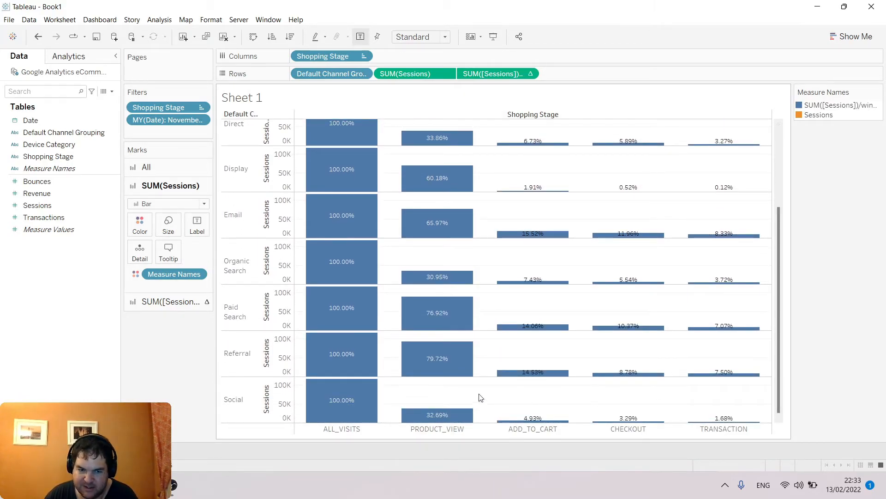
{"action": "mouse_move", "coordinate": [696, 395]}
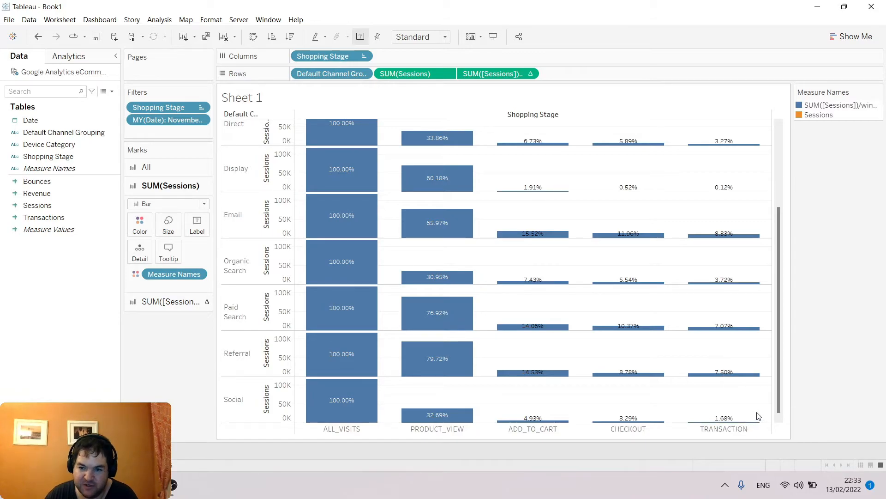
{"action": "mouse_move", "coordinate": [726, 419]}
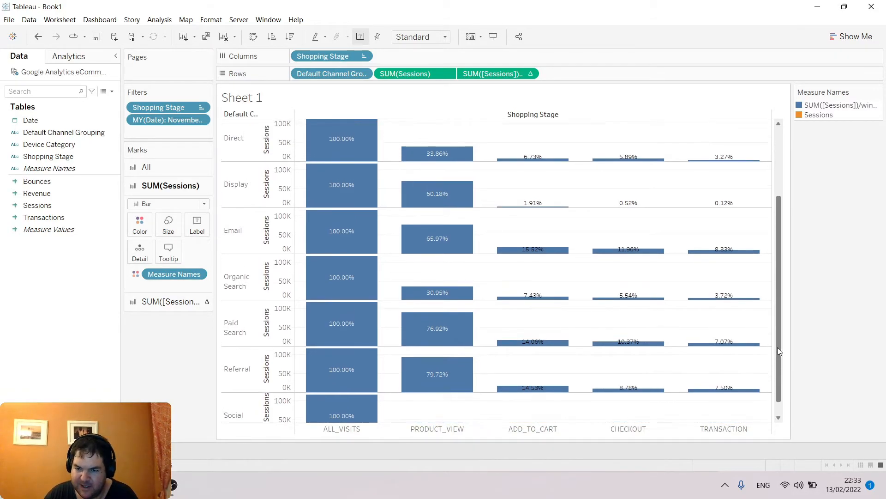
{"action": "scroll", "scroll_direction": "up", "scroll_amount": 3}
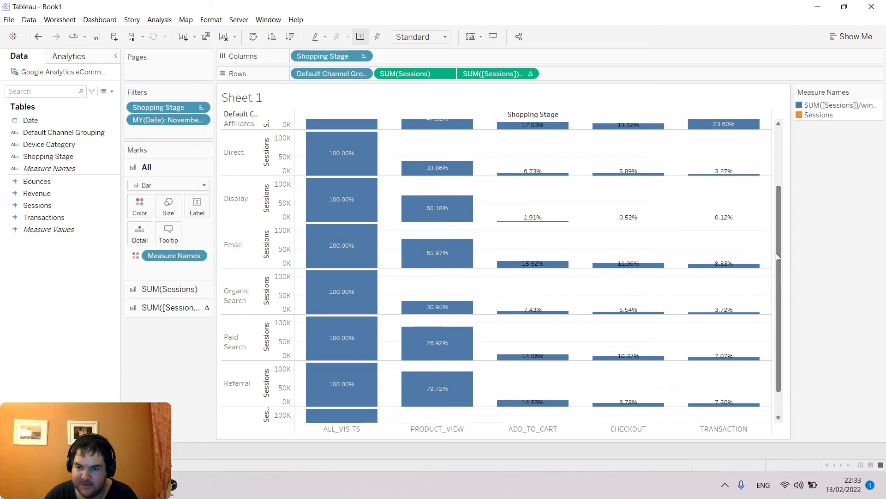
{"action": "scroll", "scroll_direction": "up", "scroll_amount": 3}
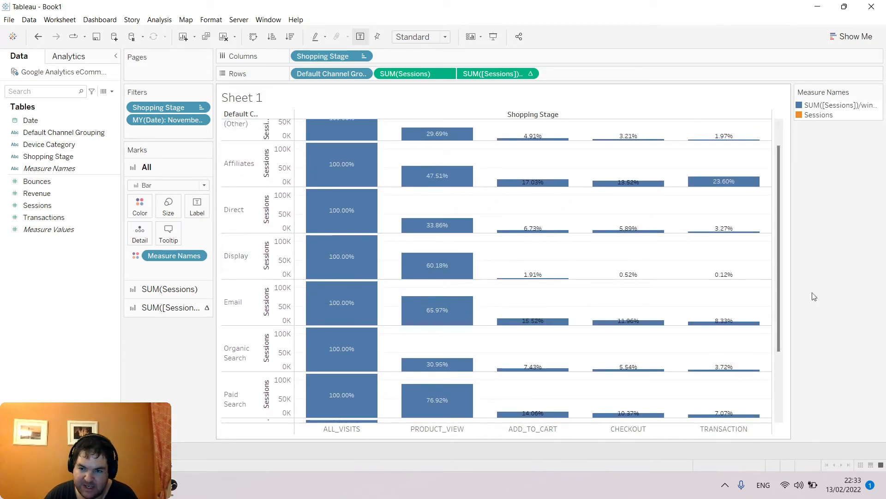
{"action": "mouse_move", "coordinate": [341, 256]}
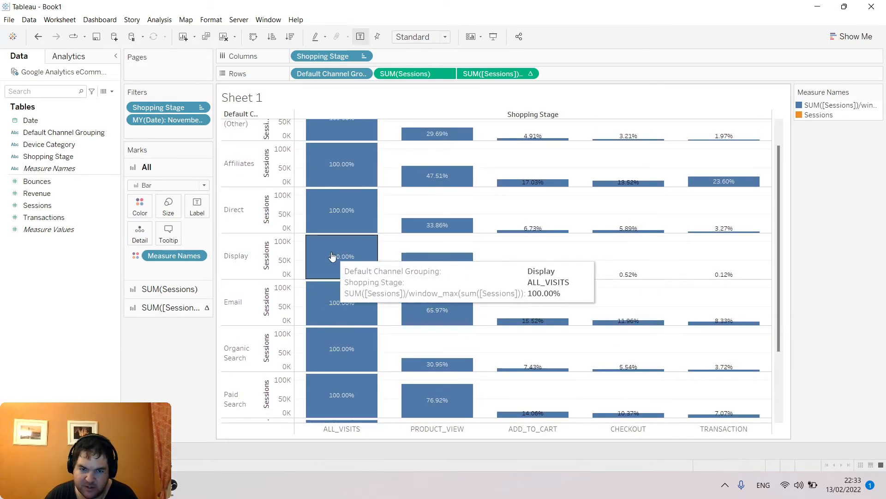
{"action": "mouse_move", "coordinate": [259, 269]}
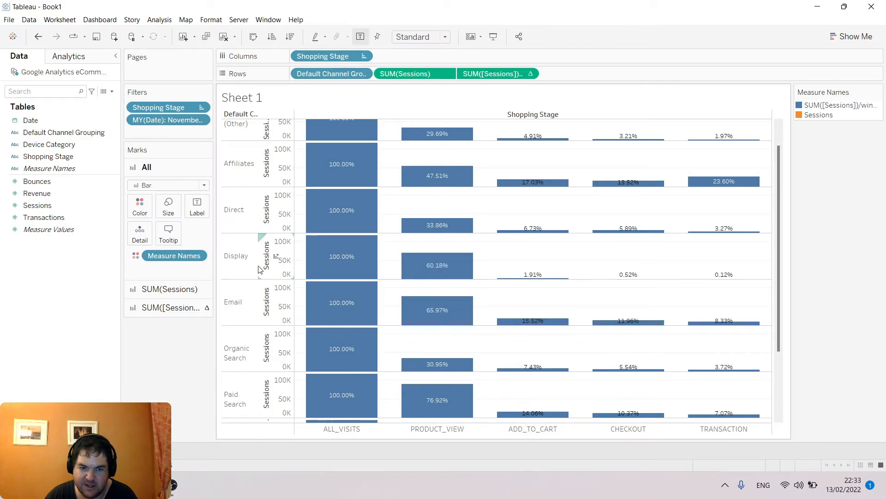
{"action": "mouse_move", "coordinate": [286, 268]}
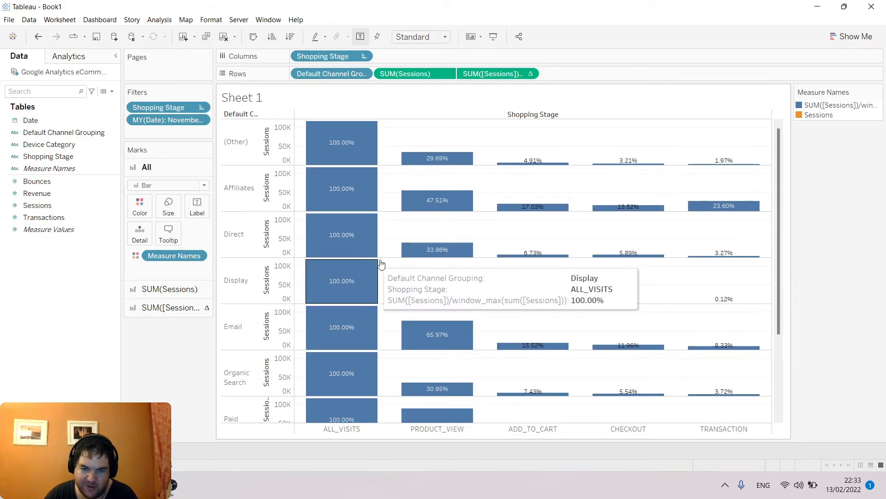
{"action": "mouse_move", "coordinate": [233, 234]}
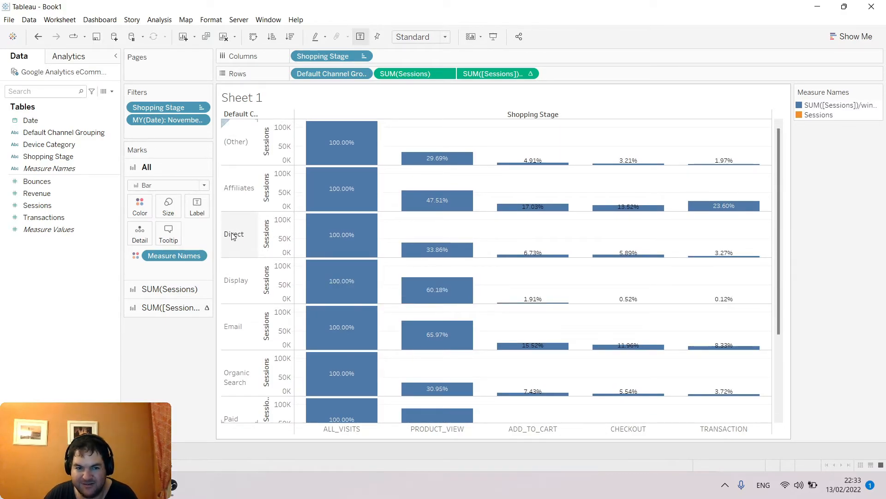
{"action": "left_click", "coordinate": [234, 234]}
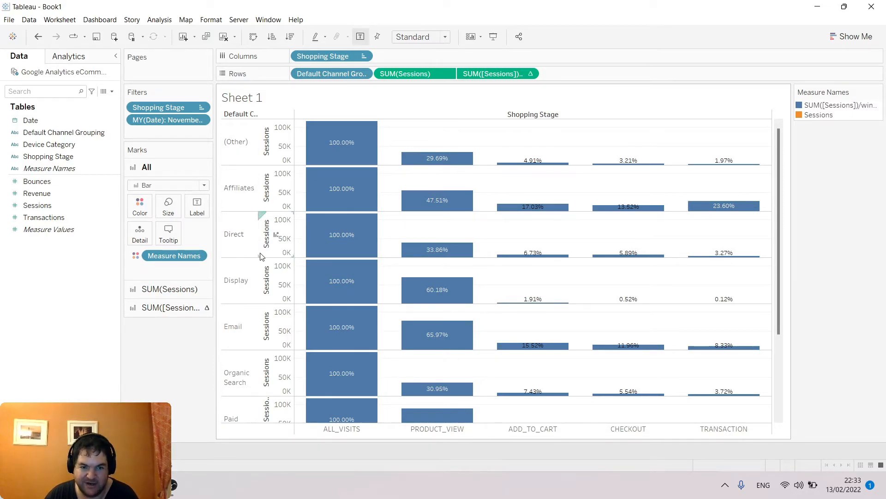
{"action": "mouse_move", "coordinate": [260, 229]}
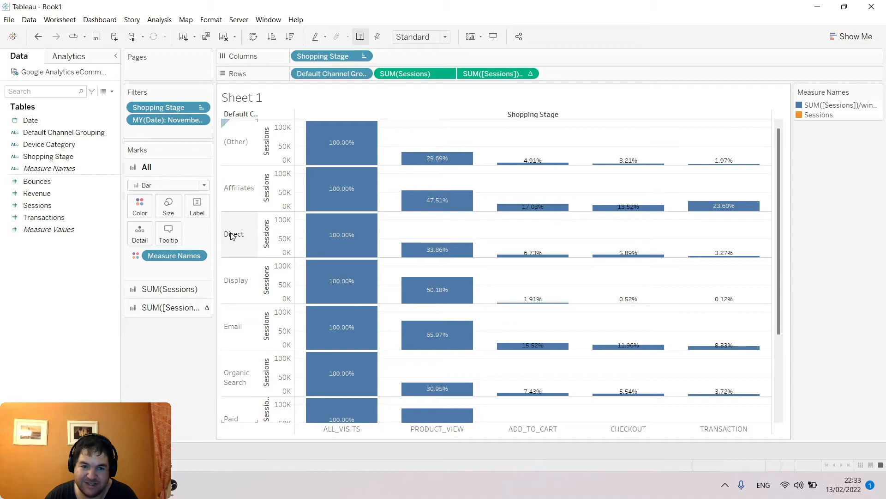
{"action": "mouse_move", "coordinate": [239, 188]}
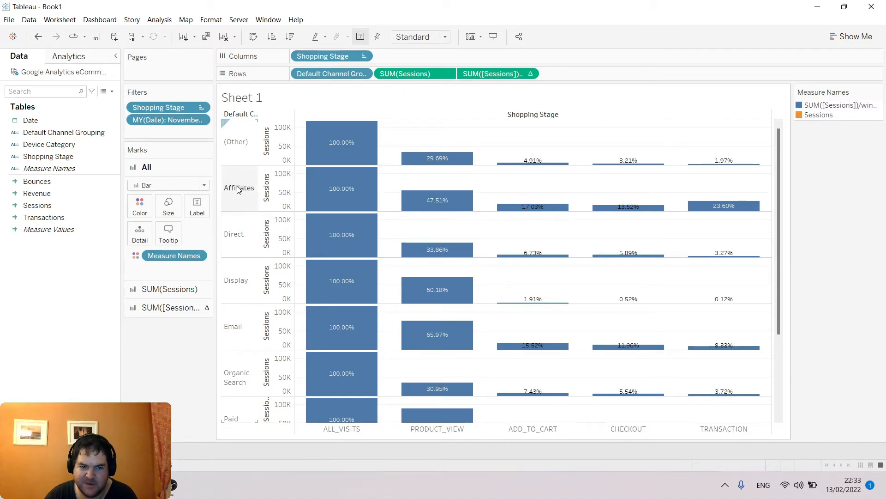
{"action": "mouse_move", "coordinate": [756, 229]}
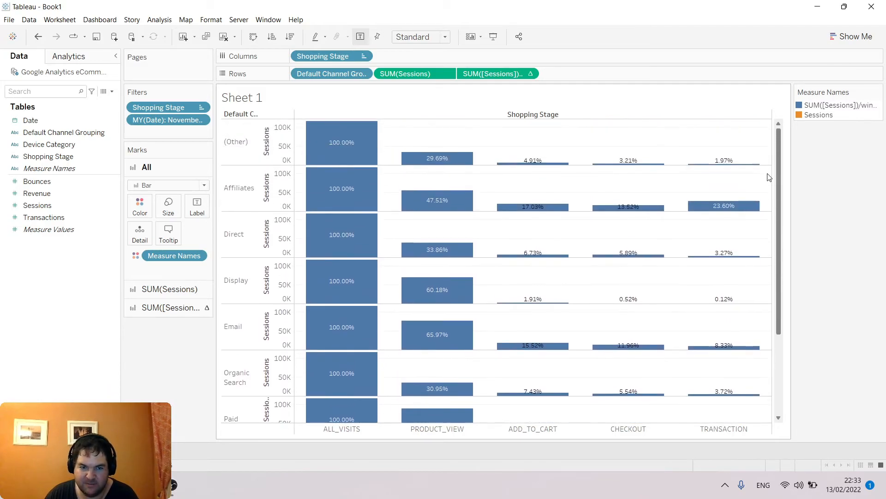
{"action": "scroll", "scroll_direction": "down", "scroll_amount": 3}
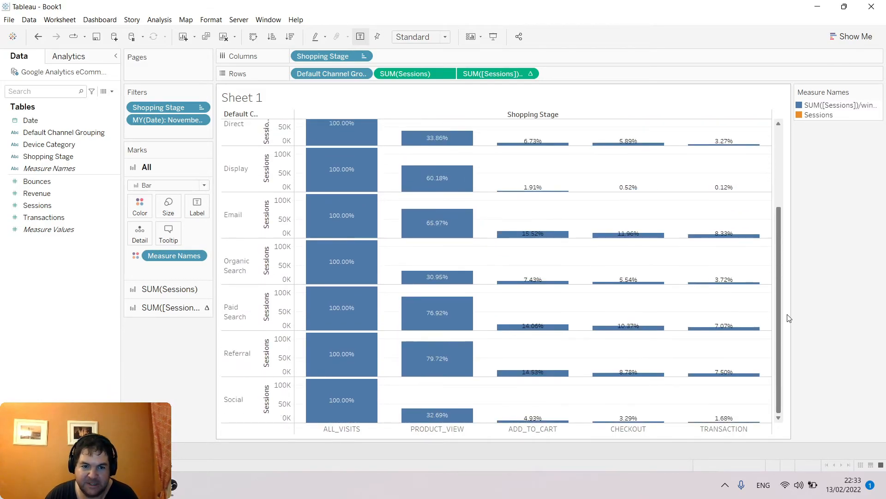
{"action": "left_click", "coordinate": [232, 214]}
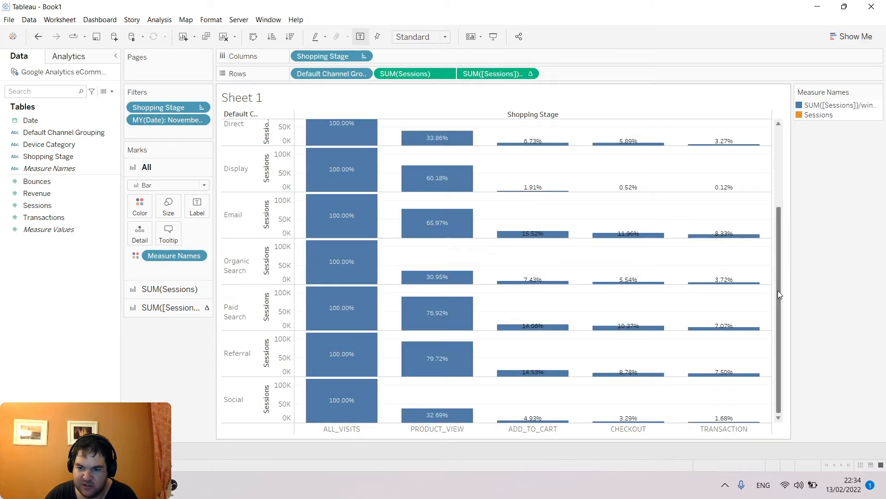
{"action": "mouse_move", "coordinate": [388, 334]}
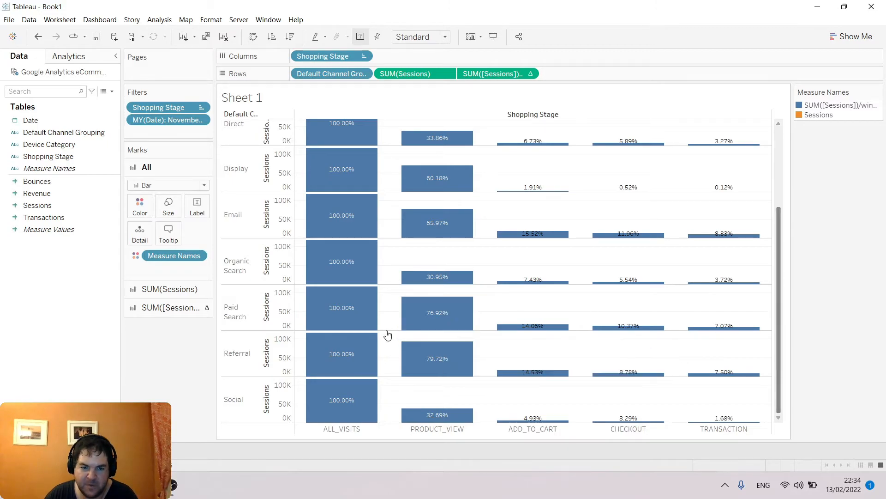
{"action": "left_click", "coordinate": [342, 307]}
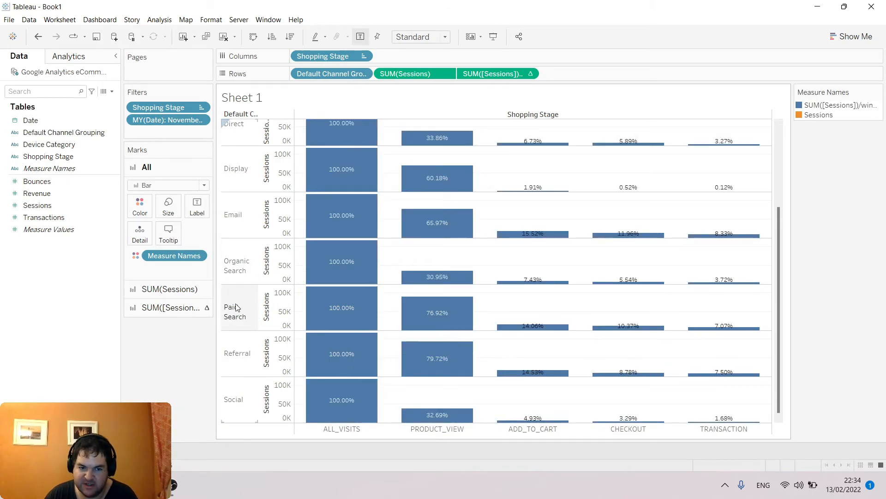
{"action": "mouse_move", "coordinate": [258, 308]}
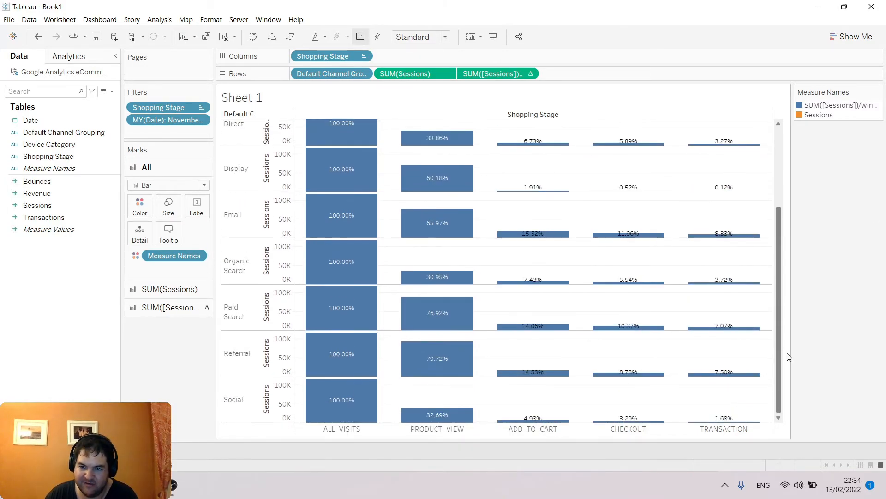
Keep only the Social channel in the funnel chart.
{"action": "left_click", "coordinate": [232, 398]}
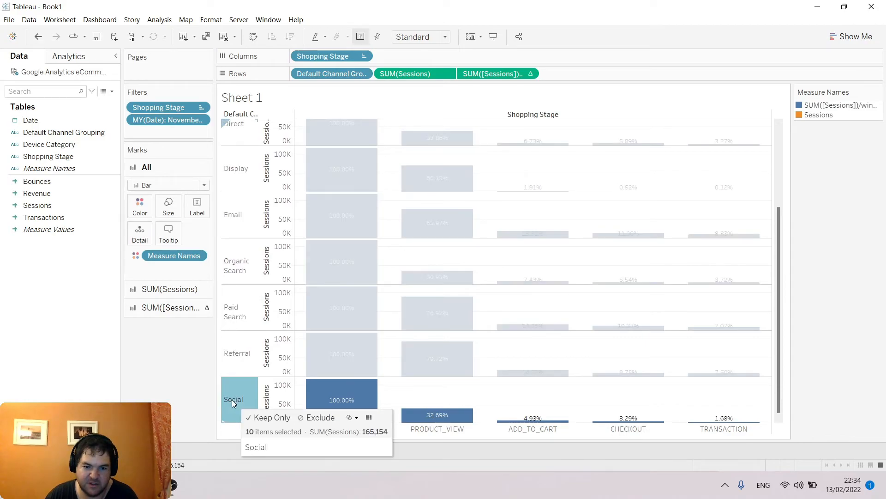
{"action": "left_click", "coordinate": [272, 417]}
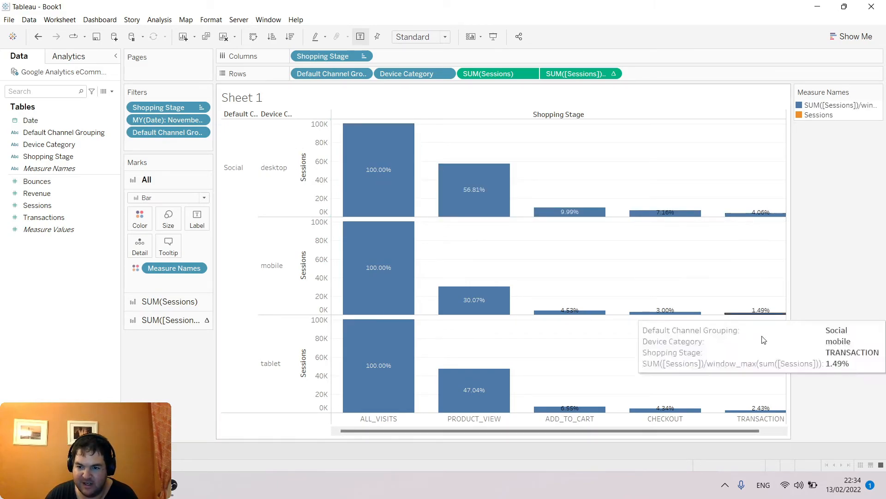
{"action": "mouse_move", "coordinate": [776, 320]}
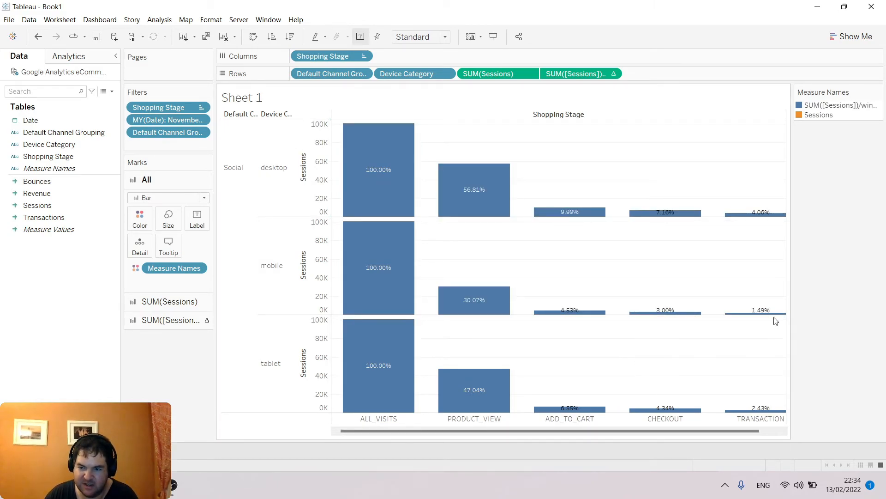
{"action": "mouse_move", "coordinate": [766, 312]}
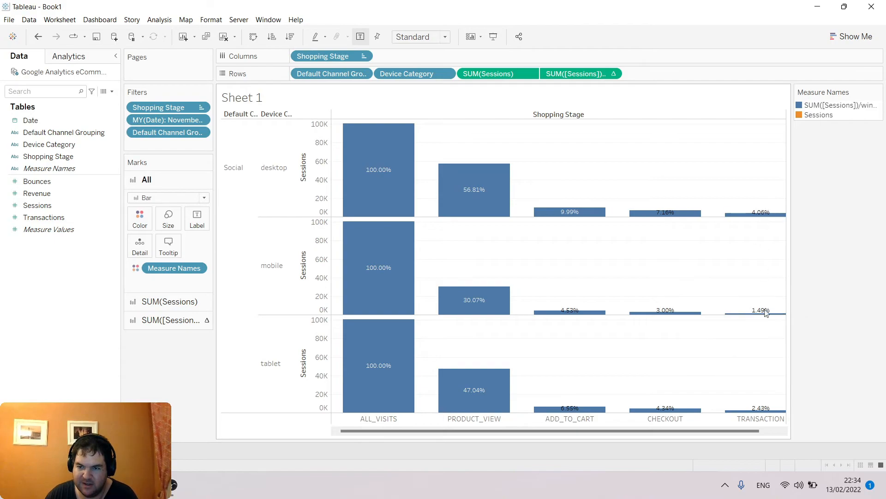
{"action": "mouse_move", "coordinate": [768, 219]}
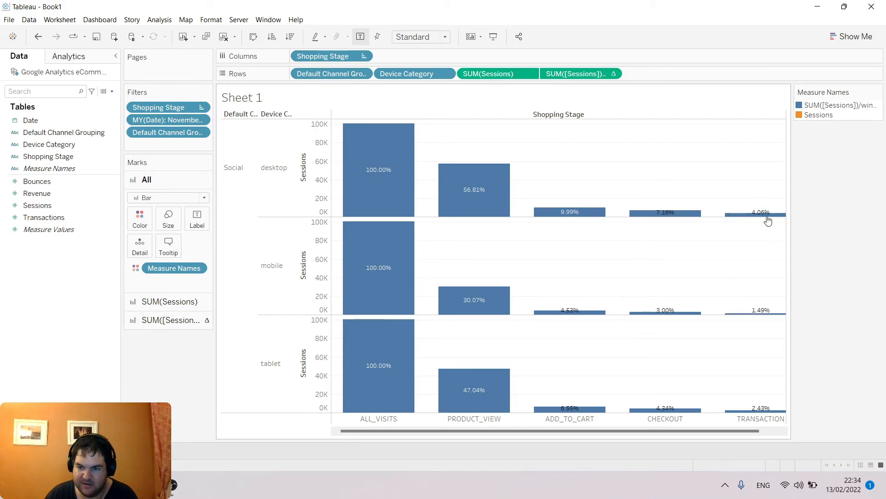
{"action": "mouse_move", "coordinate": [755, 213]}
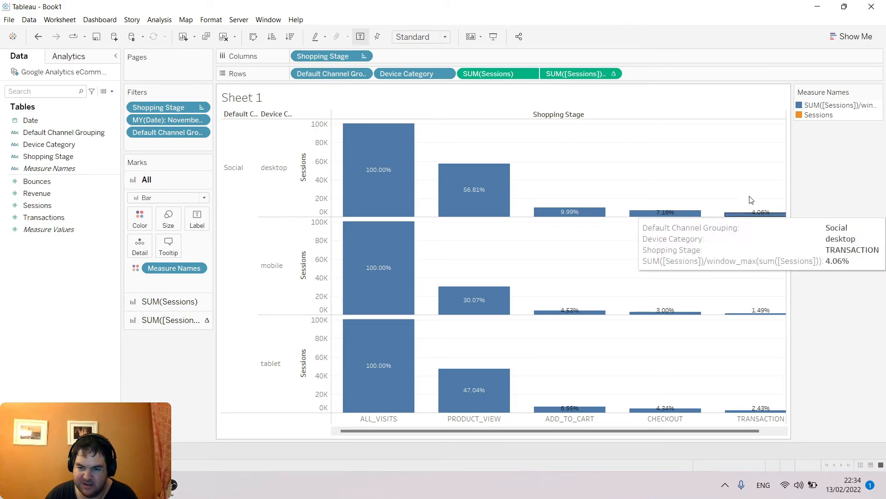
{"action": "mouse_move", "coordinate": [737, 431]}
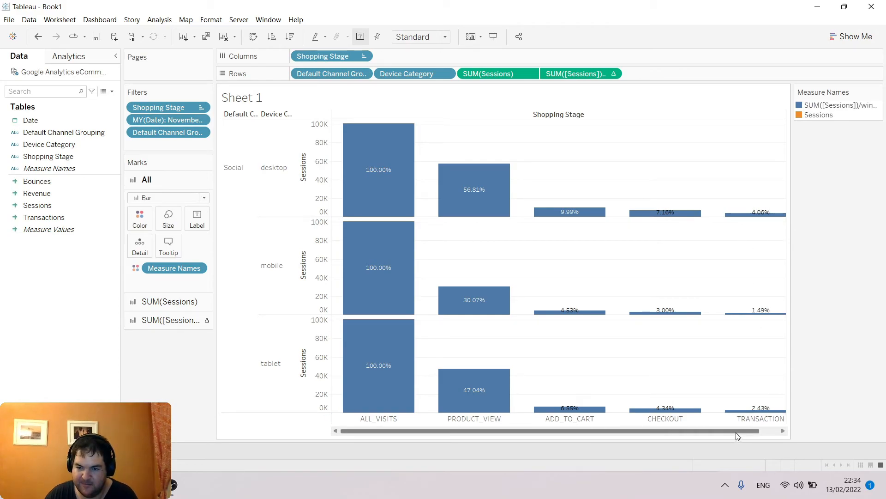
{"action": "mouse_move", "coordinate": [642, 409]}
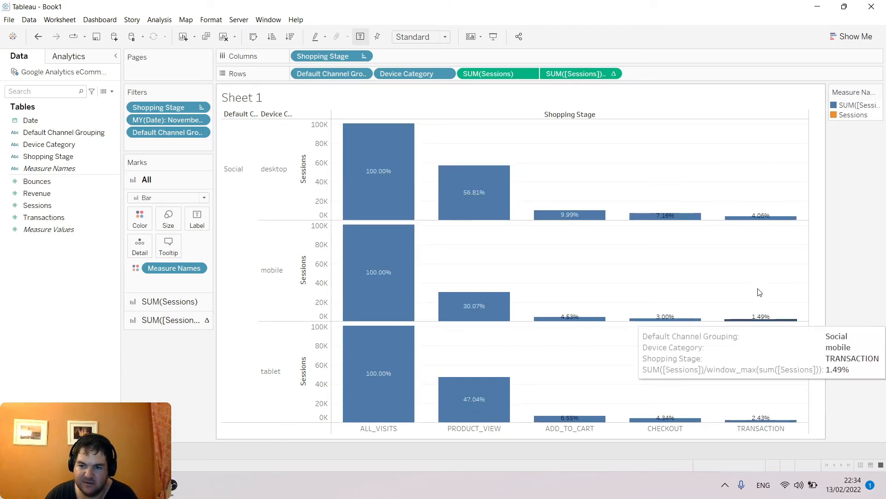
{"action": "mouse_move", "coordinate": [777, 219]}
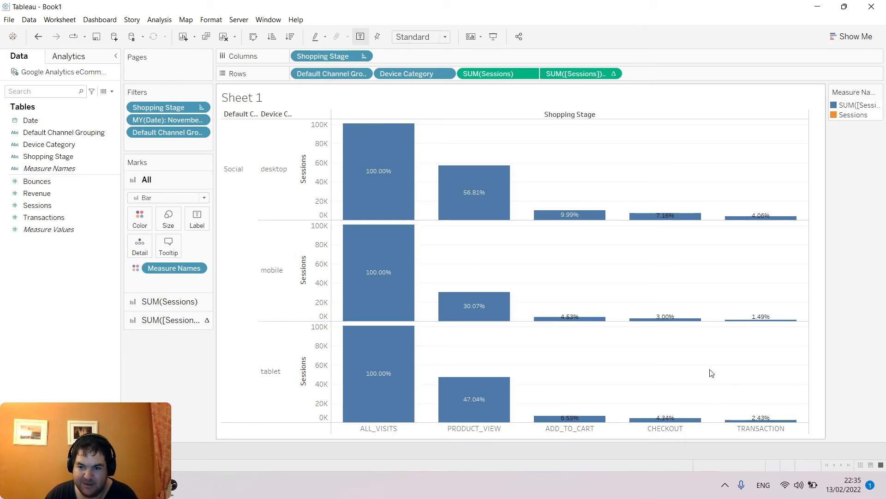
{"action": "mouse_move", "coordinate": [379, 272]}
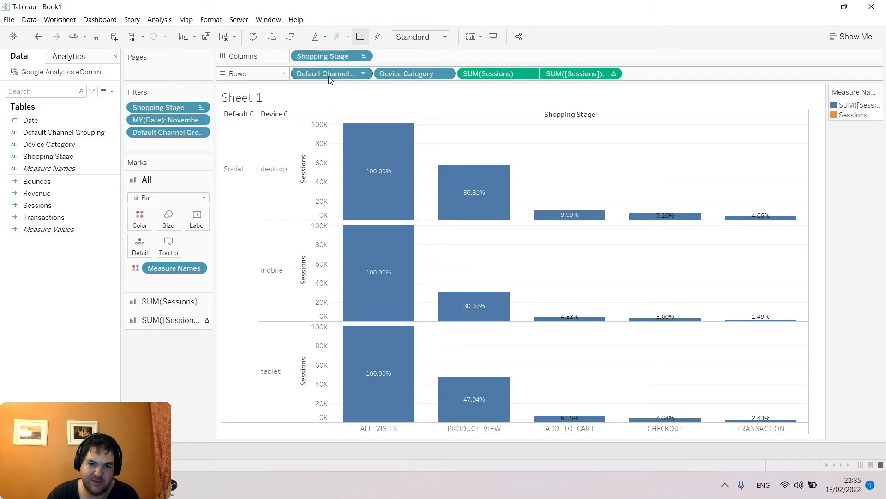
Remove Default Channel Grouping from Rows and change YEAR(Date) to individual months.
{"action": "left_click", "coordinate": [331, 73]}
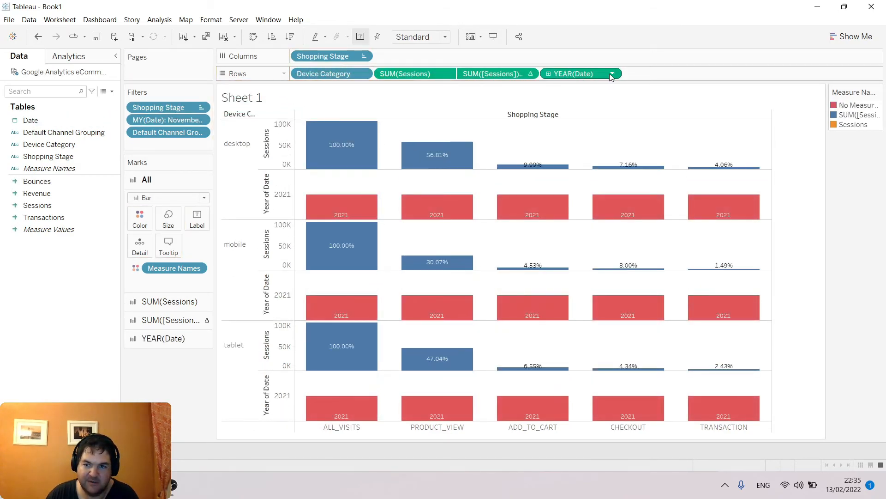
{"action": "left_click", "coordinate": [612, 74]}
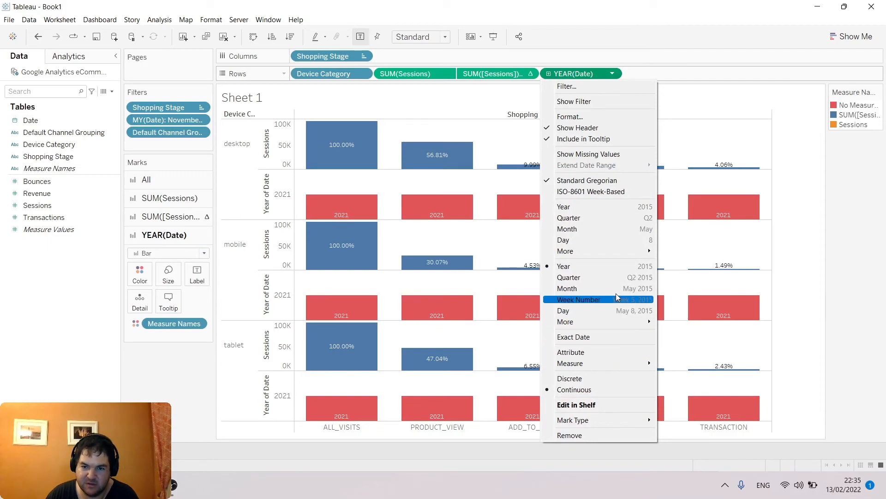
{"action": "left_click", "coordinate": [567, 288]}
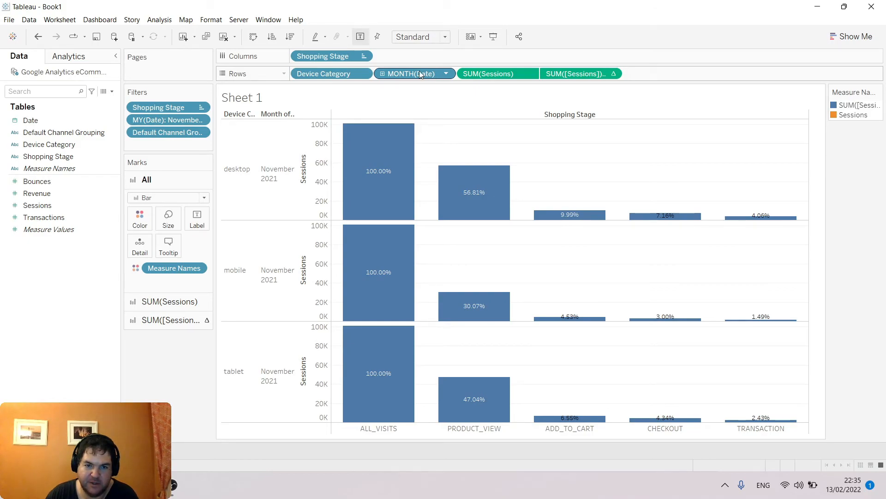
{"action": "mouse_move", "coordinate": [404, 79]}
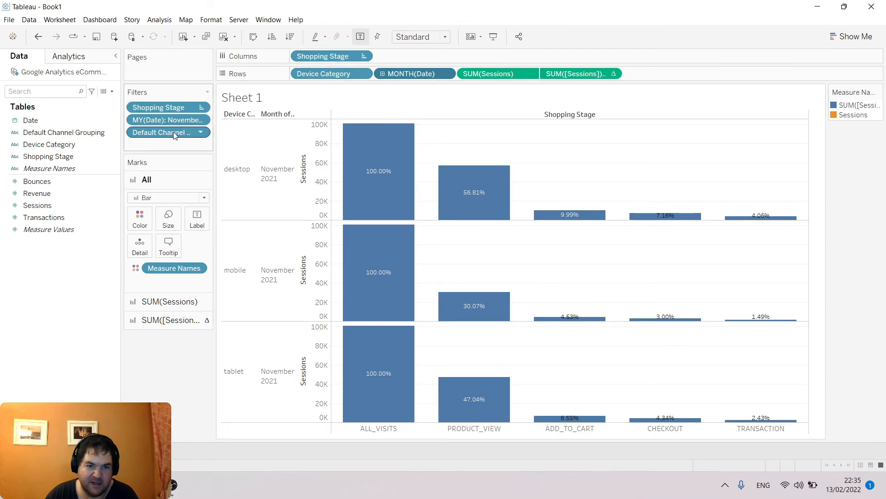
{"action": "mouse_move", "coordinate": [225, 151]}
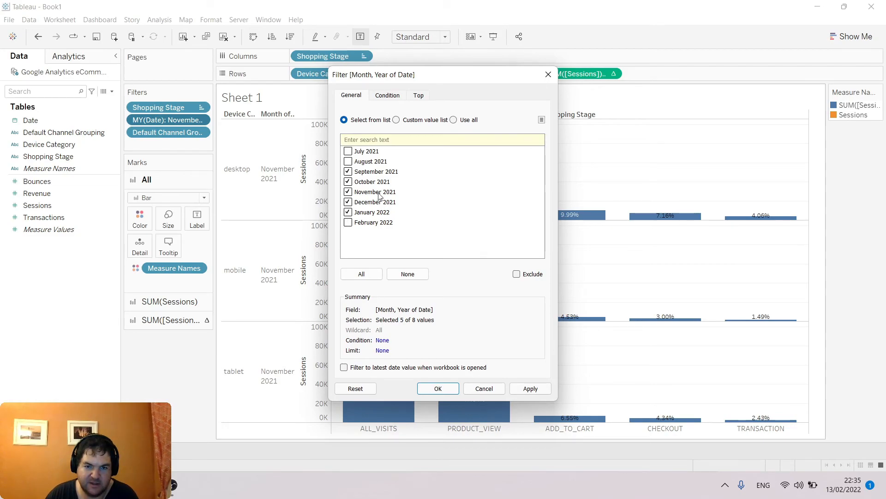
Apply the Sep 2021–Jan 2022 month filter, then highlight the desktop rows and scroll down.
{"action": "left_click", "coordinate": [438, 388]}
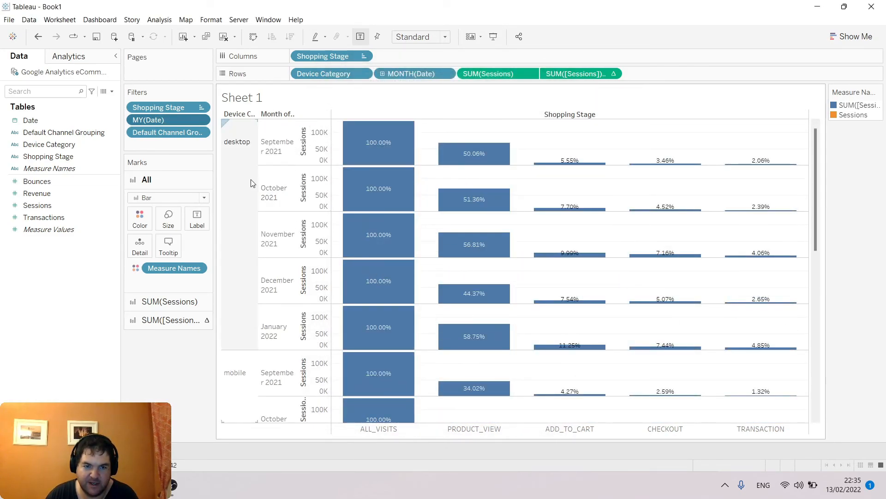
{"action": "left_click", "coordinate": [237, 142]}
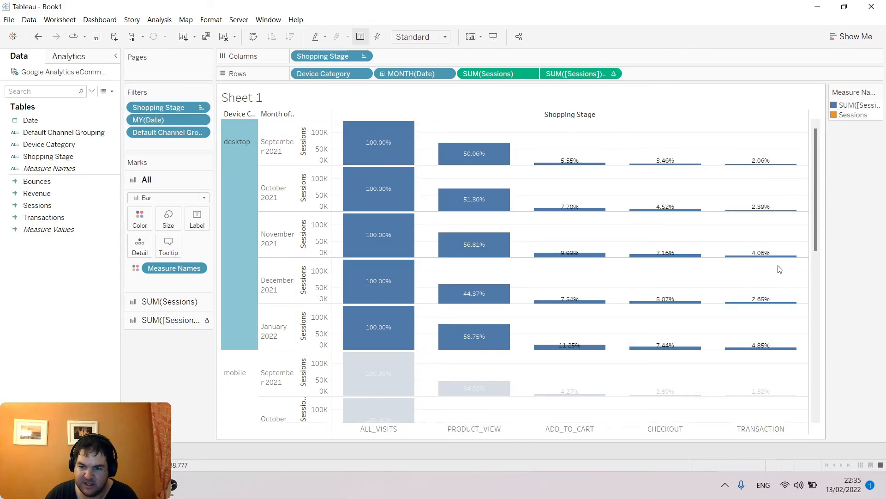
{"action": "mouse_move", "coordinate": [783, 160]}
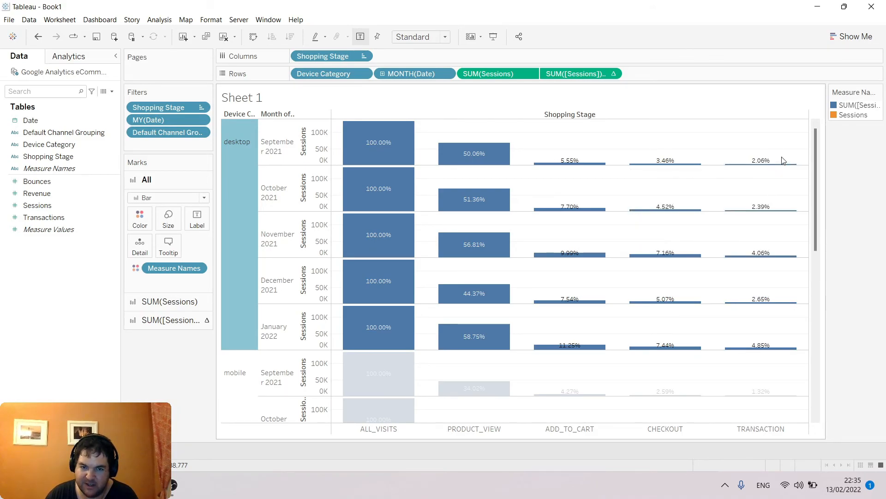
{"action": "mouse_move", "coordinate": [768, 239]}
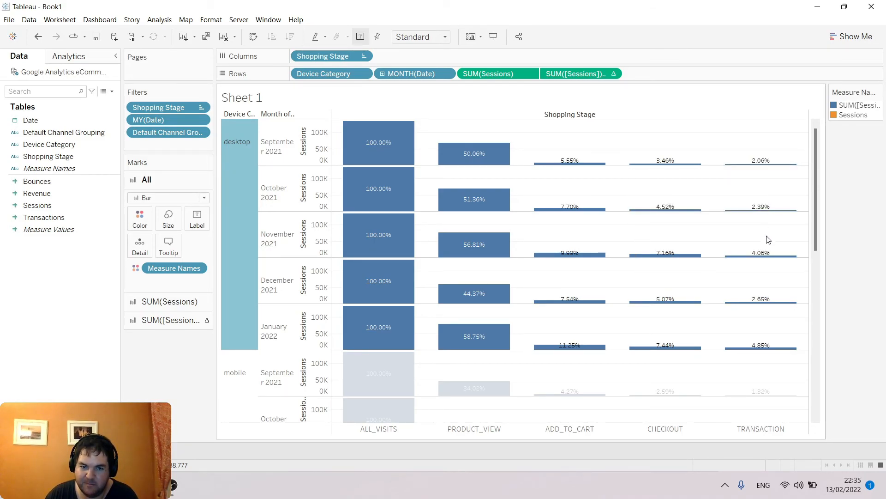
{"action": "mouse_move", "coordinate": [782, 342]}
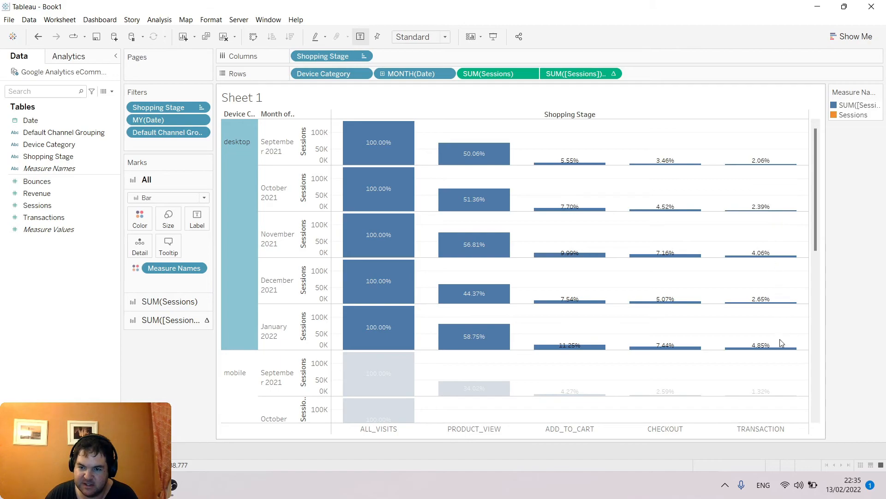
{"action": "mouse_move", "coordinate": [761, 300]}
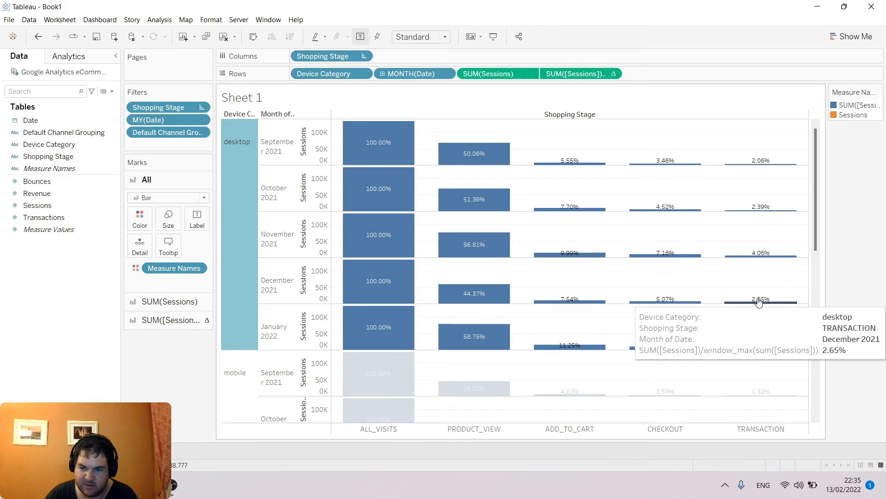
{"action": "mouse_move", "coordinate": [742, 345]}
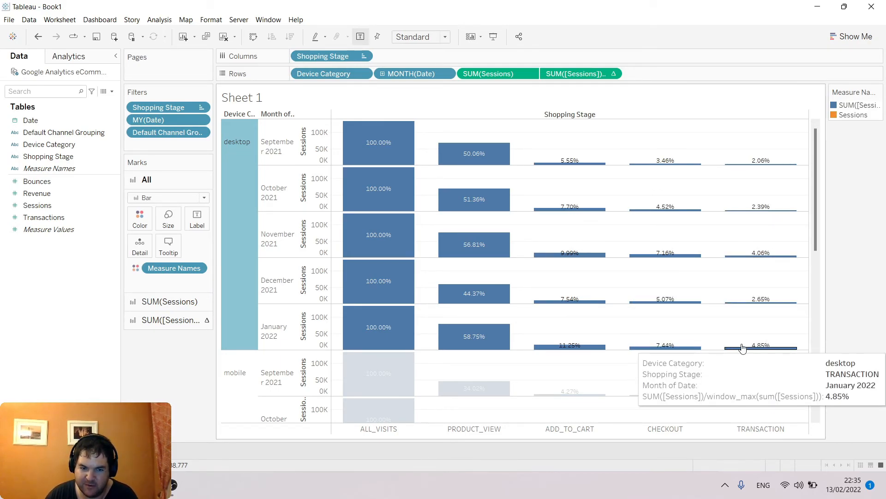
{"action": "mouse_move", "coordinate": [857, 229]}
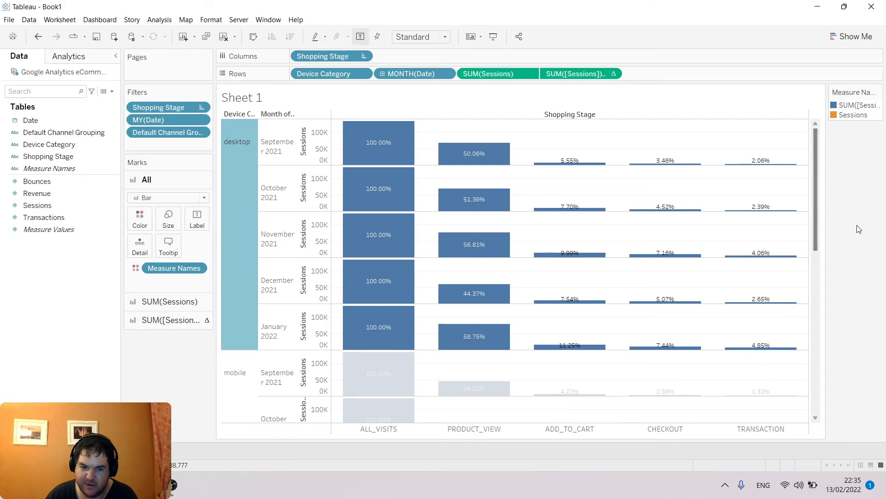
{"action": "scroll", "scroll_direction": "down", "scroll_amount": 3}
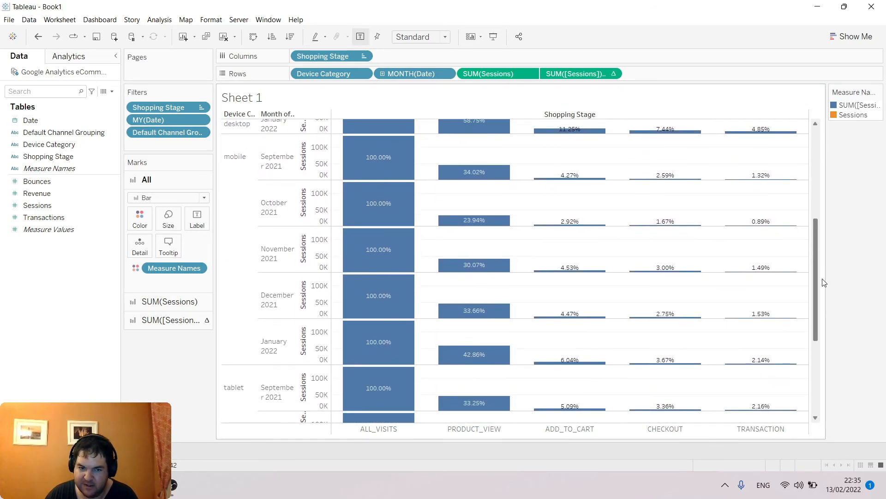
{"action": "mouse_move", "coordinate": [786, 176]}
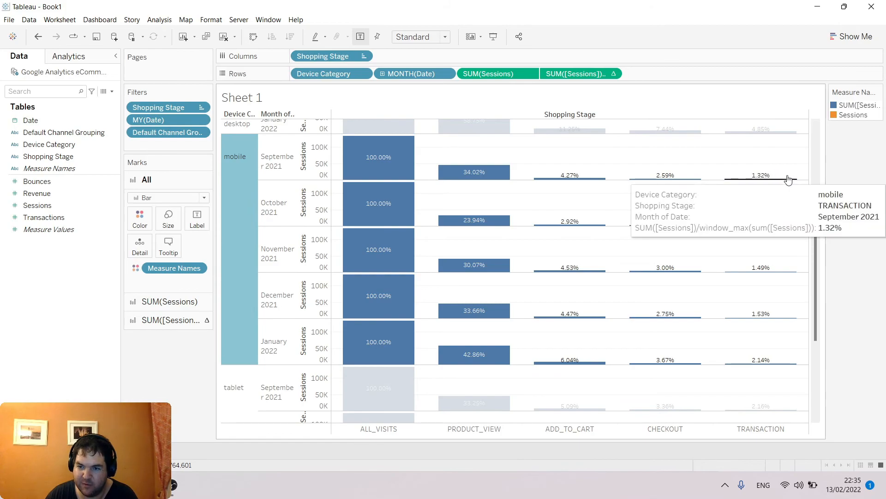
{"action": "mouse_move", "coordinate": [783, 341]}
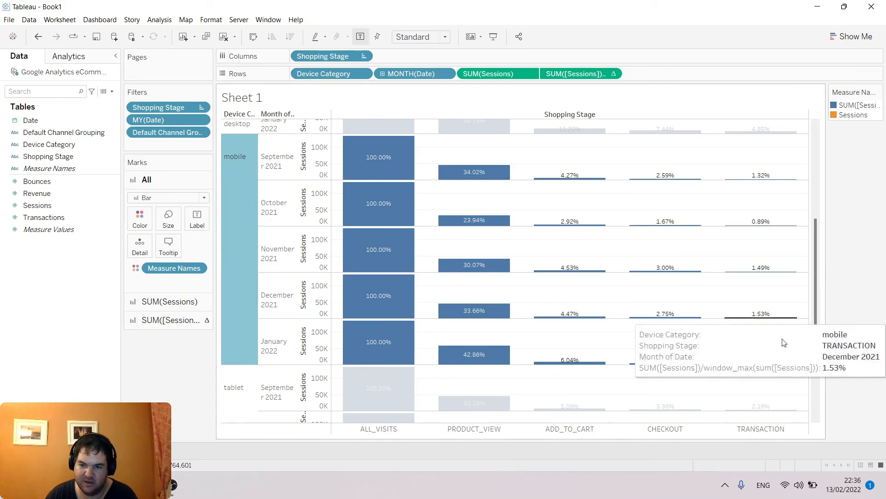
{"action": "mouse_move", "coordinate": [770, 214]}
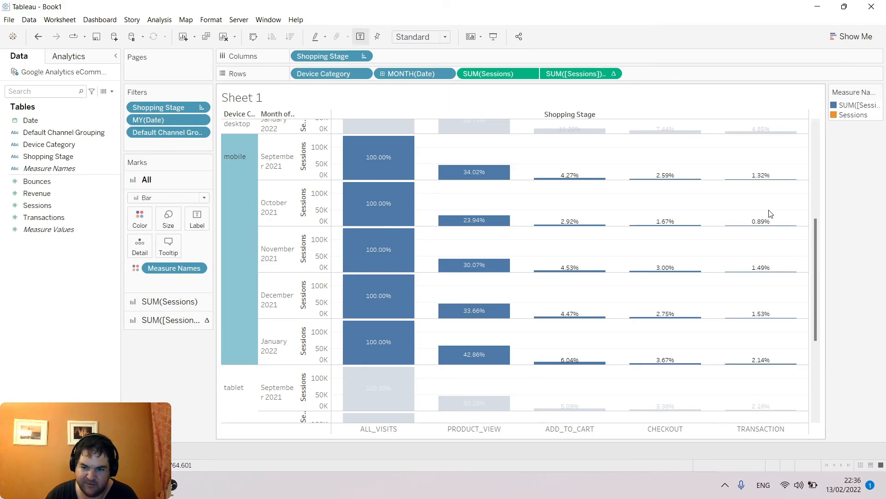
{"action": "mouse_move", "coordinate": [753, 362]}
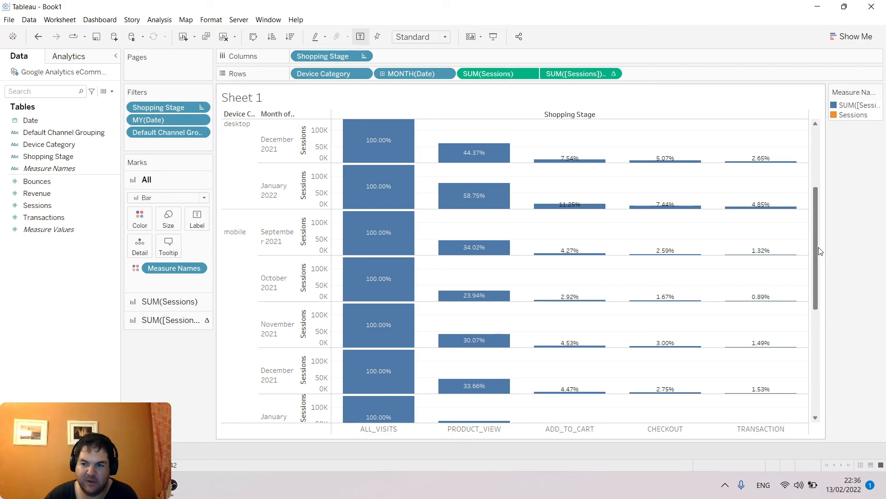
Scroll the funnel view back up to the top.
{"action": "scroll", "scroll_direction": "up", "scroll_amount": 3}
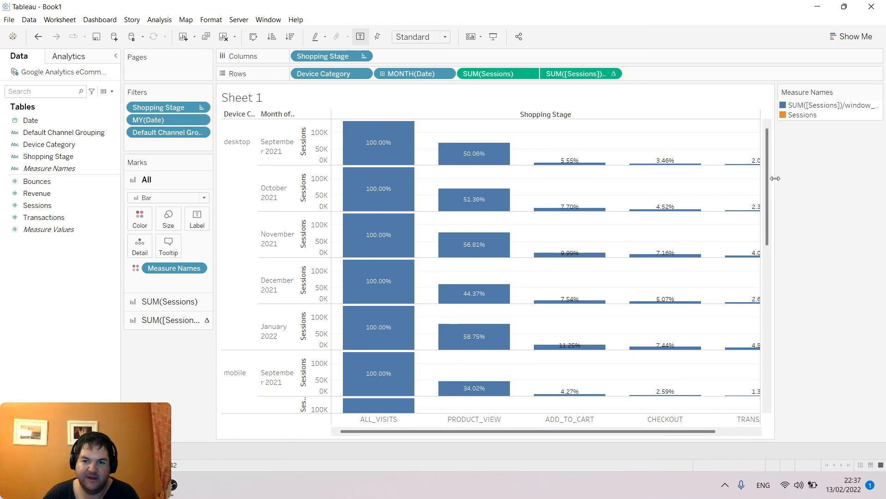
{"action": "mouse_move", "coordinate": [473, 336]}
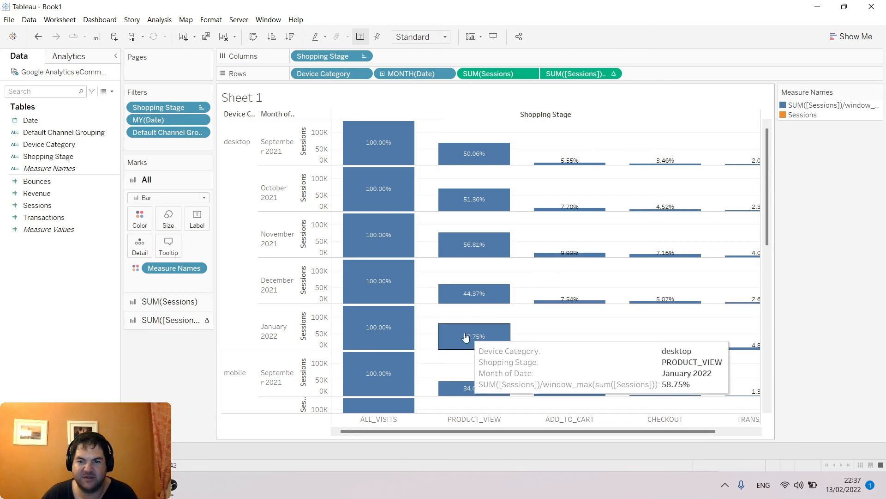